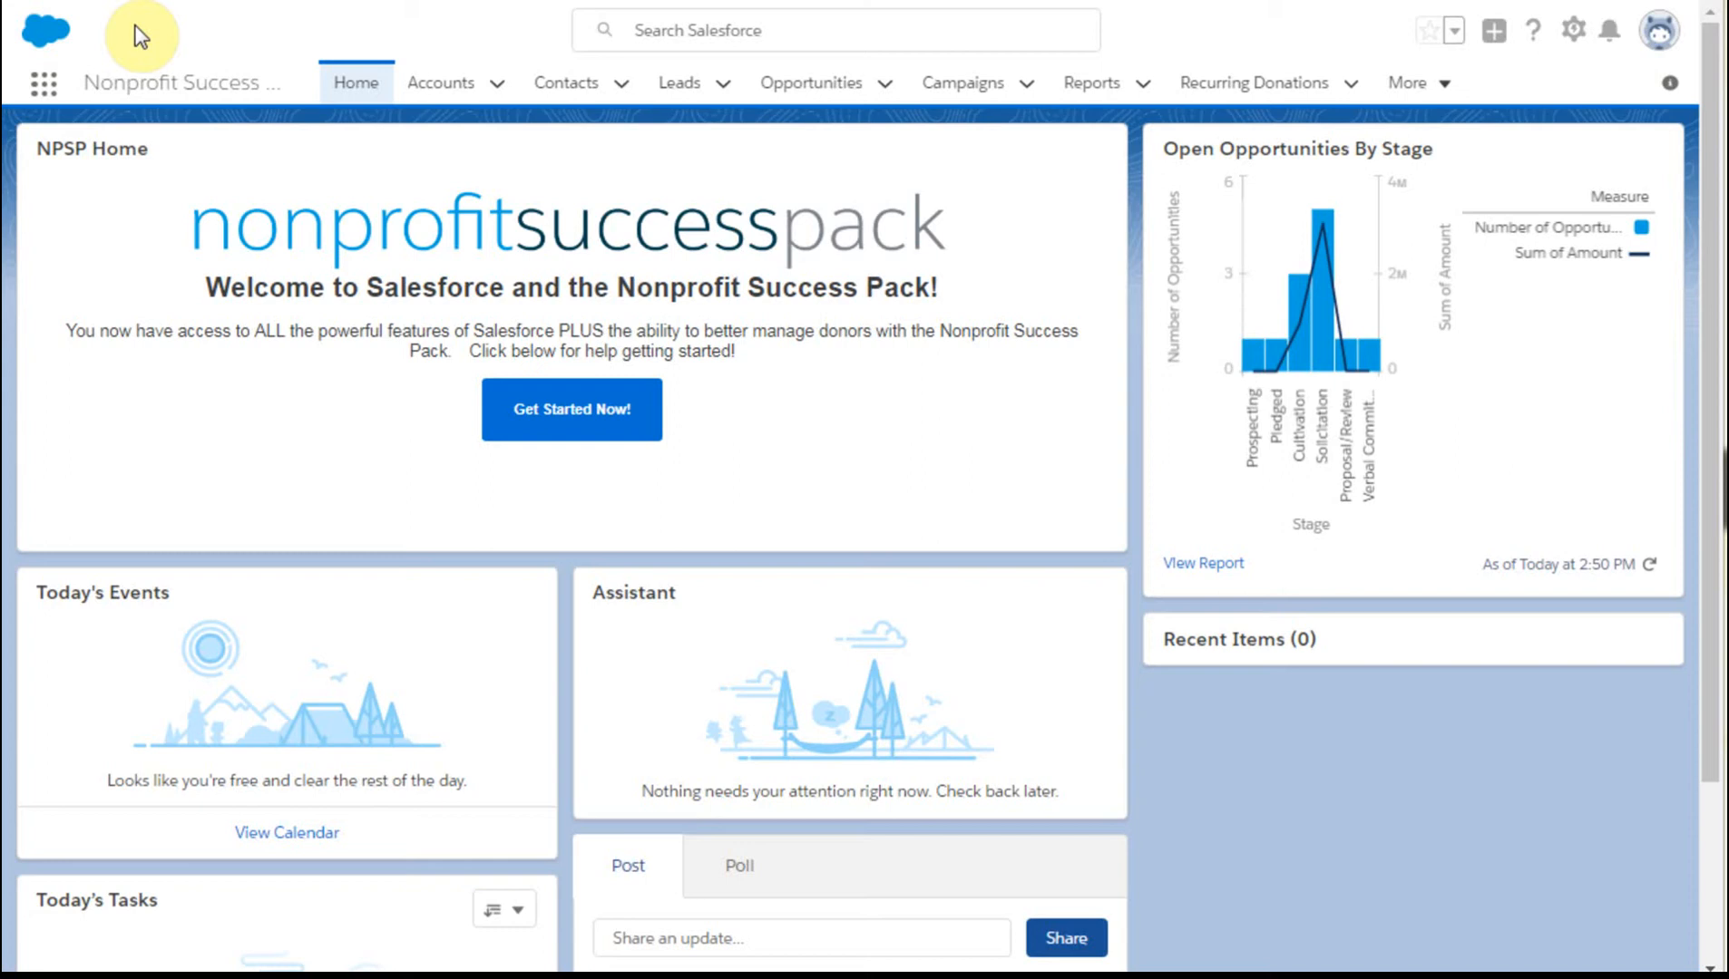
mouse_move(43, 85)
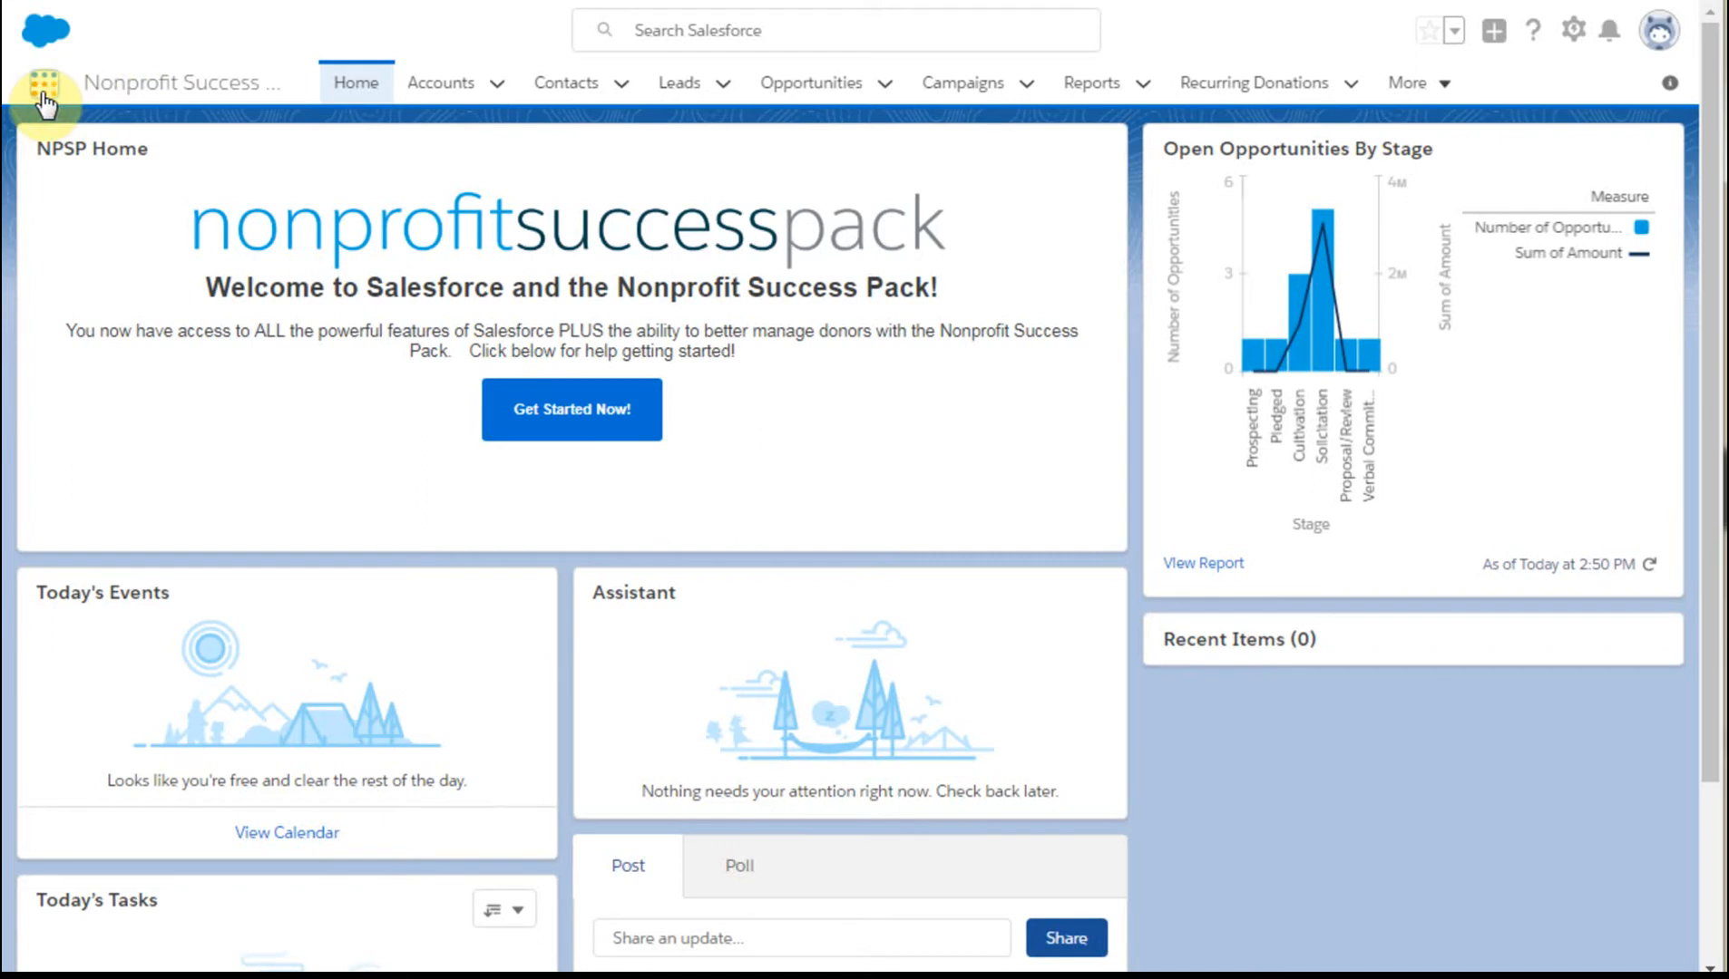
Step: Switch from Nonprofit Success Pack to the MailChimp for Salesforce app via All Apps
click(44, 82)
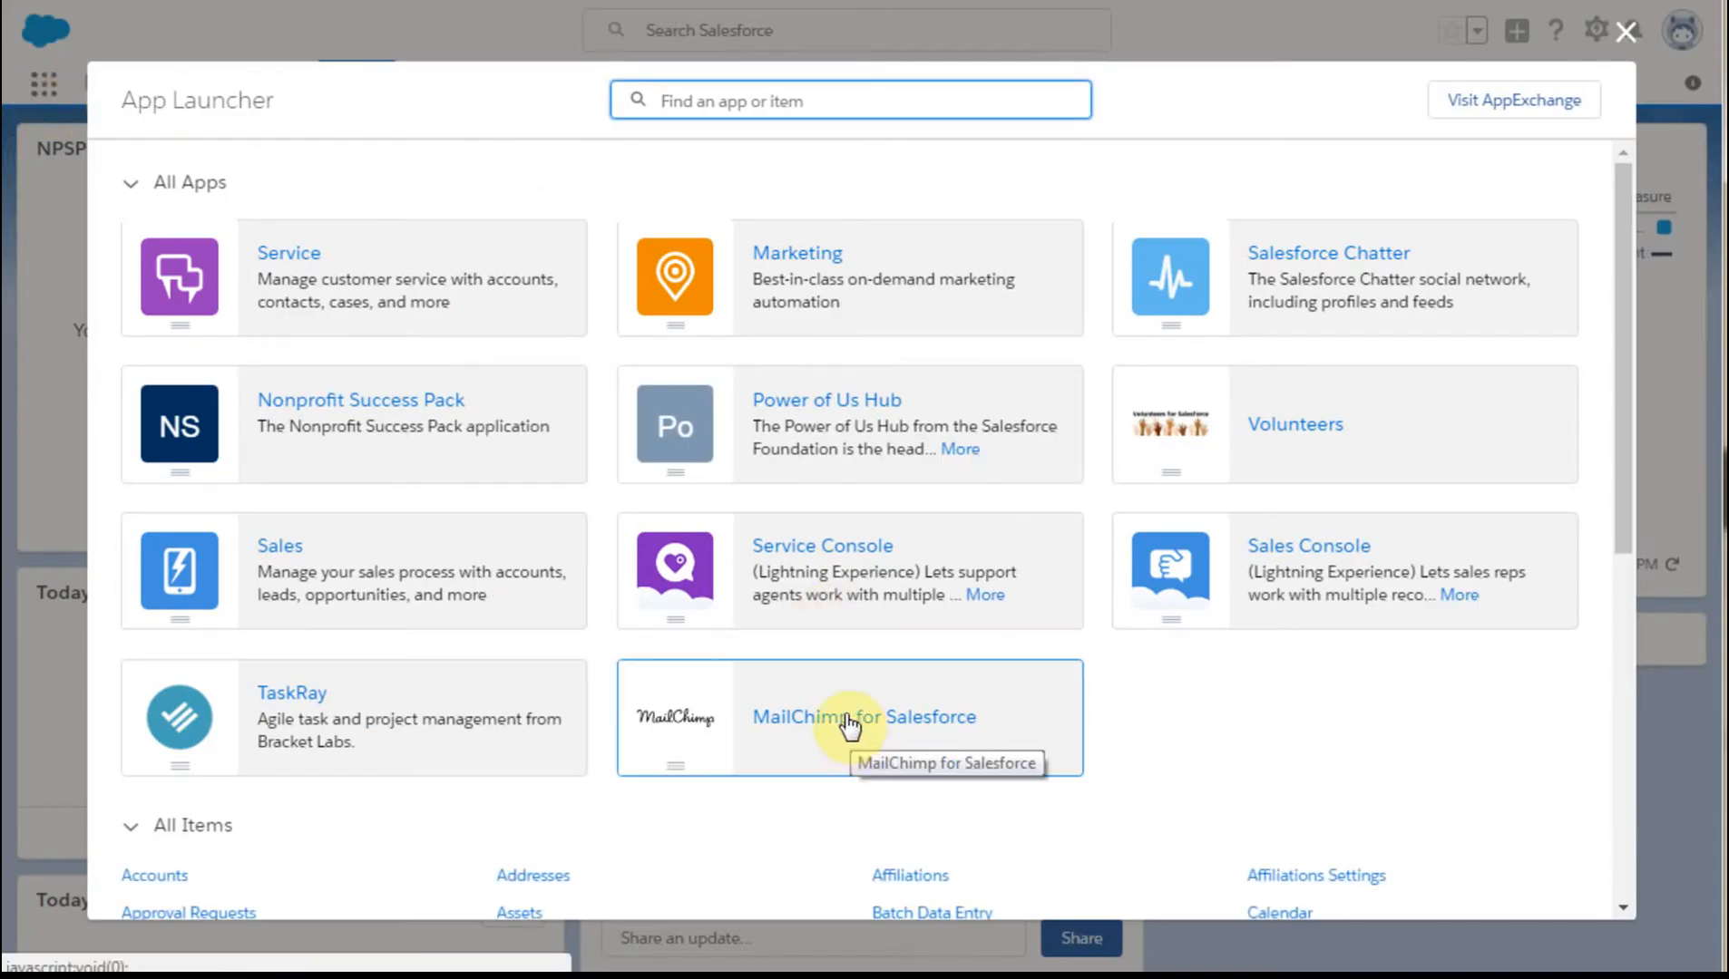
click(862, 717)
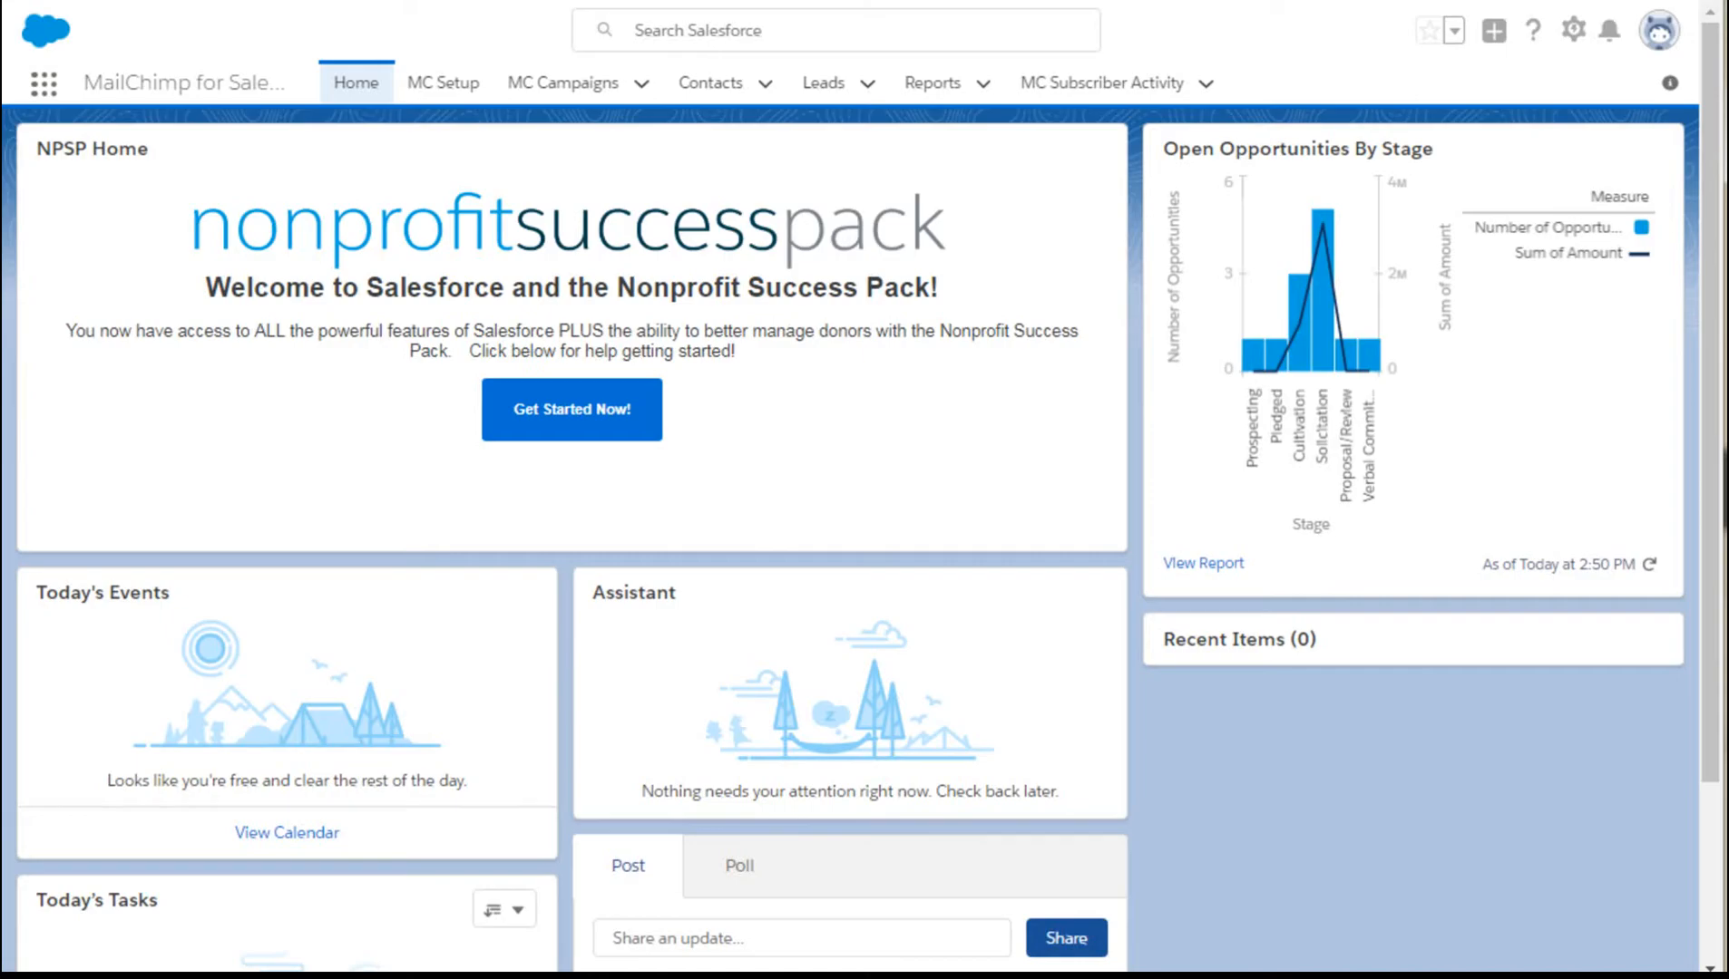
mouse_move(443, 83)
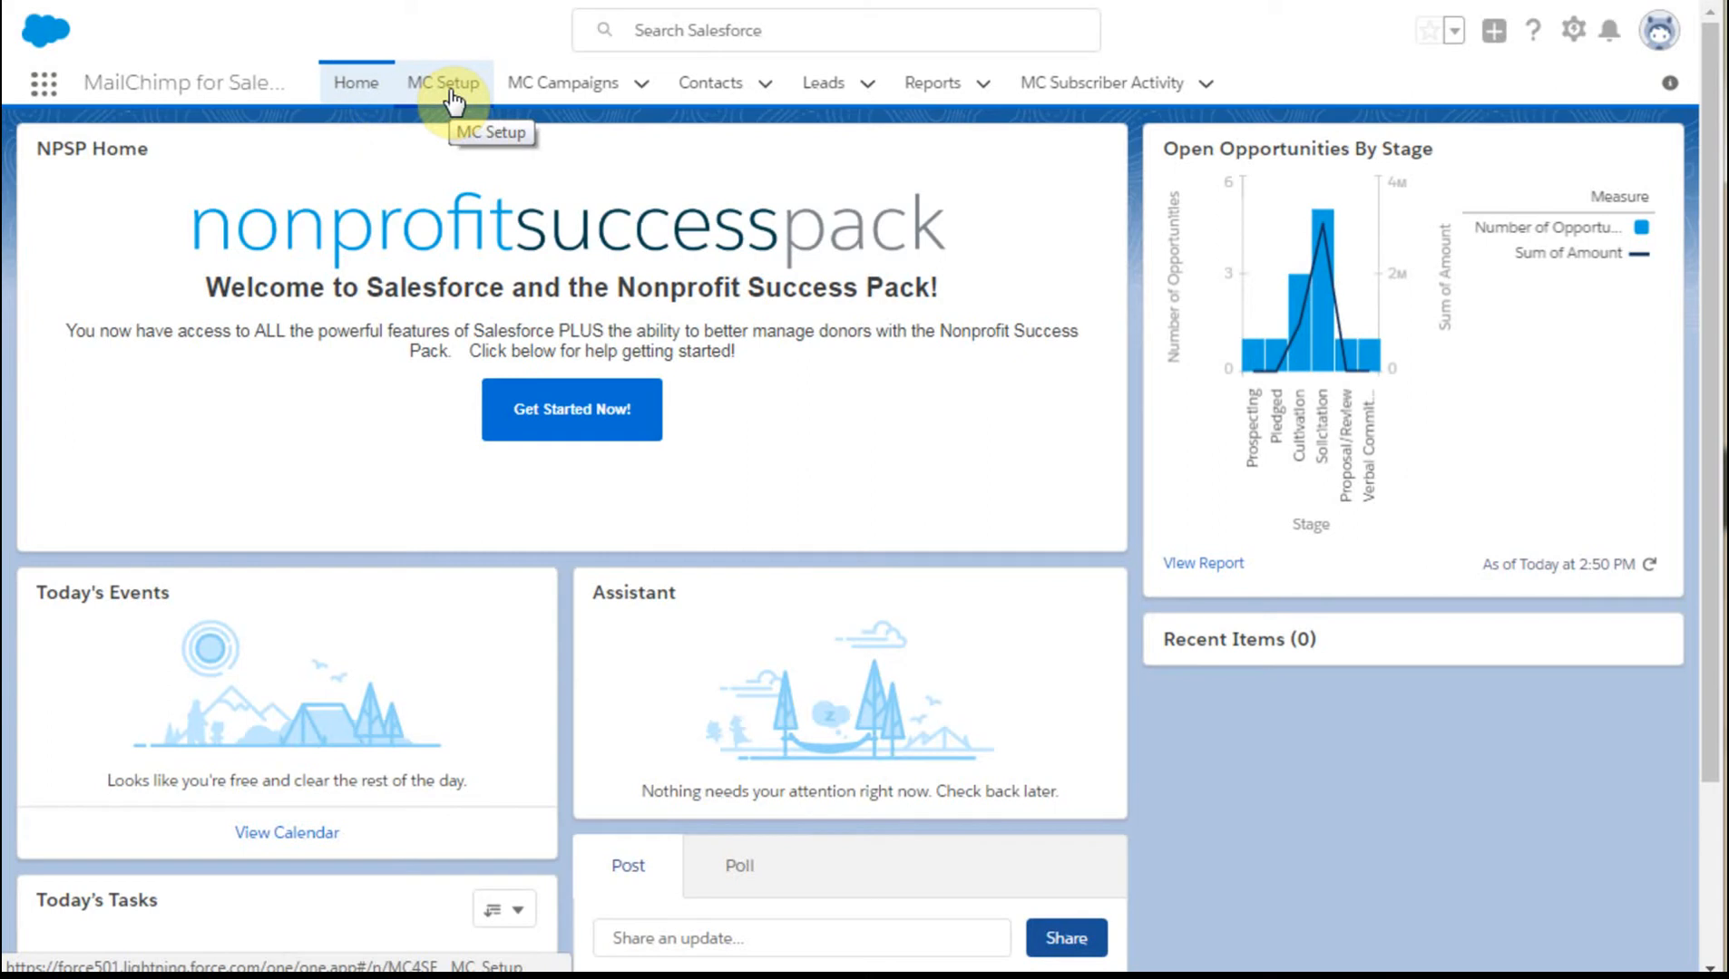
Step: Review MC Setup at Step 2: Lead Creation, the open Leads list, and Contacts with last outreach
click(443, 84)
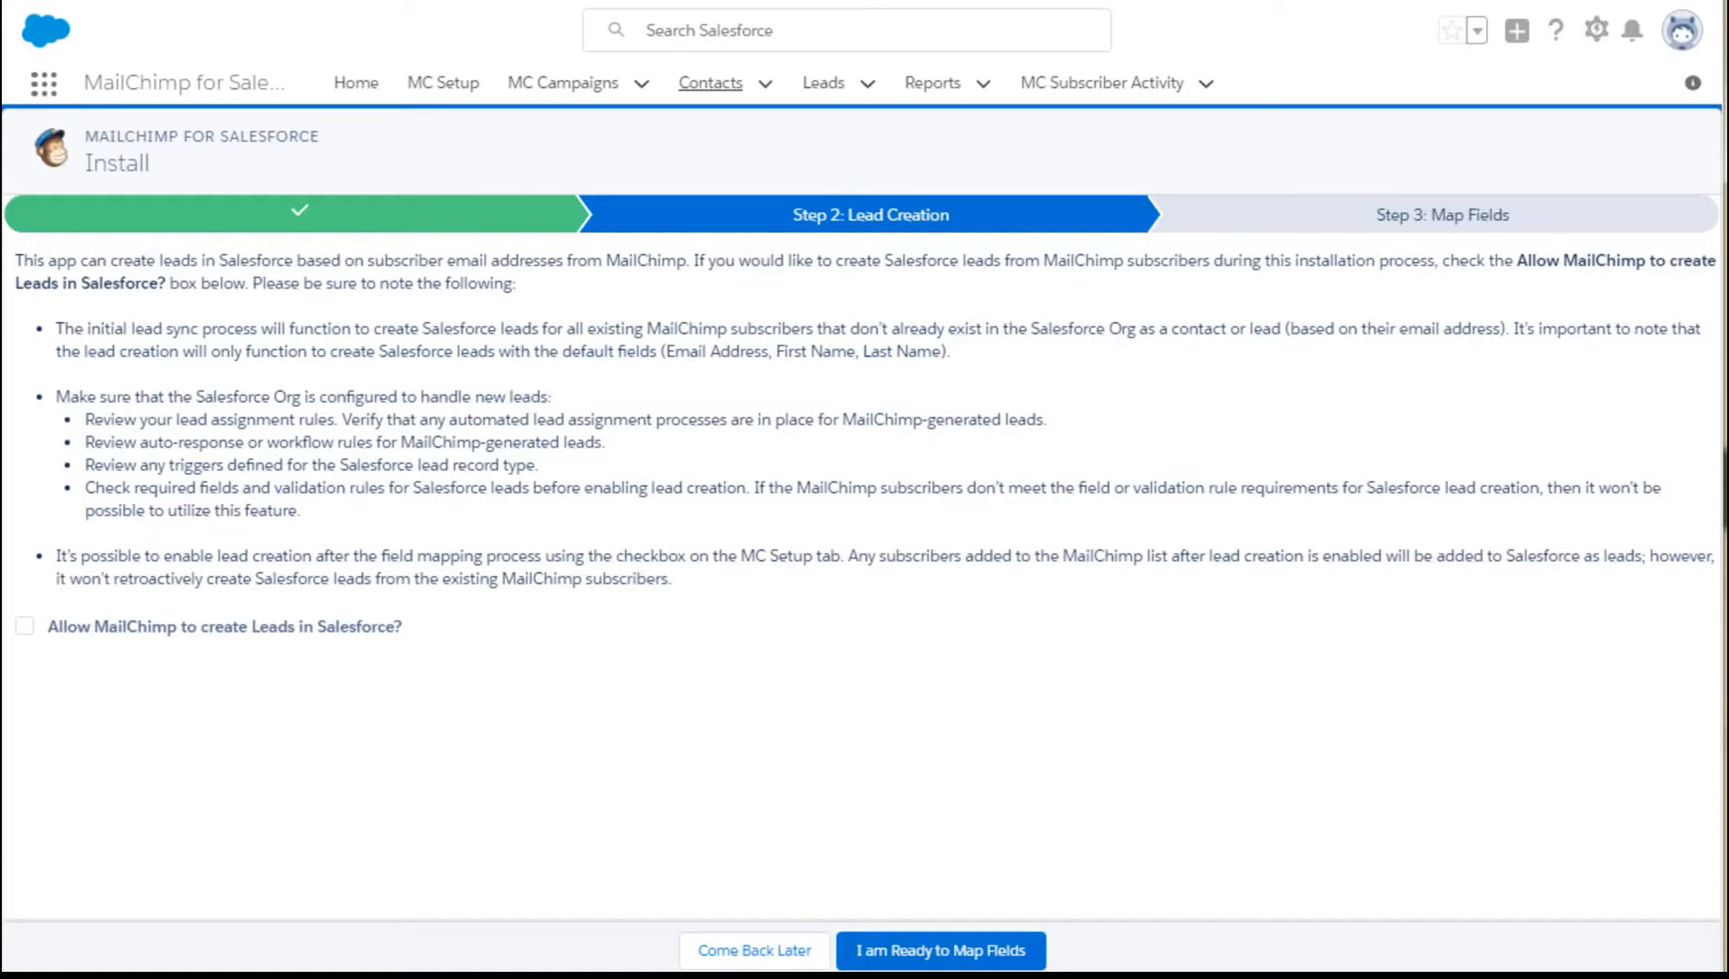
mouse_move(758, 131)
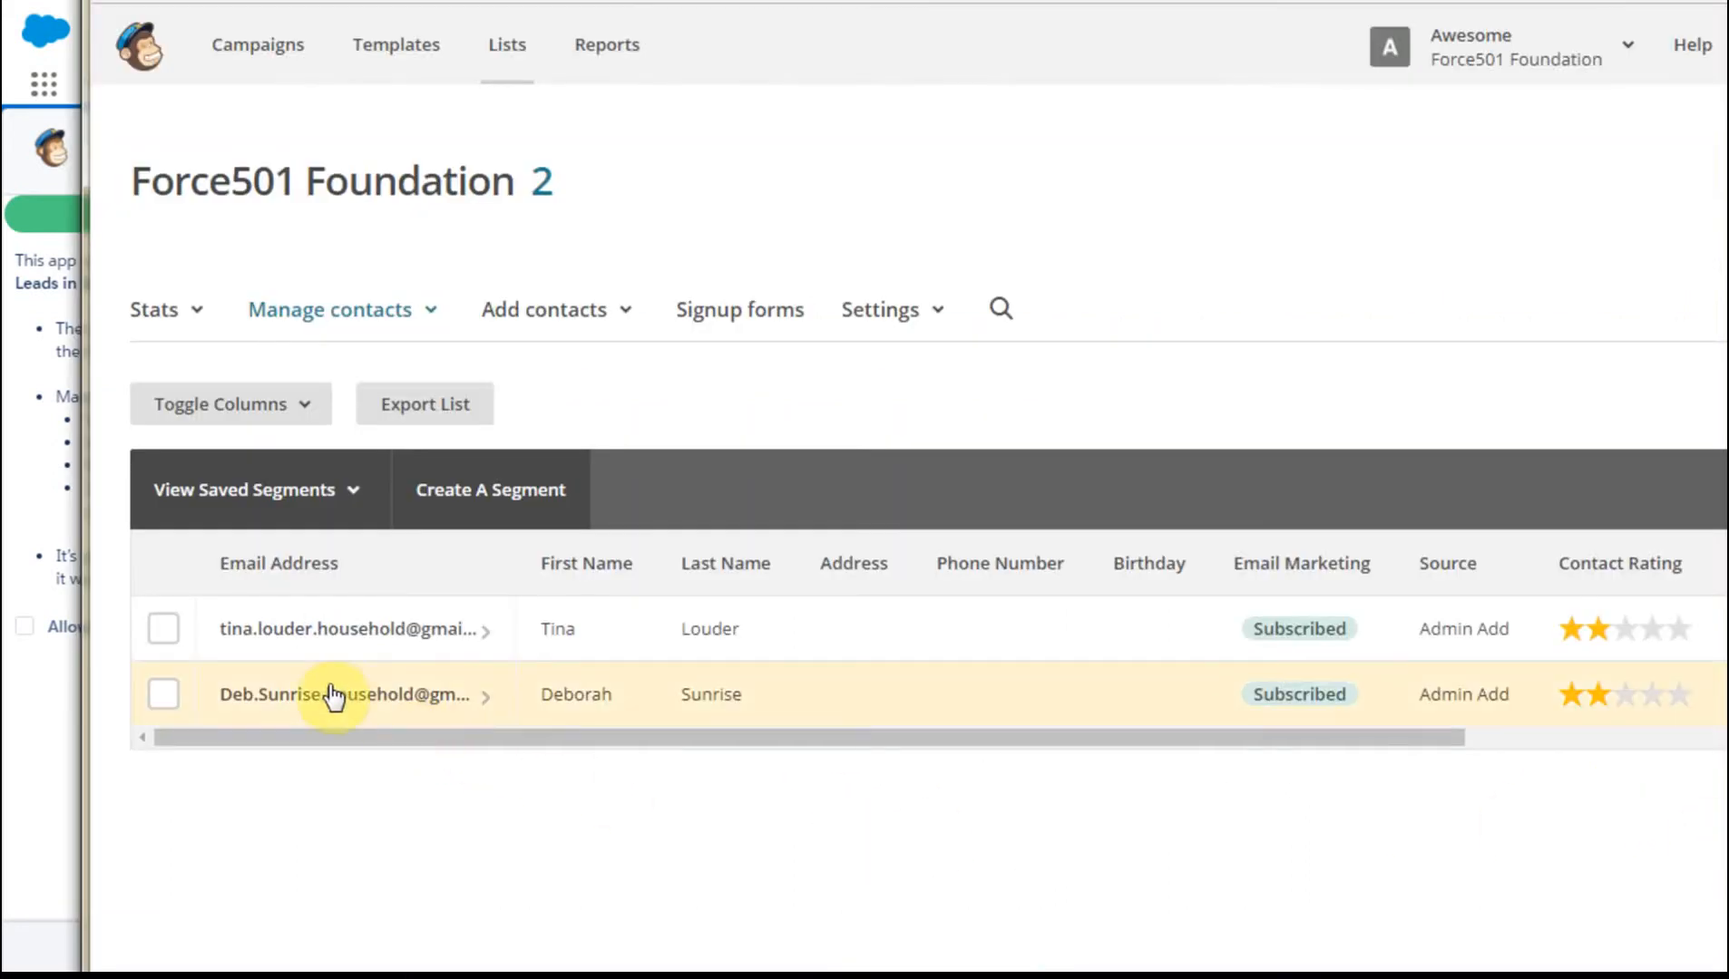
mouse_move(636, 695)
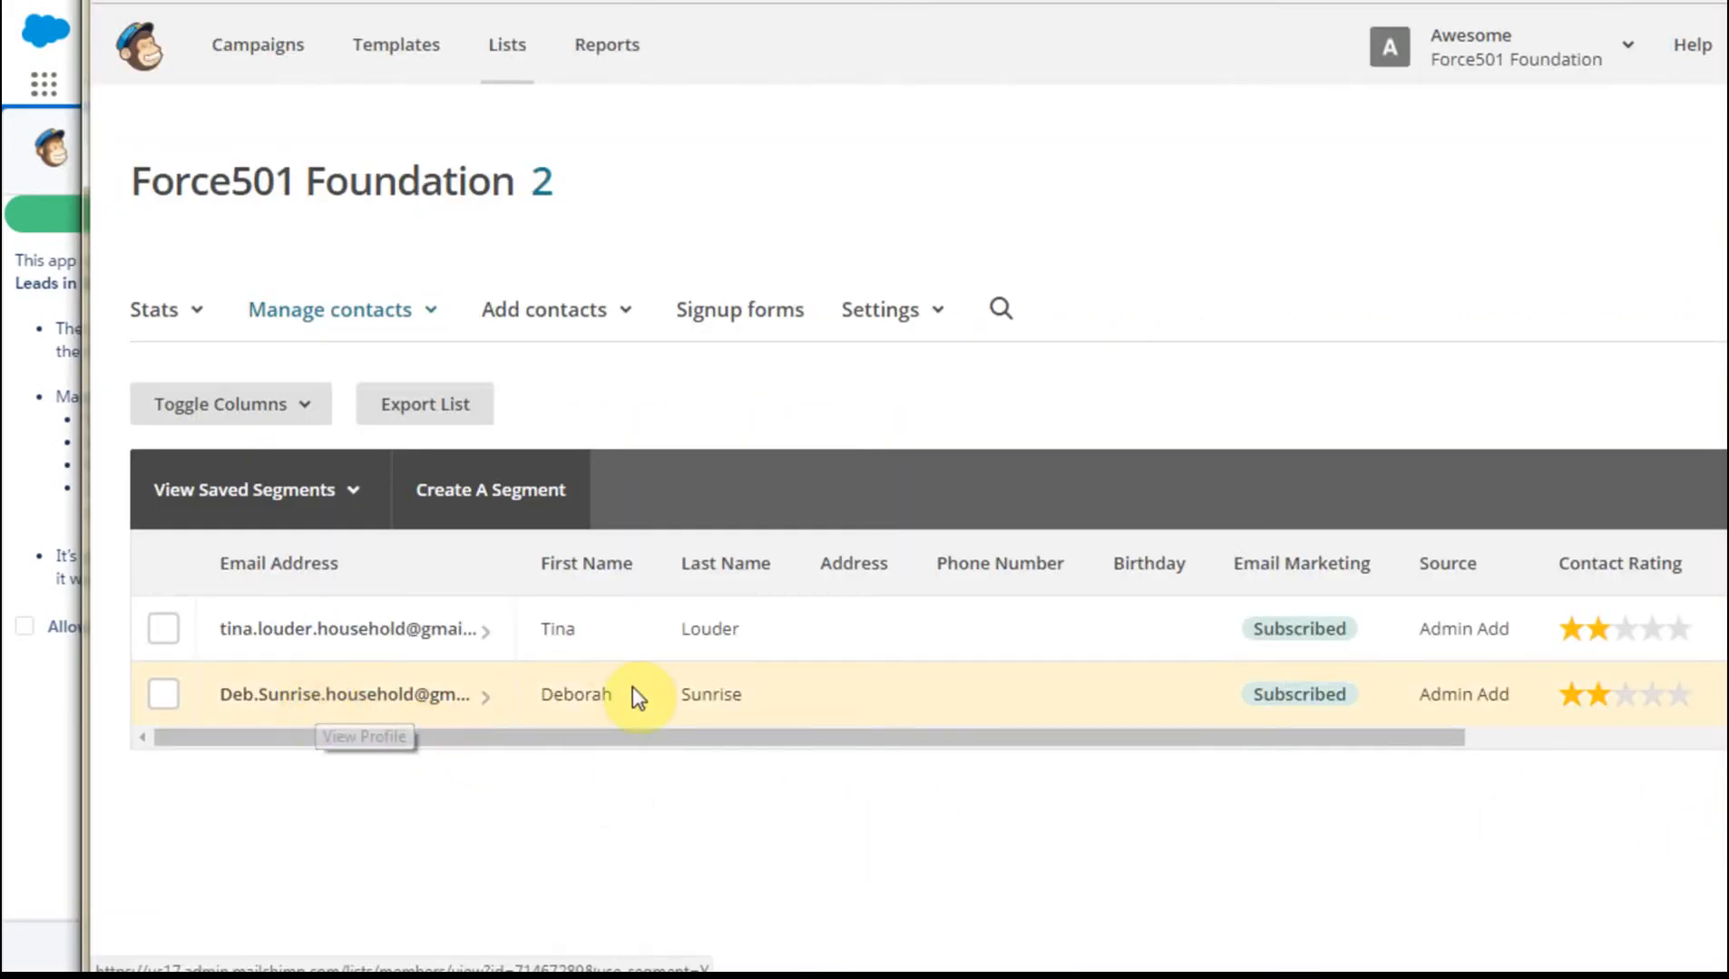
mouse_move(566, 731)
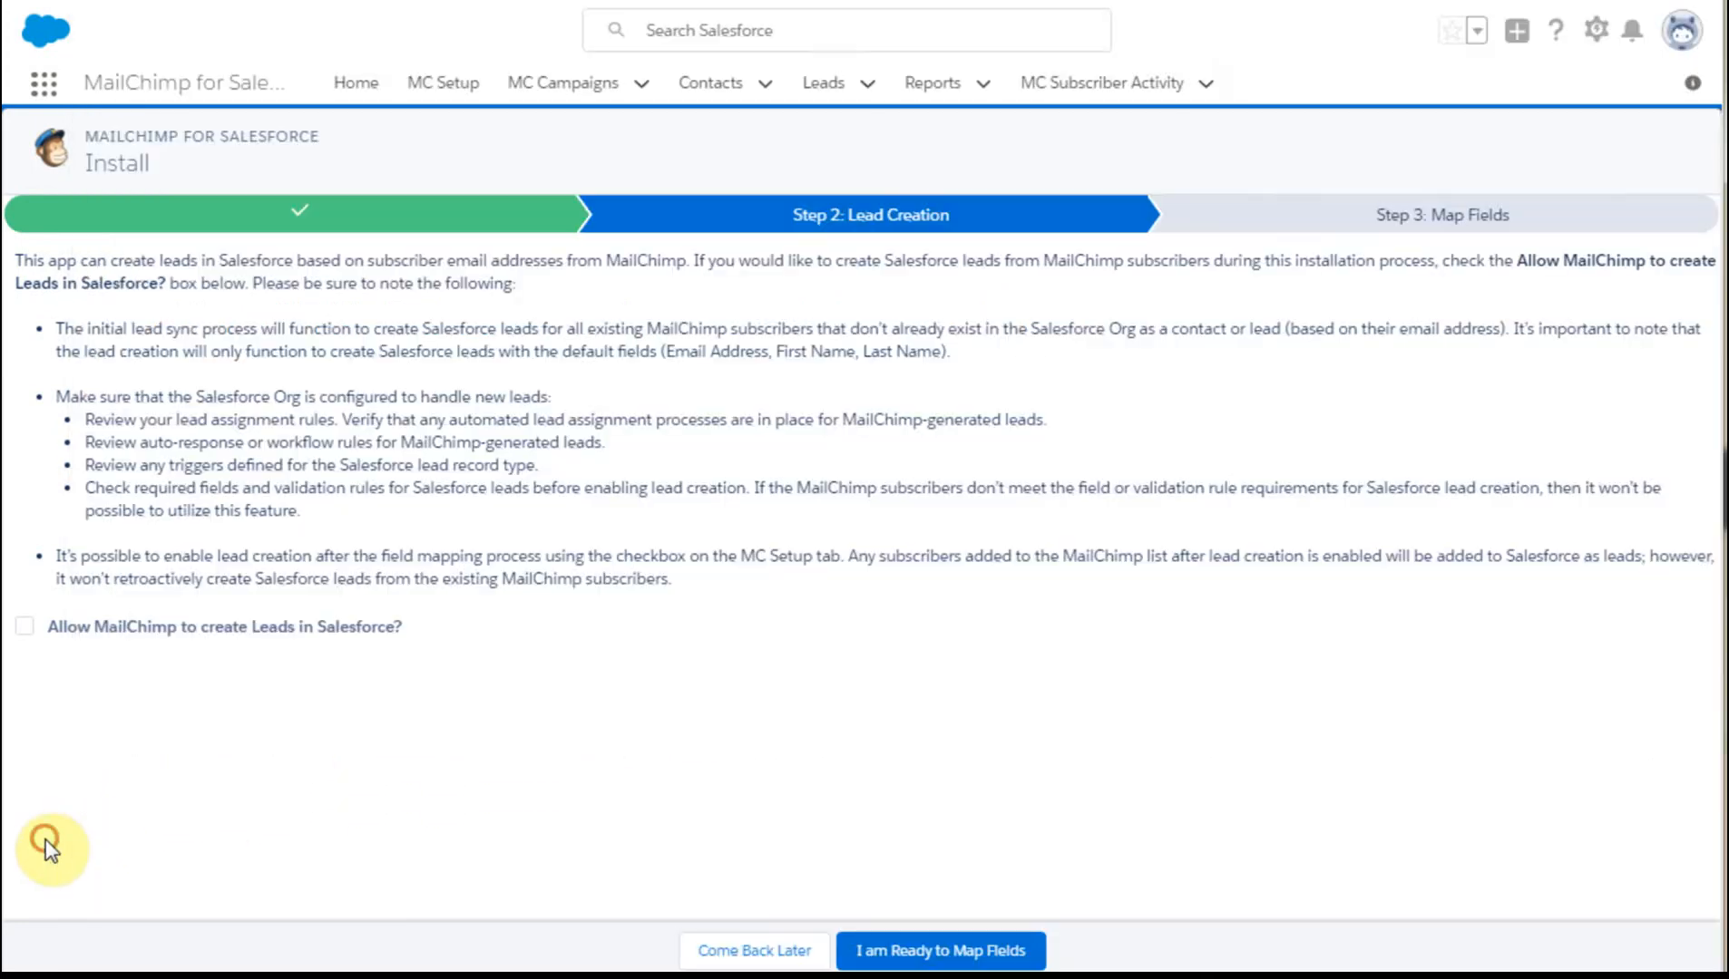
click(822, 83)
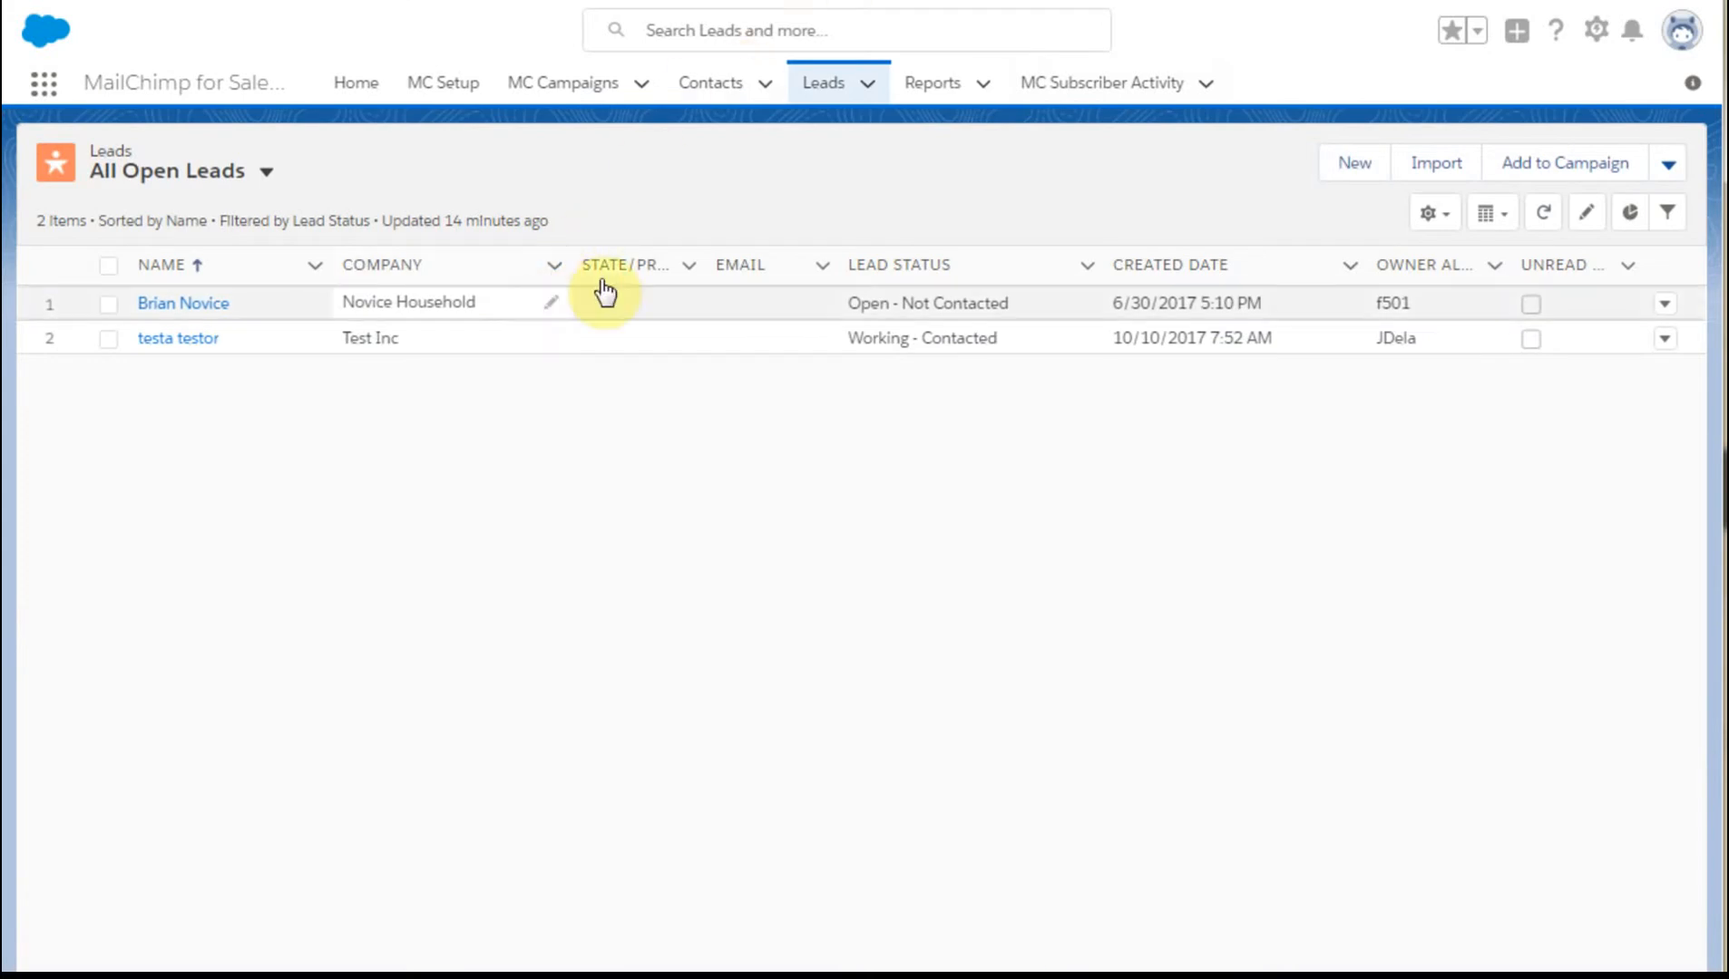
mouse_move(606, 292)
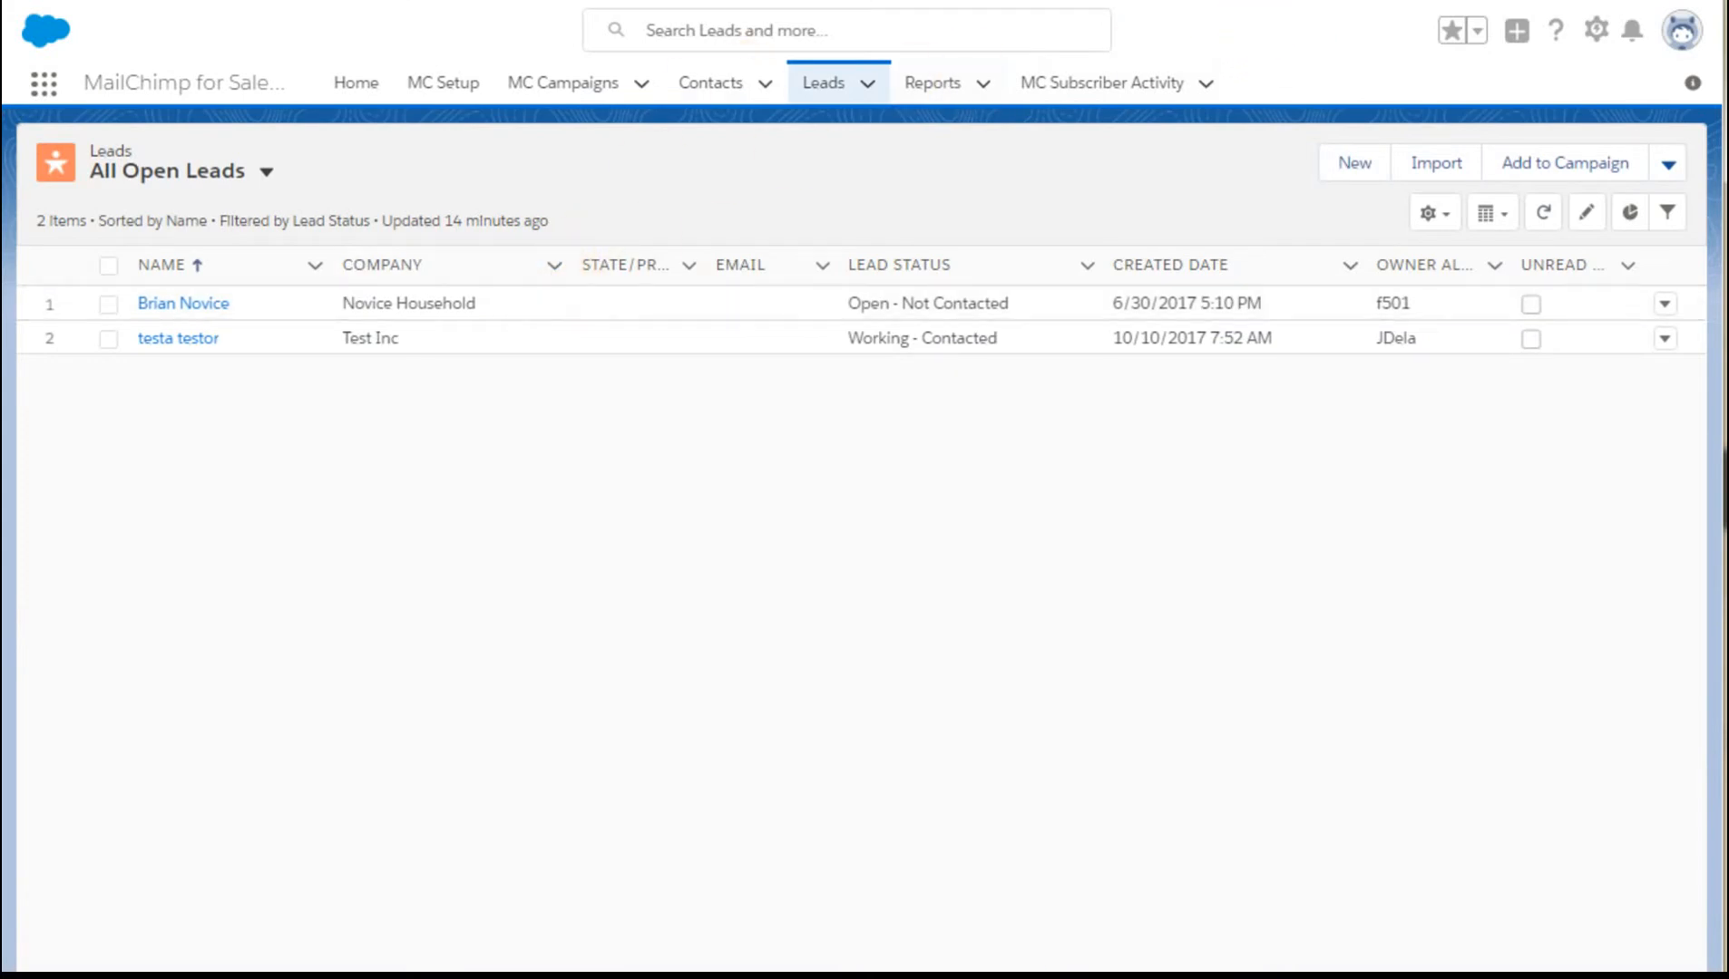
click(709, 84)
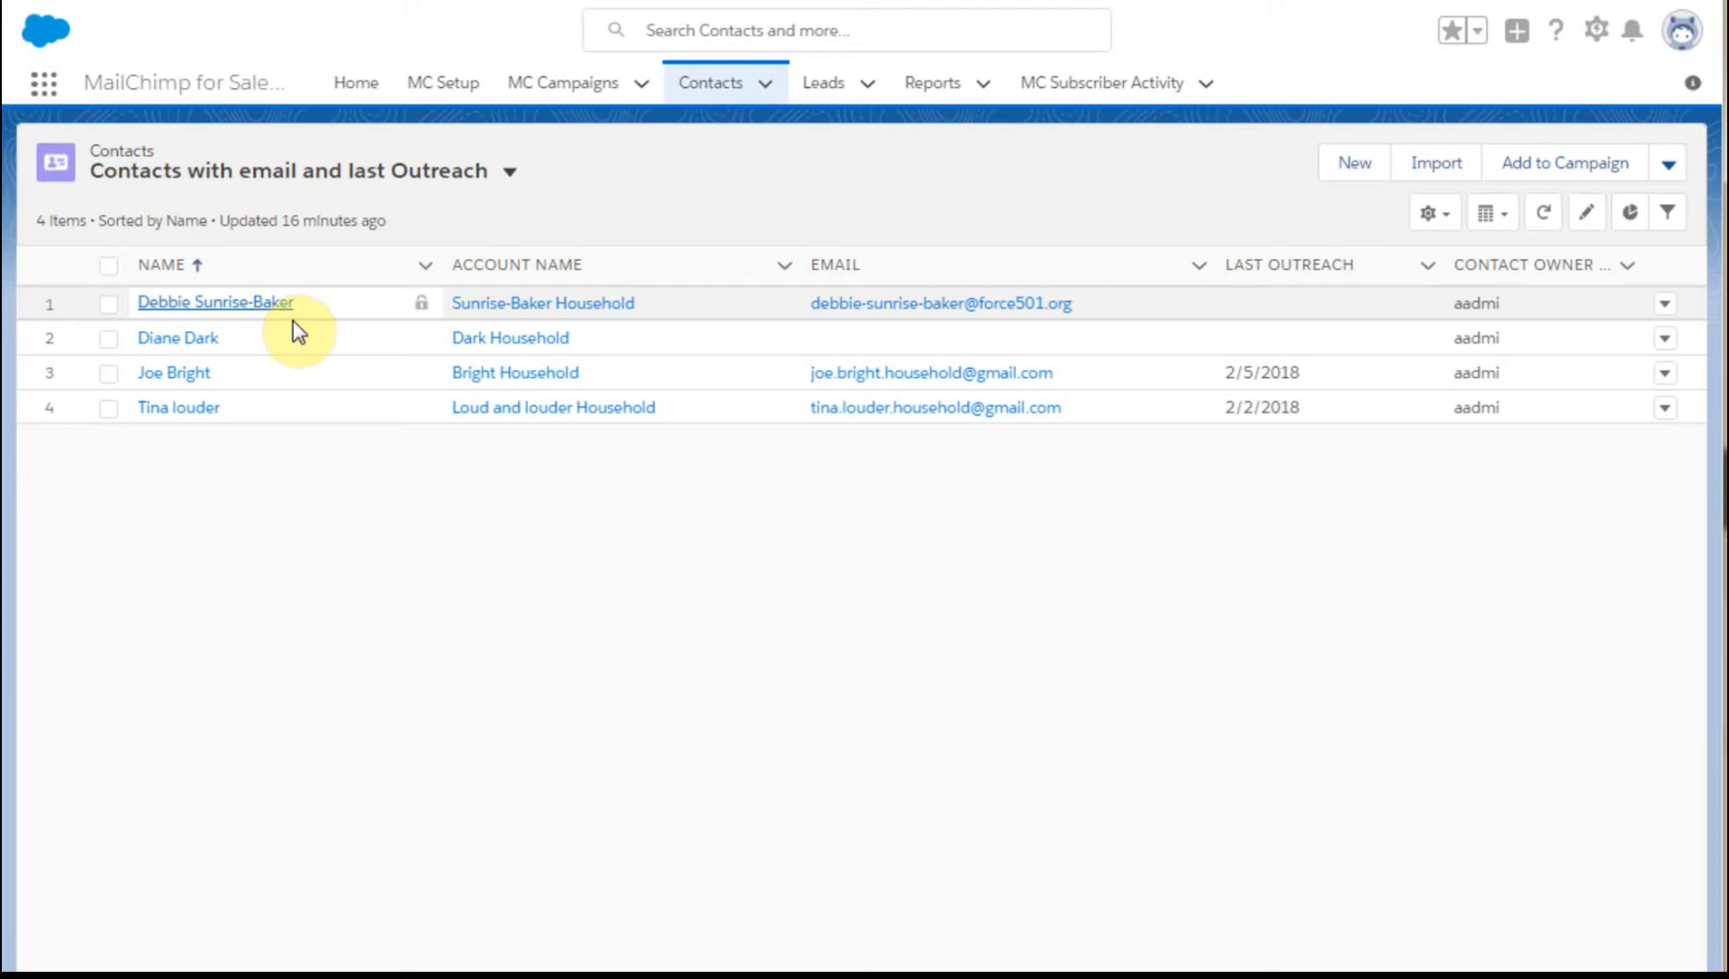
mouse_move(305, 324)
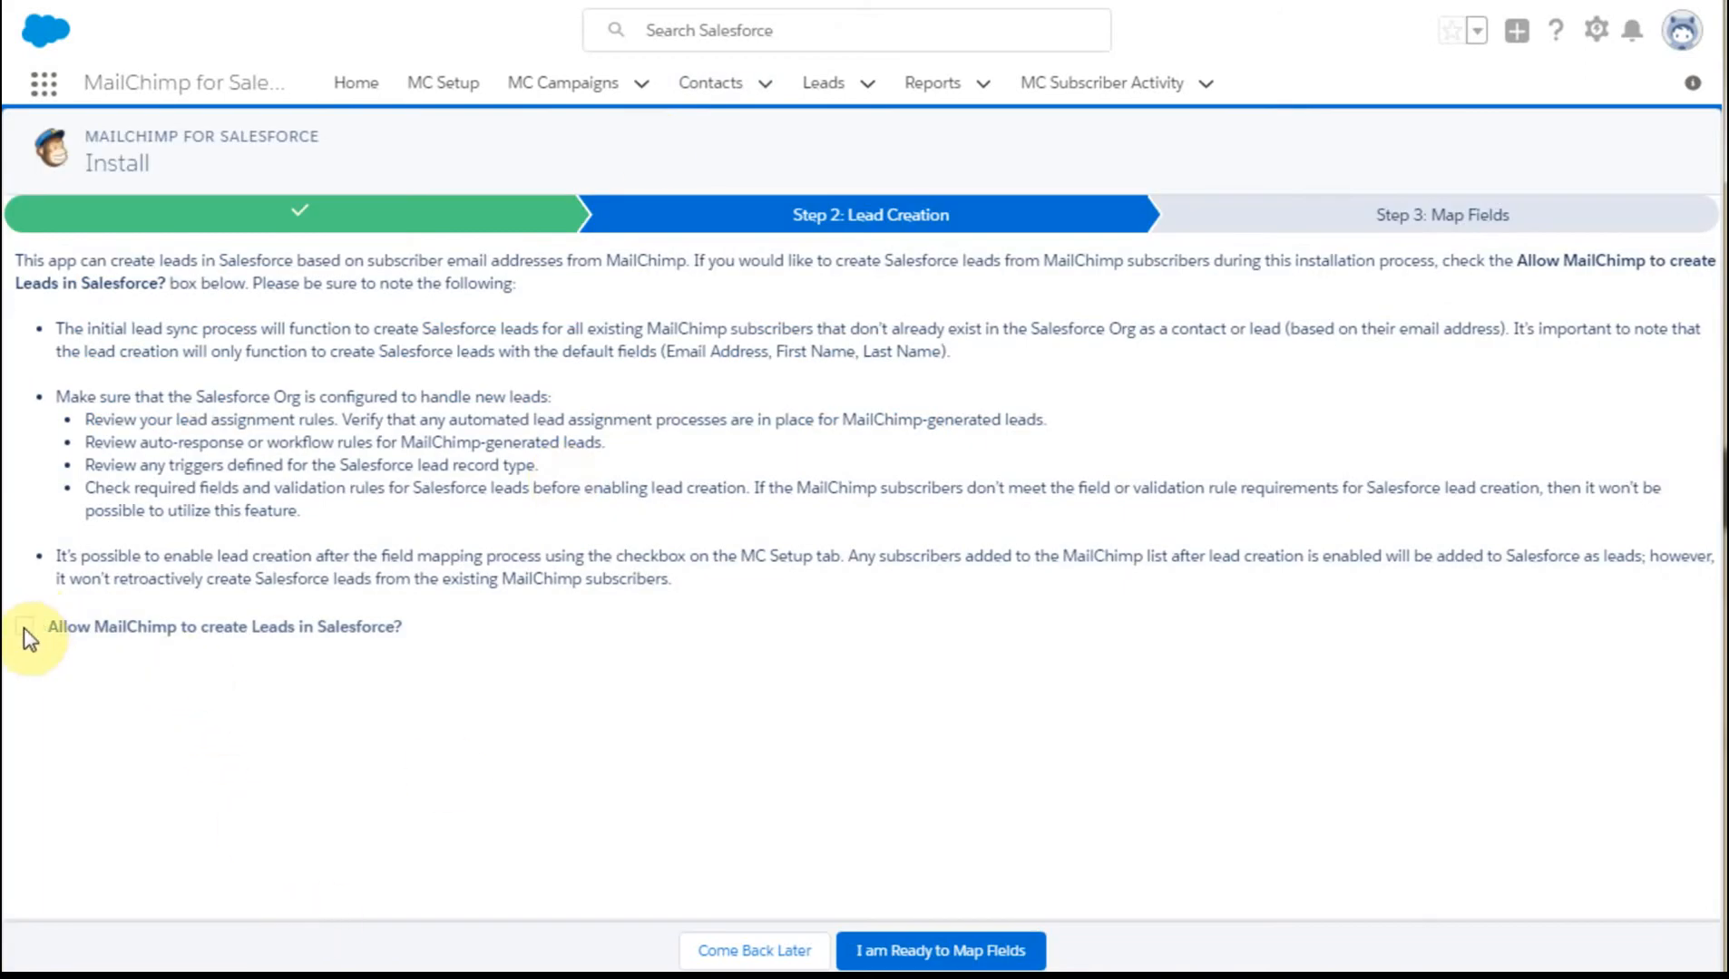
Step: Enable 'Allow MailChimp to create Leads in Salesforce' and continue with 'I am Ready to Map Fields'
click(24, 626)
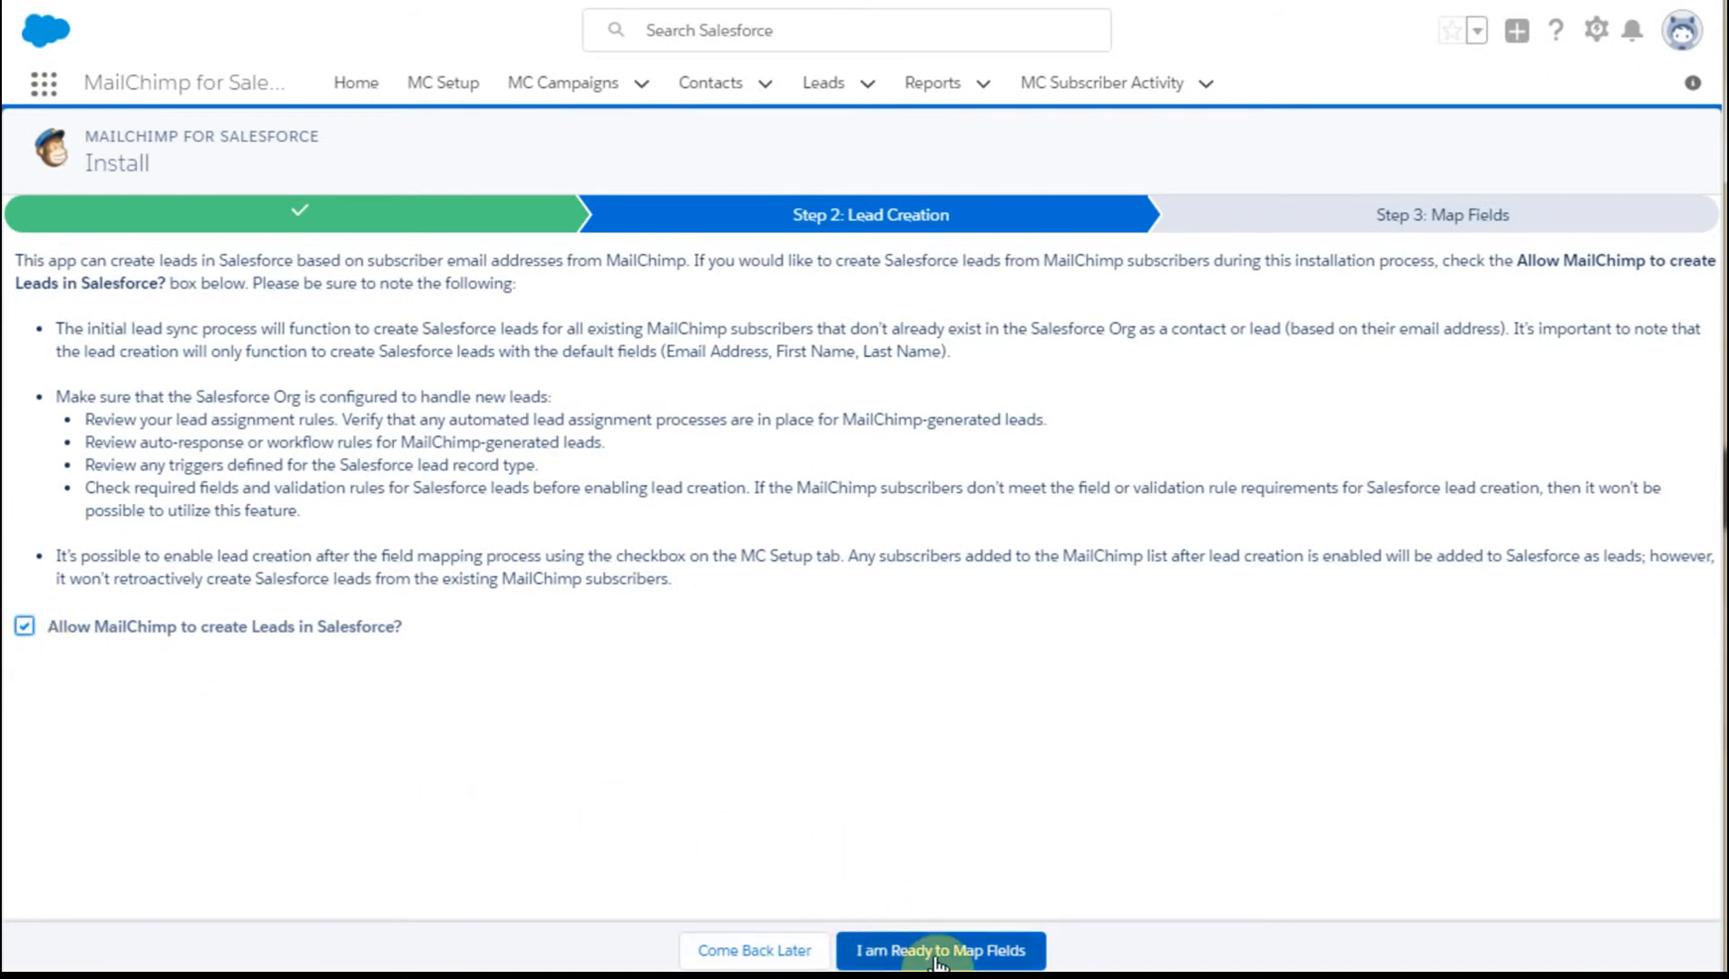
click(940, 950)
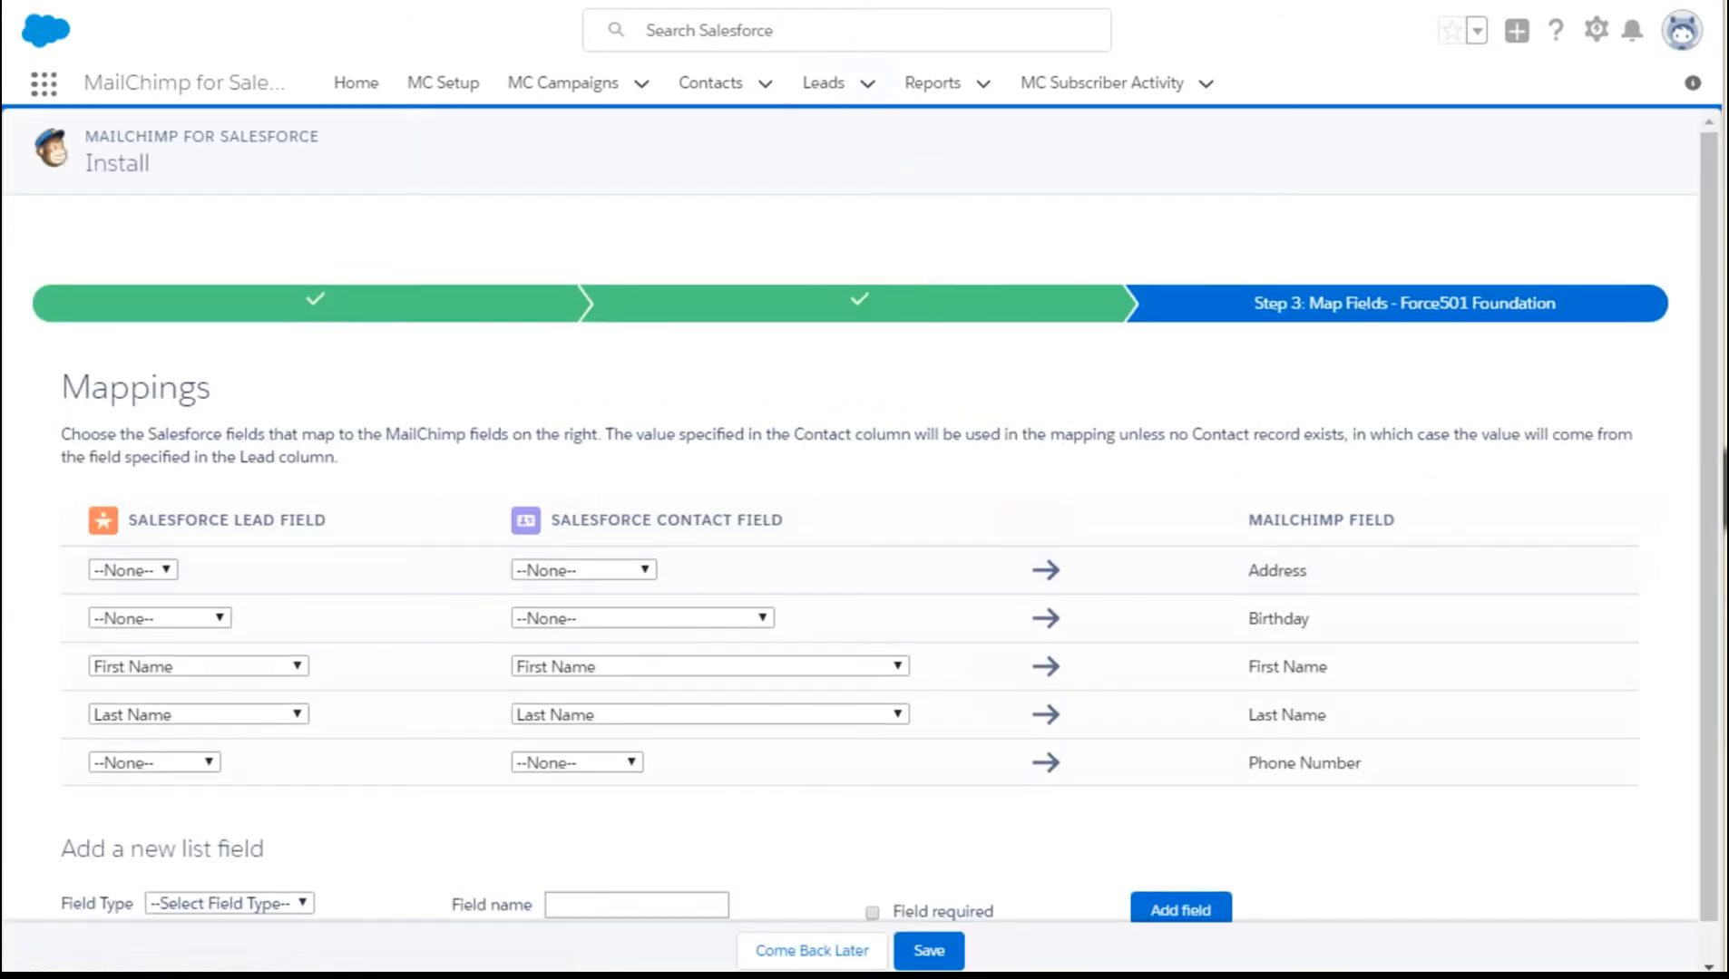
mouse_move(305, 548)
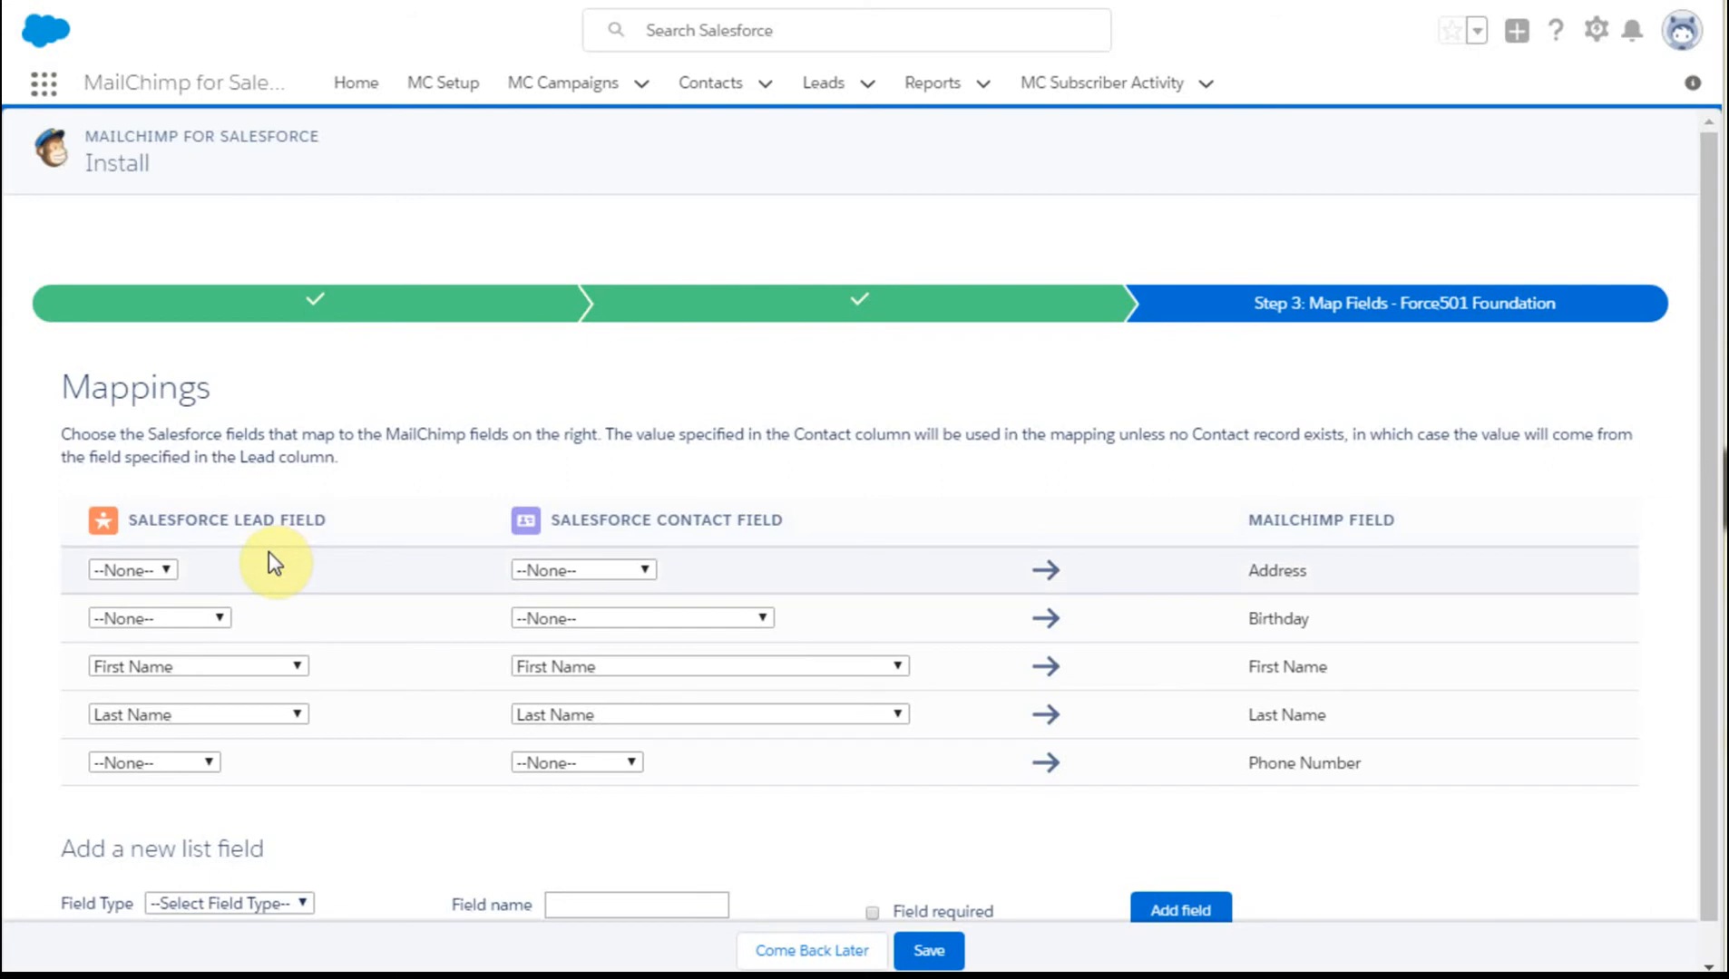
mouse_move(417, 578)
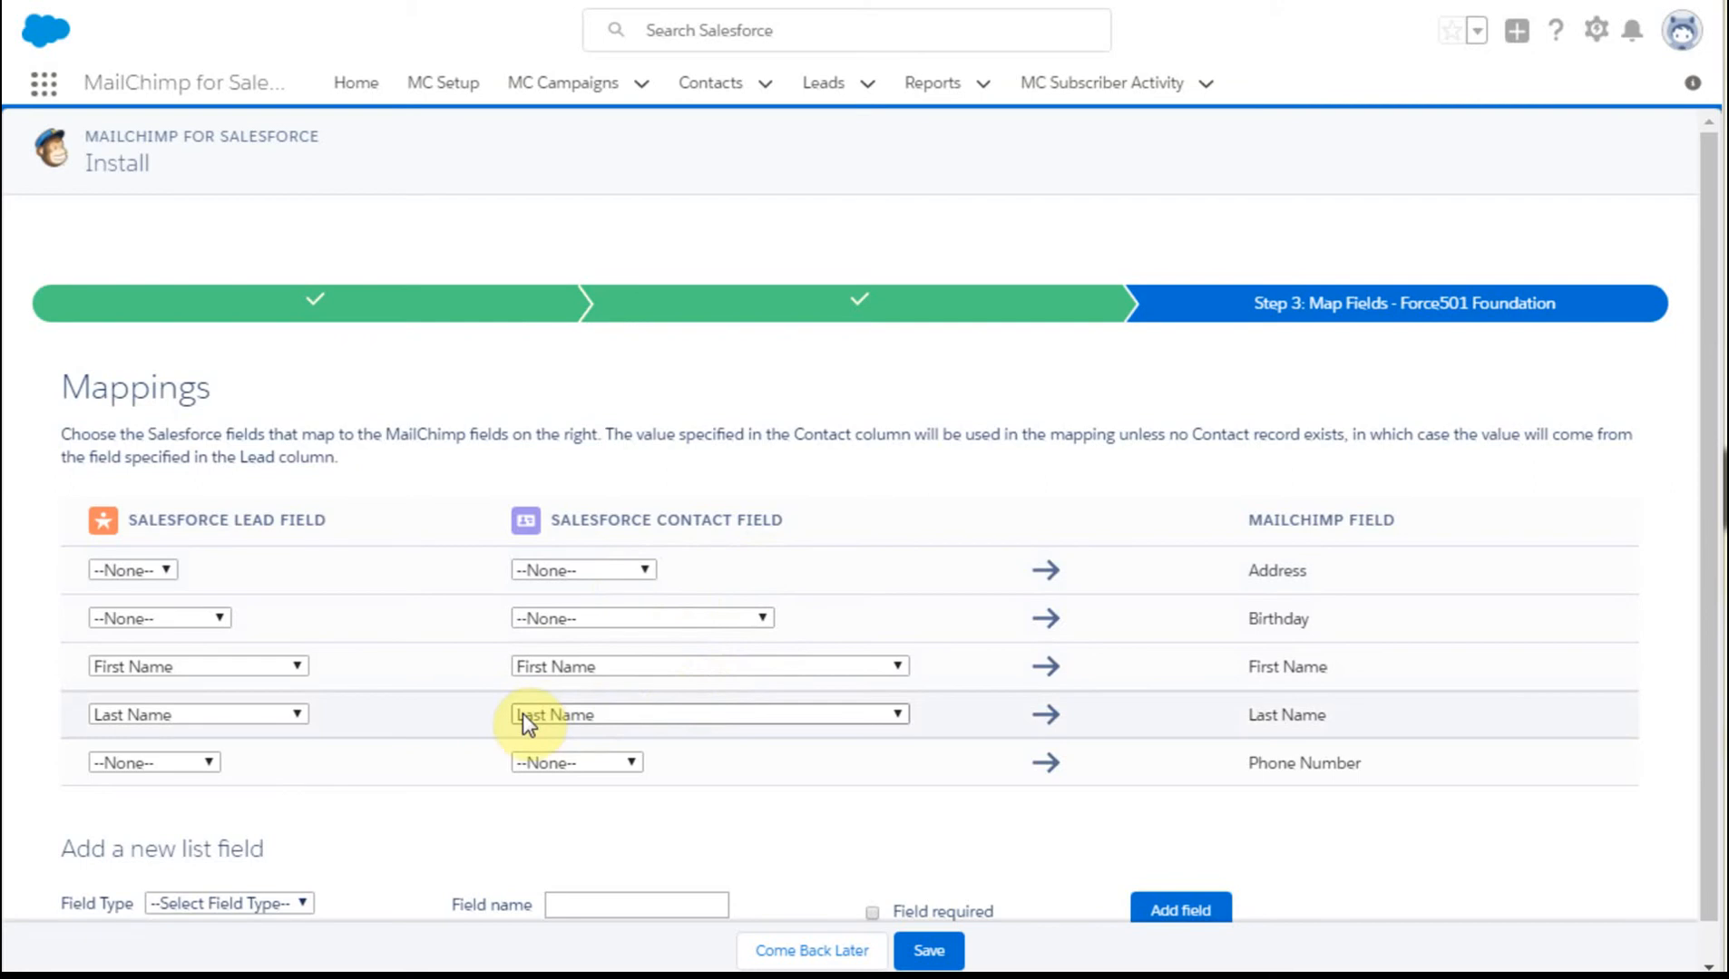
mouse_move(463, 706)
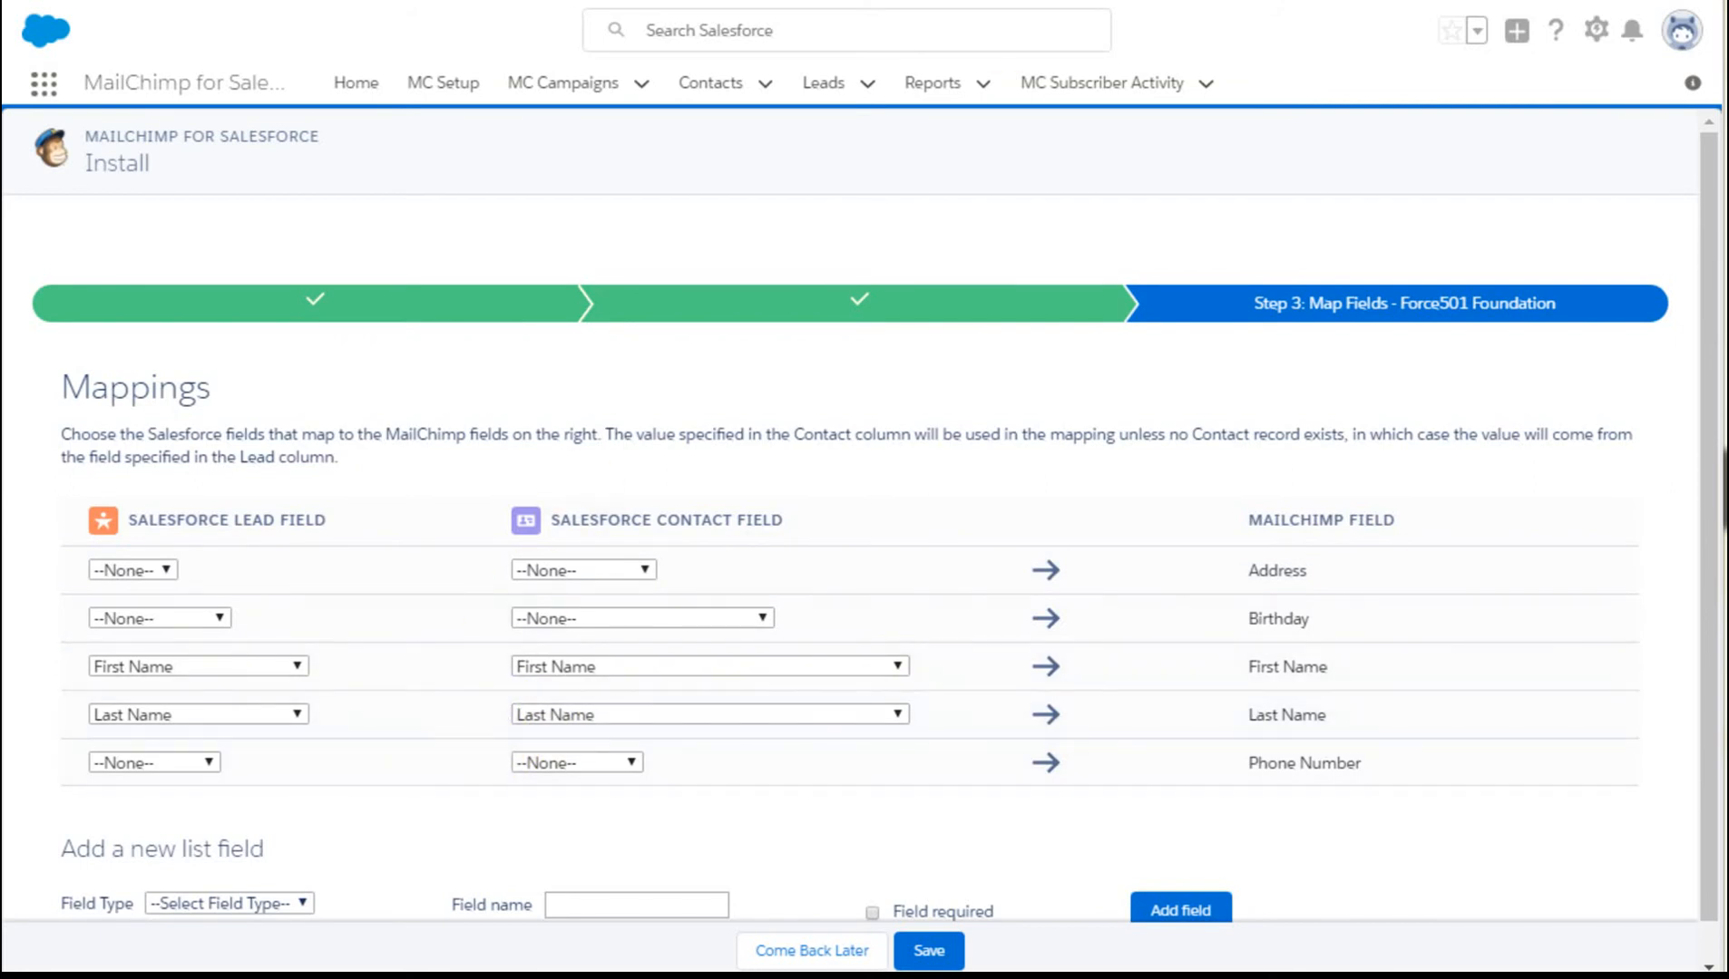
Step: Check the open Leads and Contacts' last outreach dates, ending on the MC Campaigns list
click(822, 84)
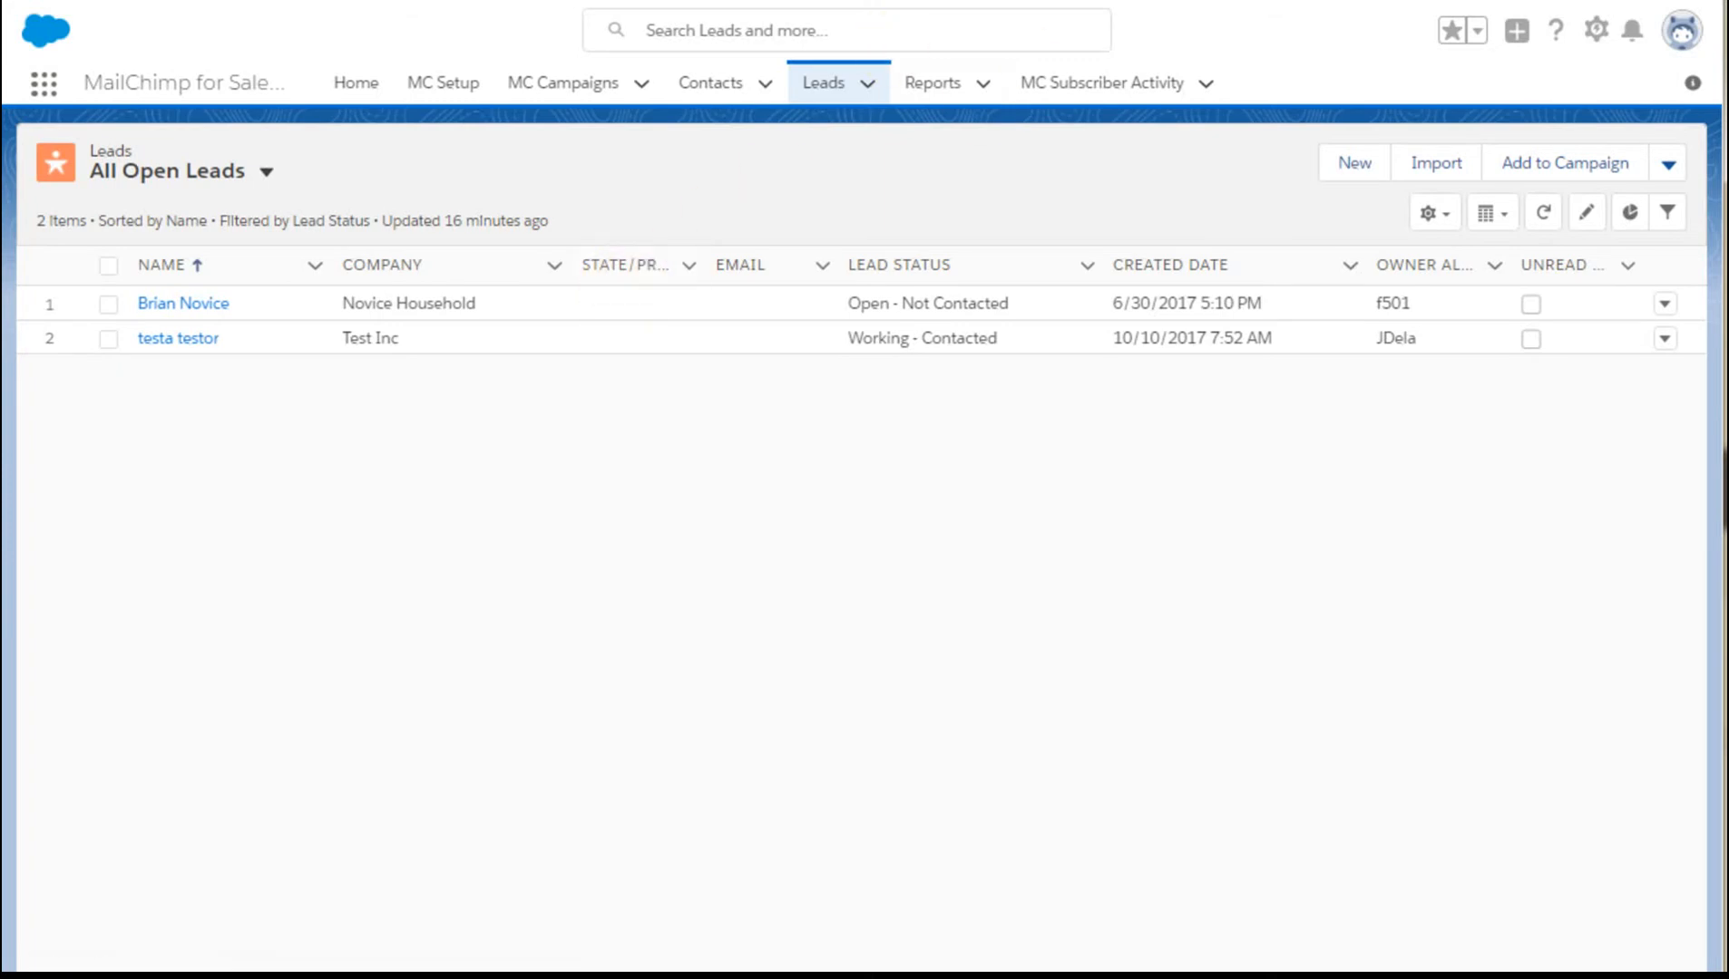
click(709, 84)
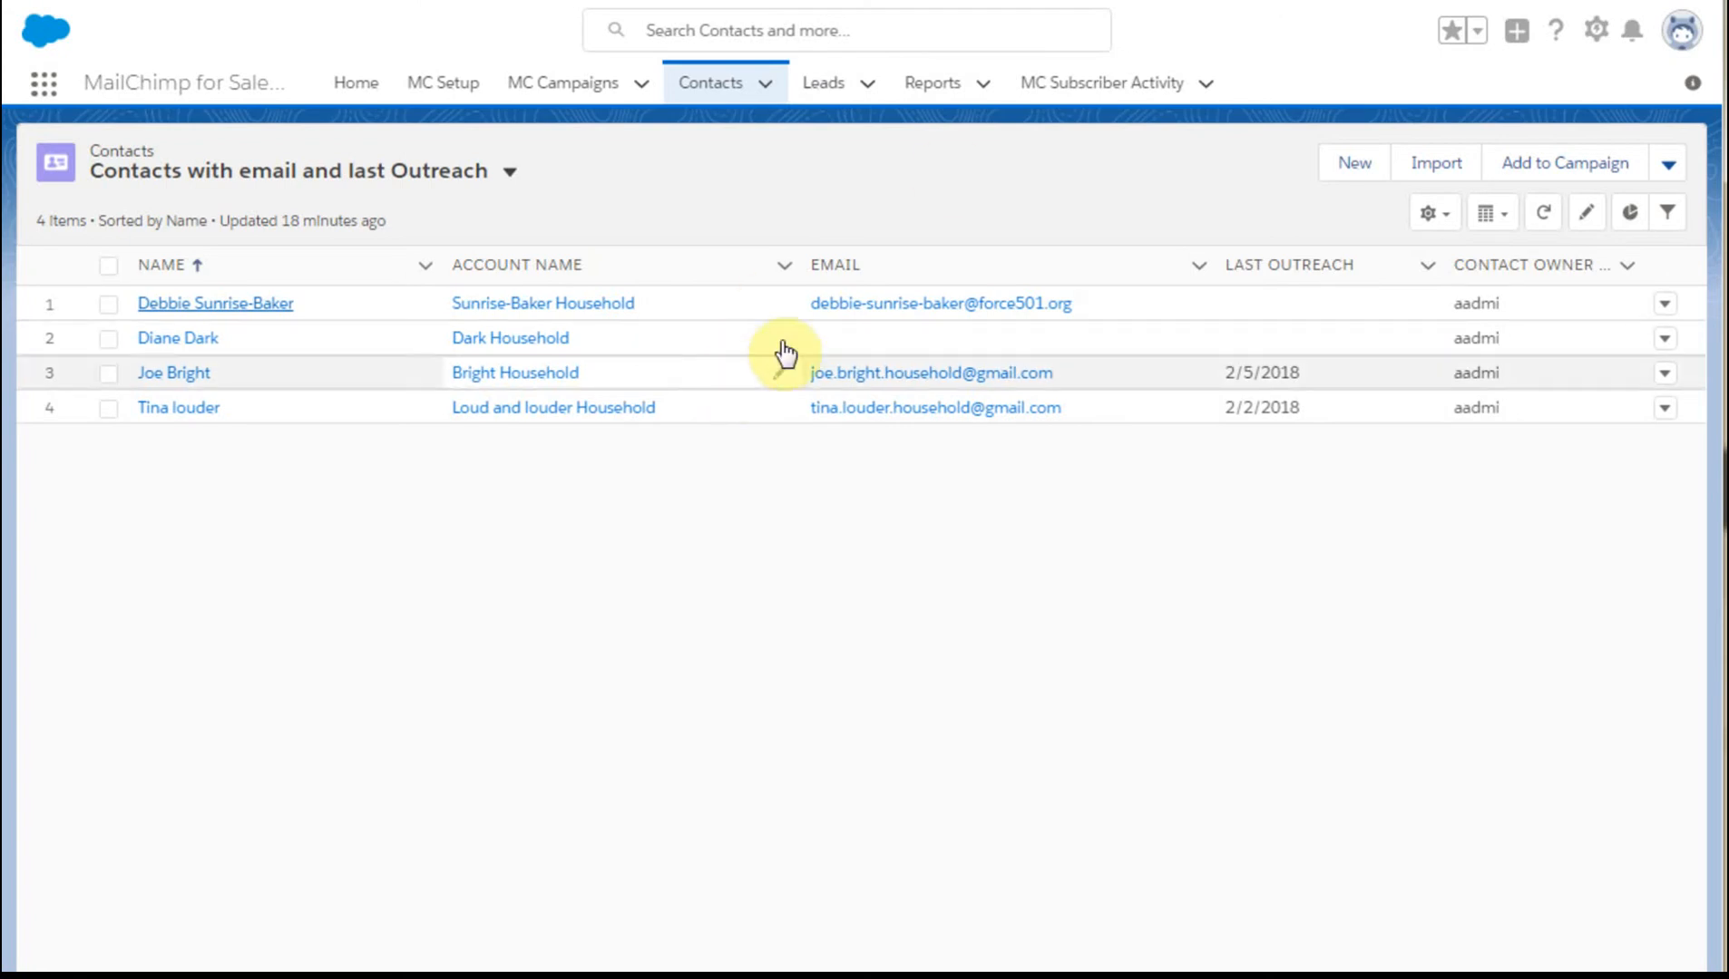
mouse_move(1235, 338)
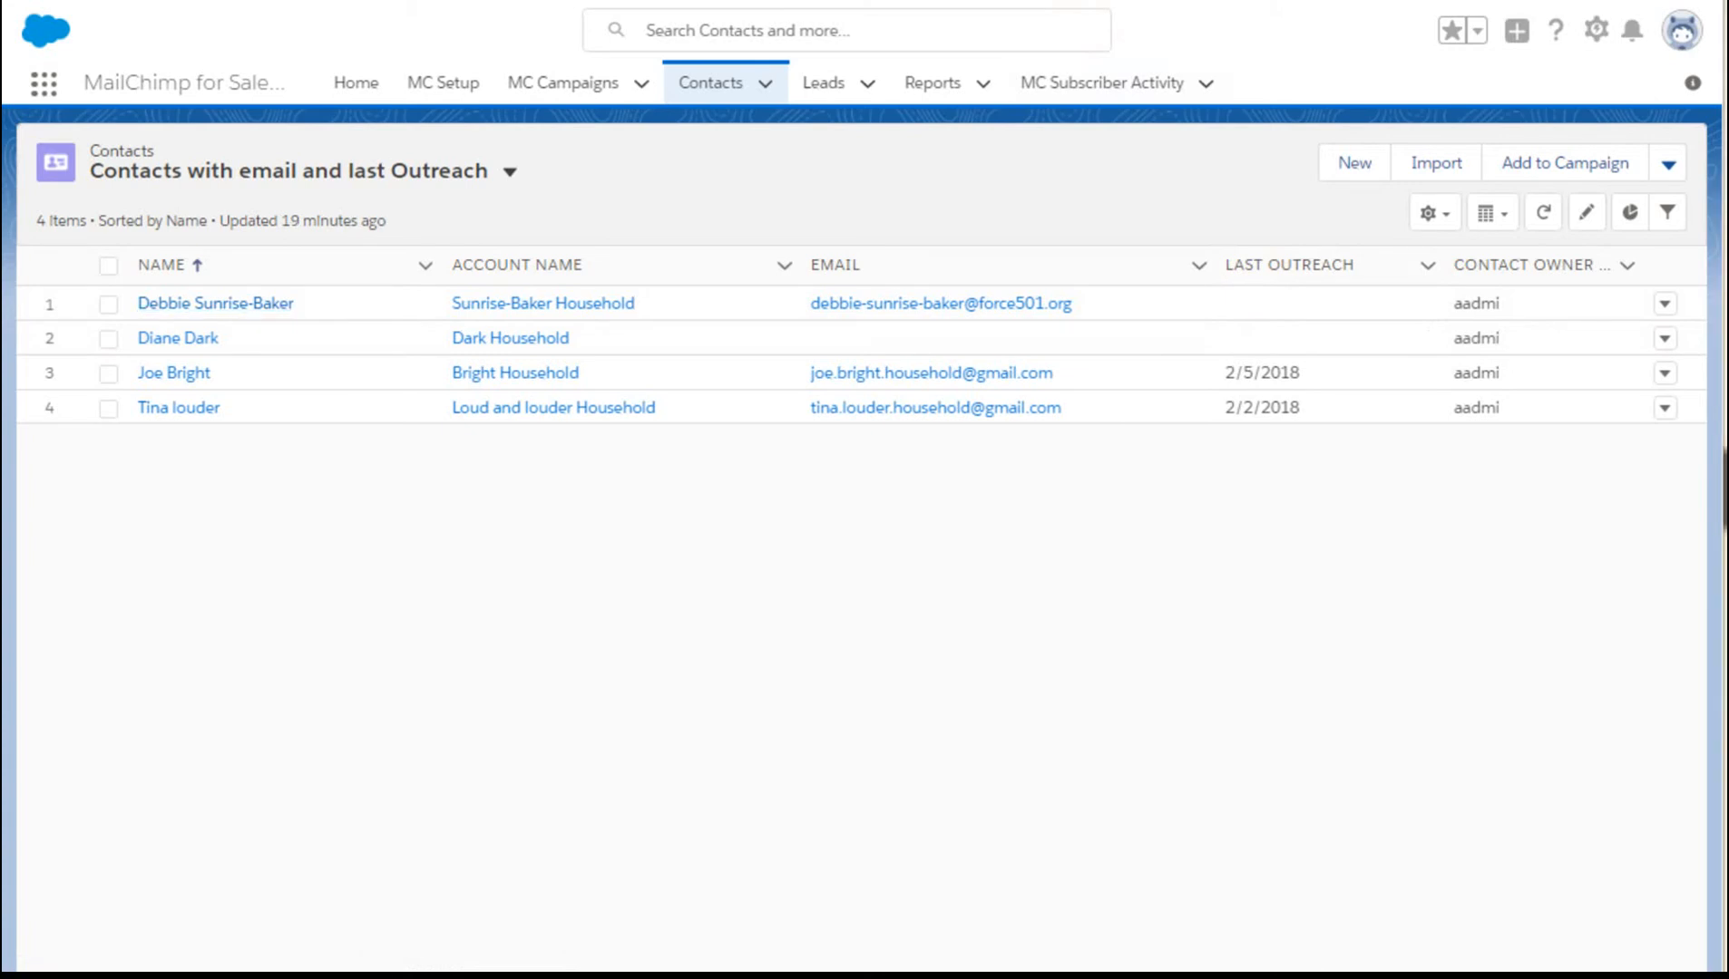
mouse_move(711, 83)
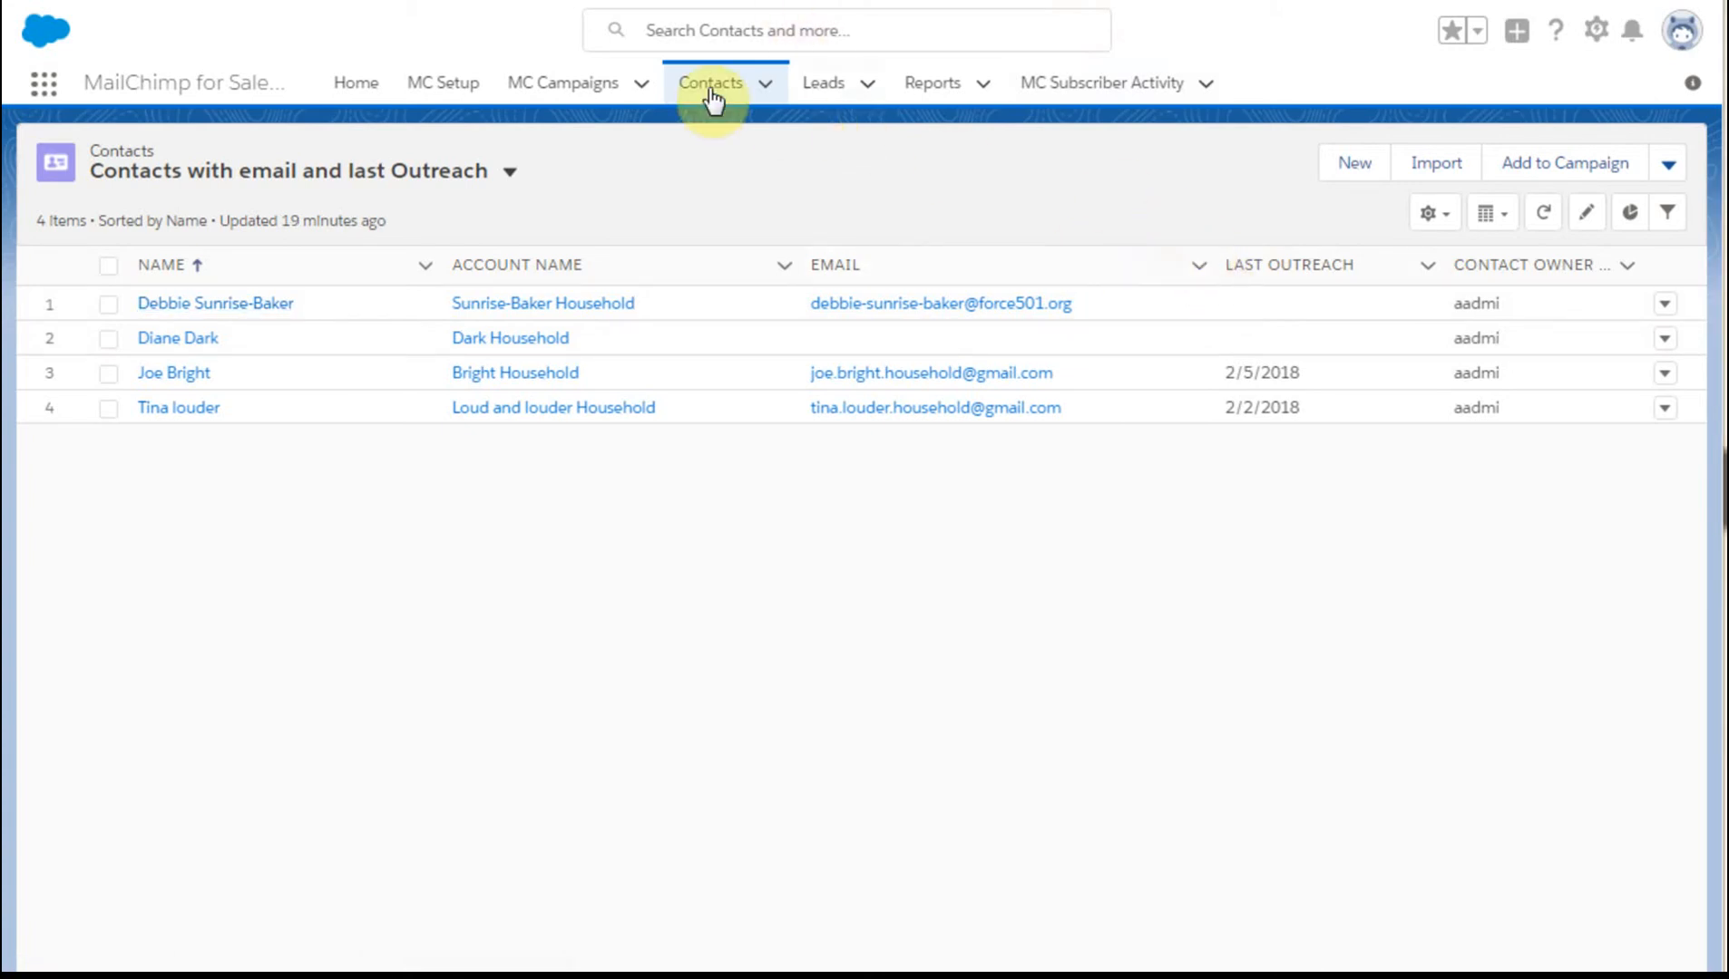
click(562, 84)
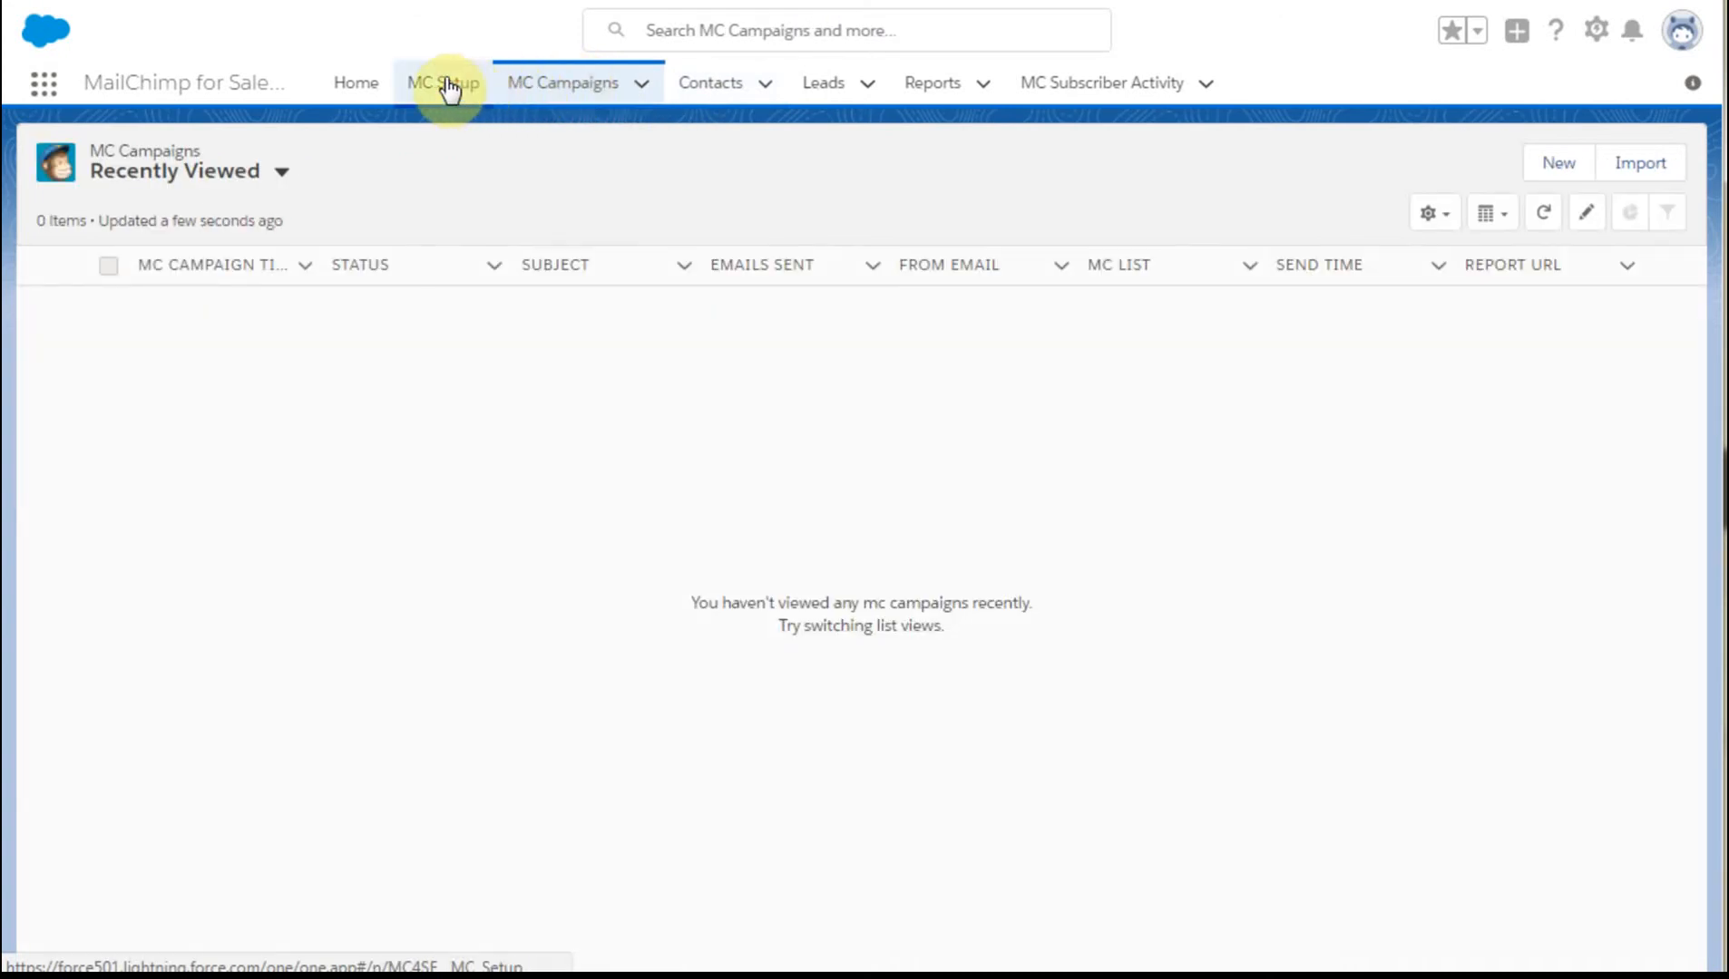
Step: In MC Setup mappings, add a new Date list field named 'Last Outreach'
click(442, 82)
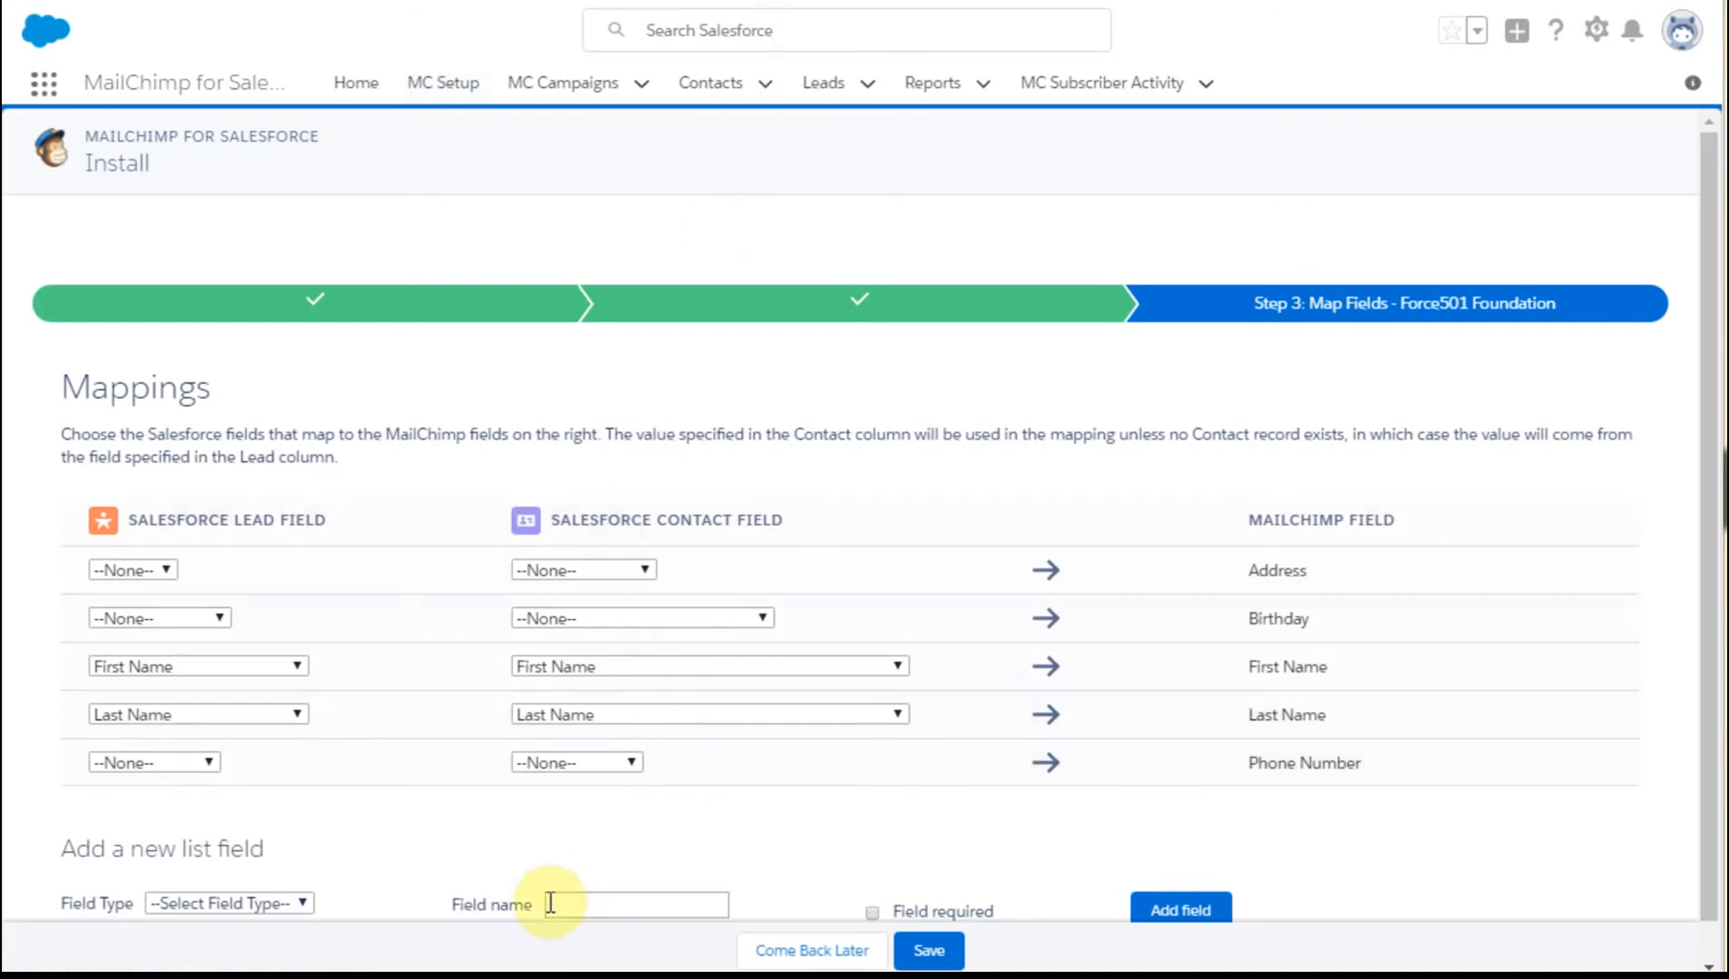
scroll(up, 3)
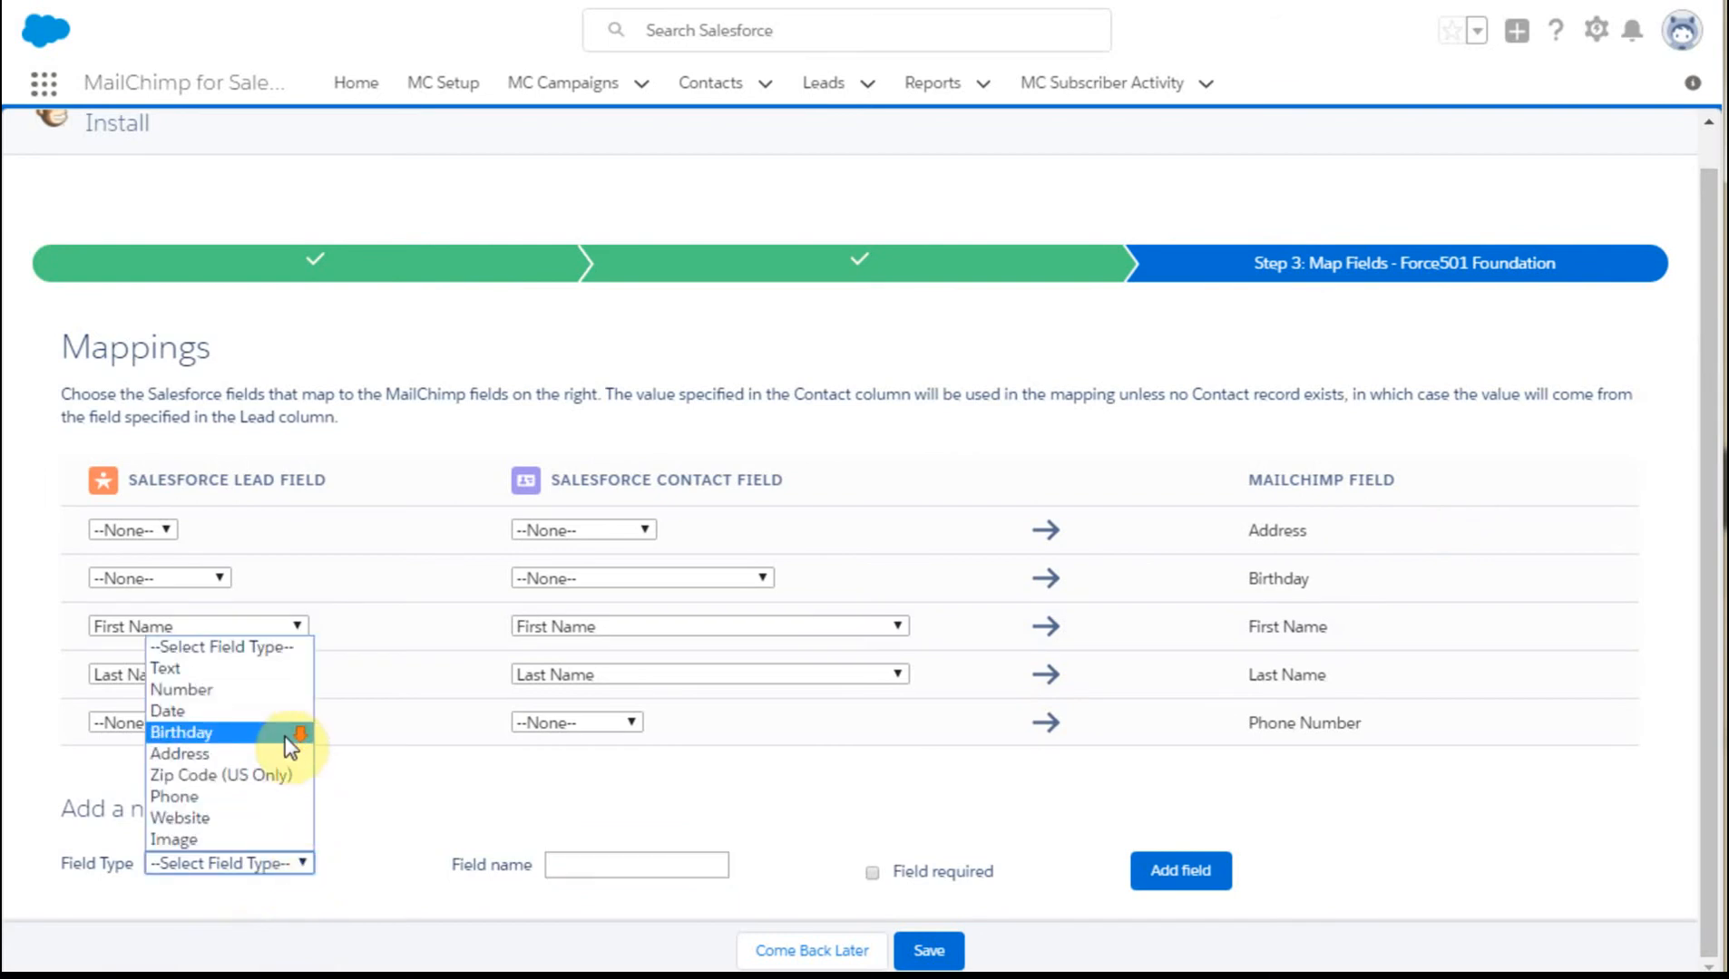
mouse_move(276, 657)
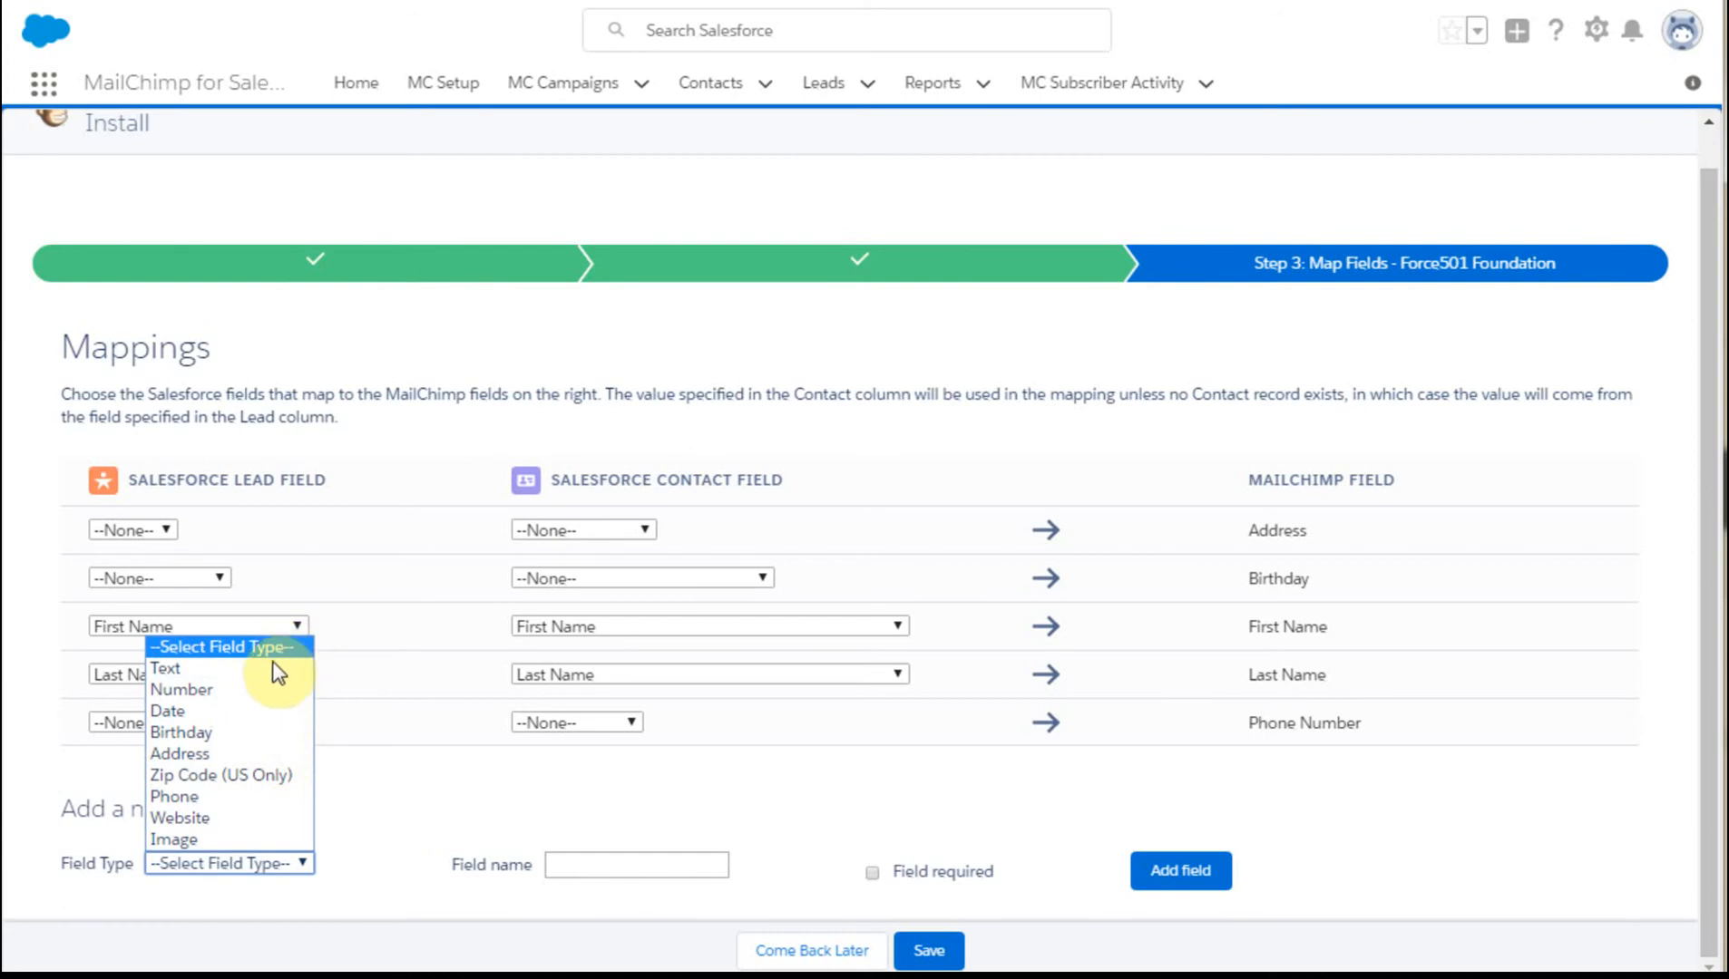
mouse_move(234, 711)
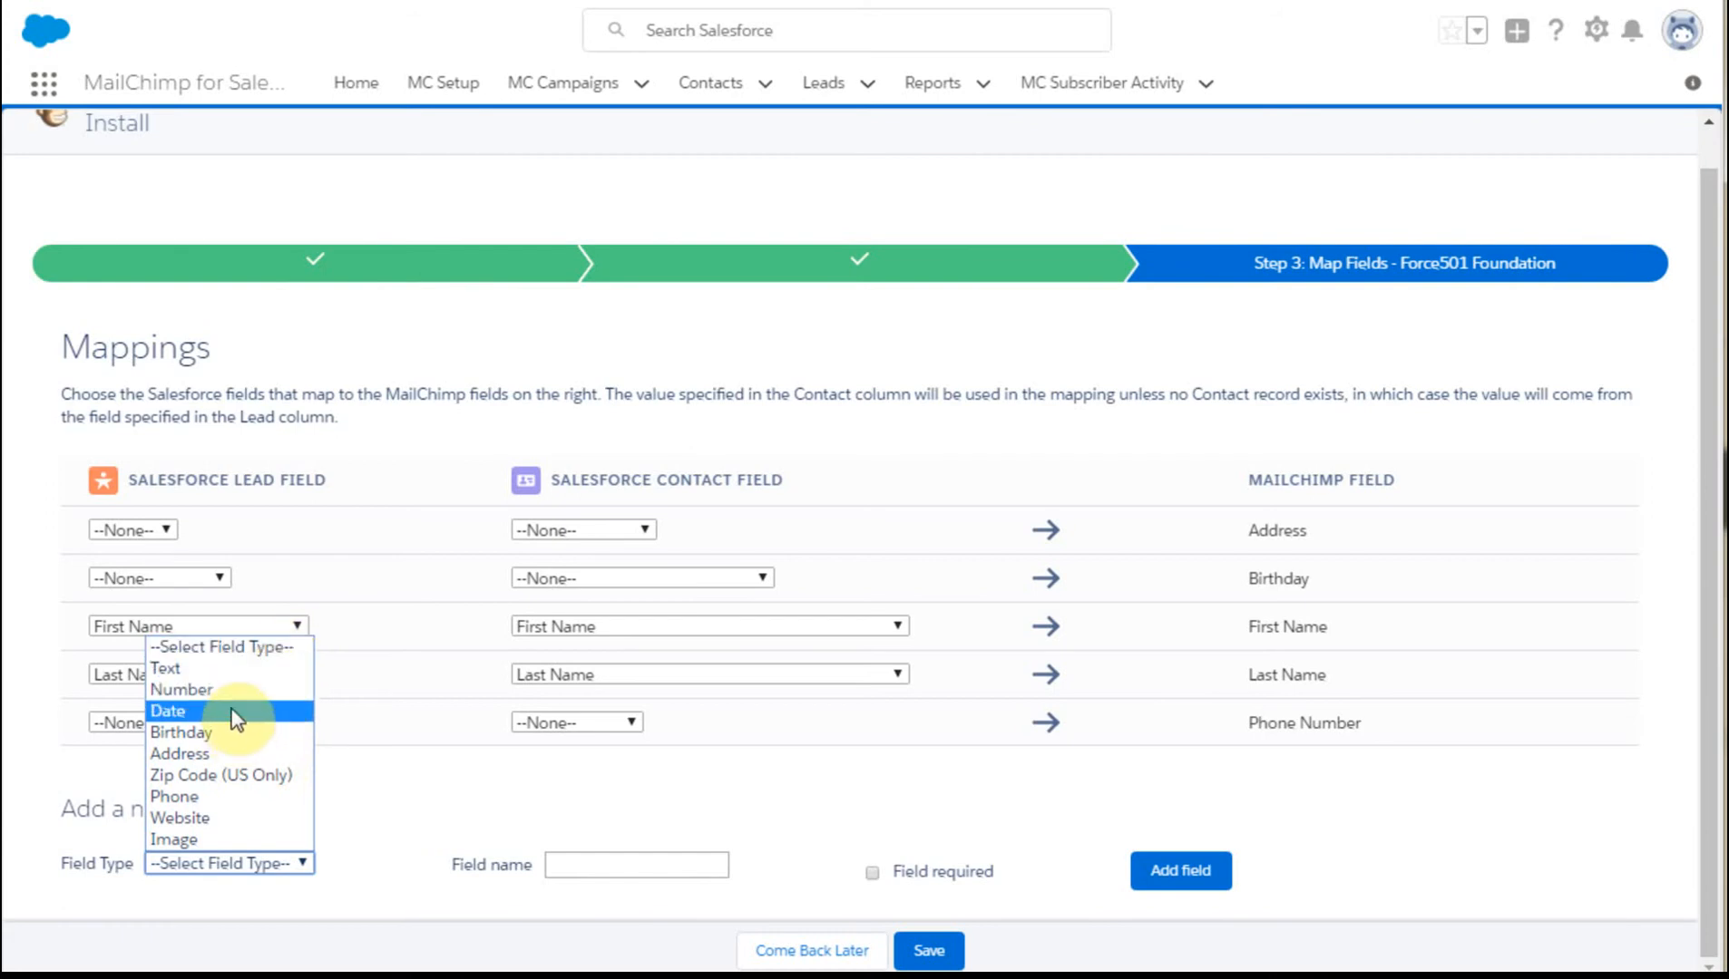
click(167, 711)
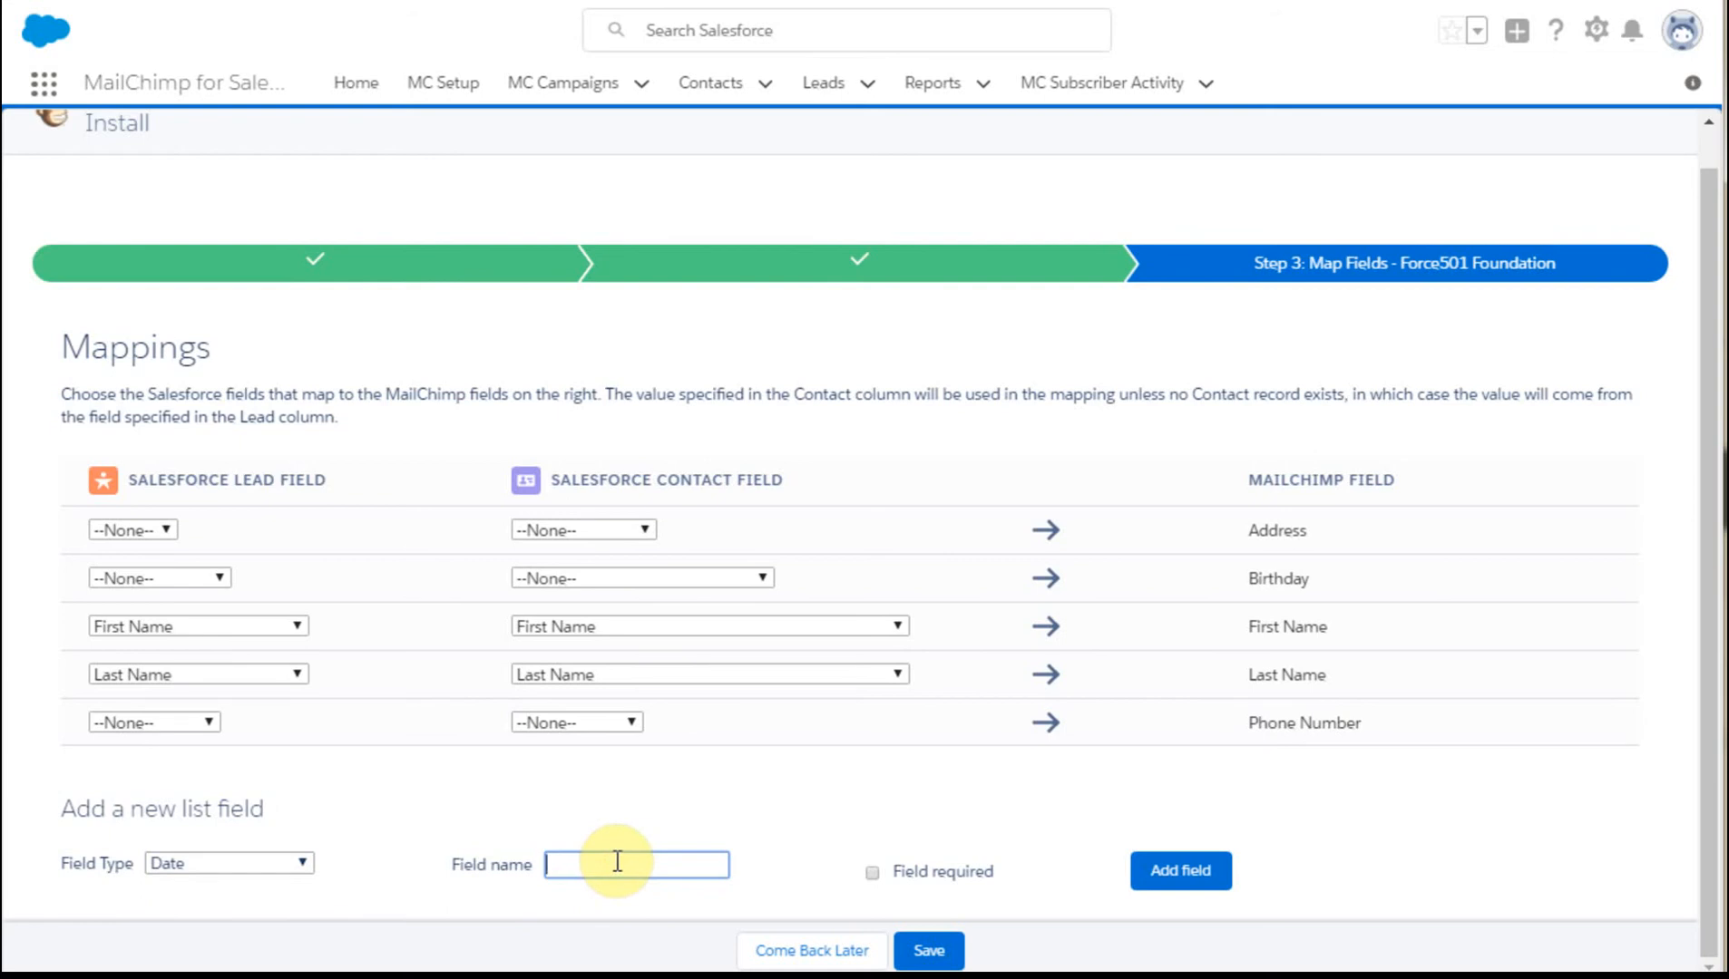
text(Last Outrea)
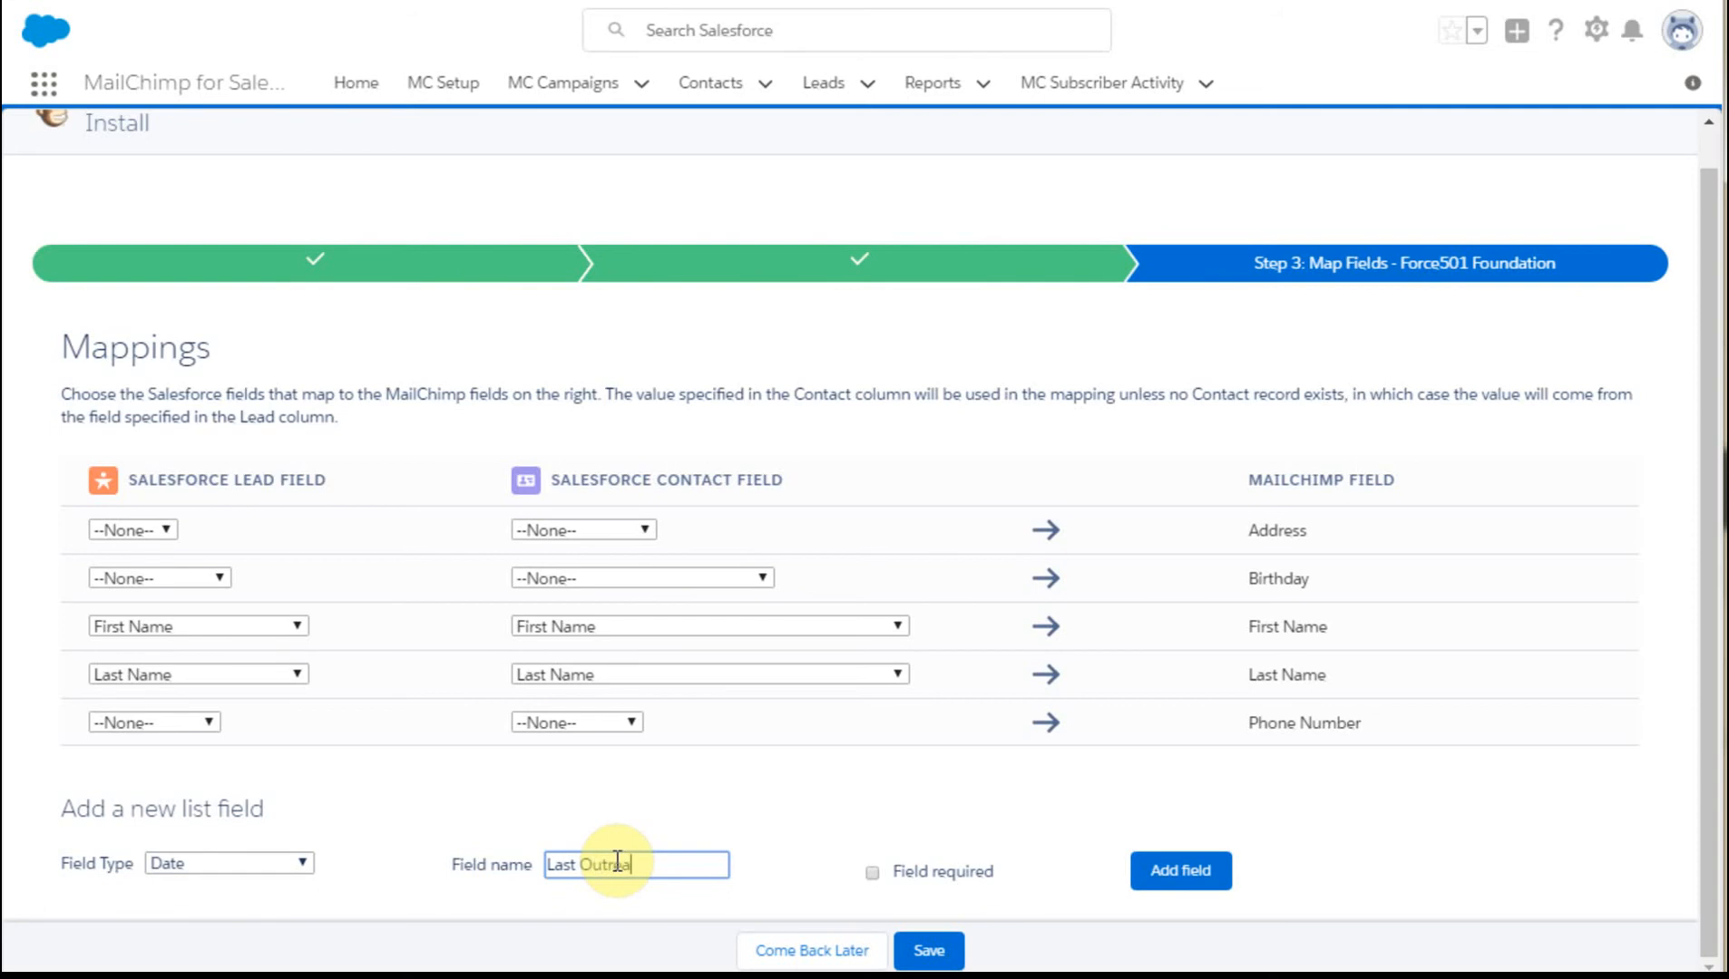
text(ch)
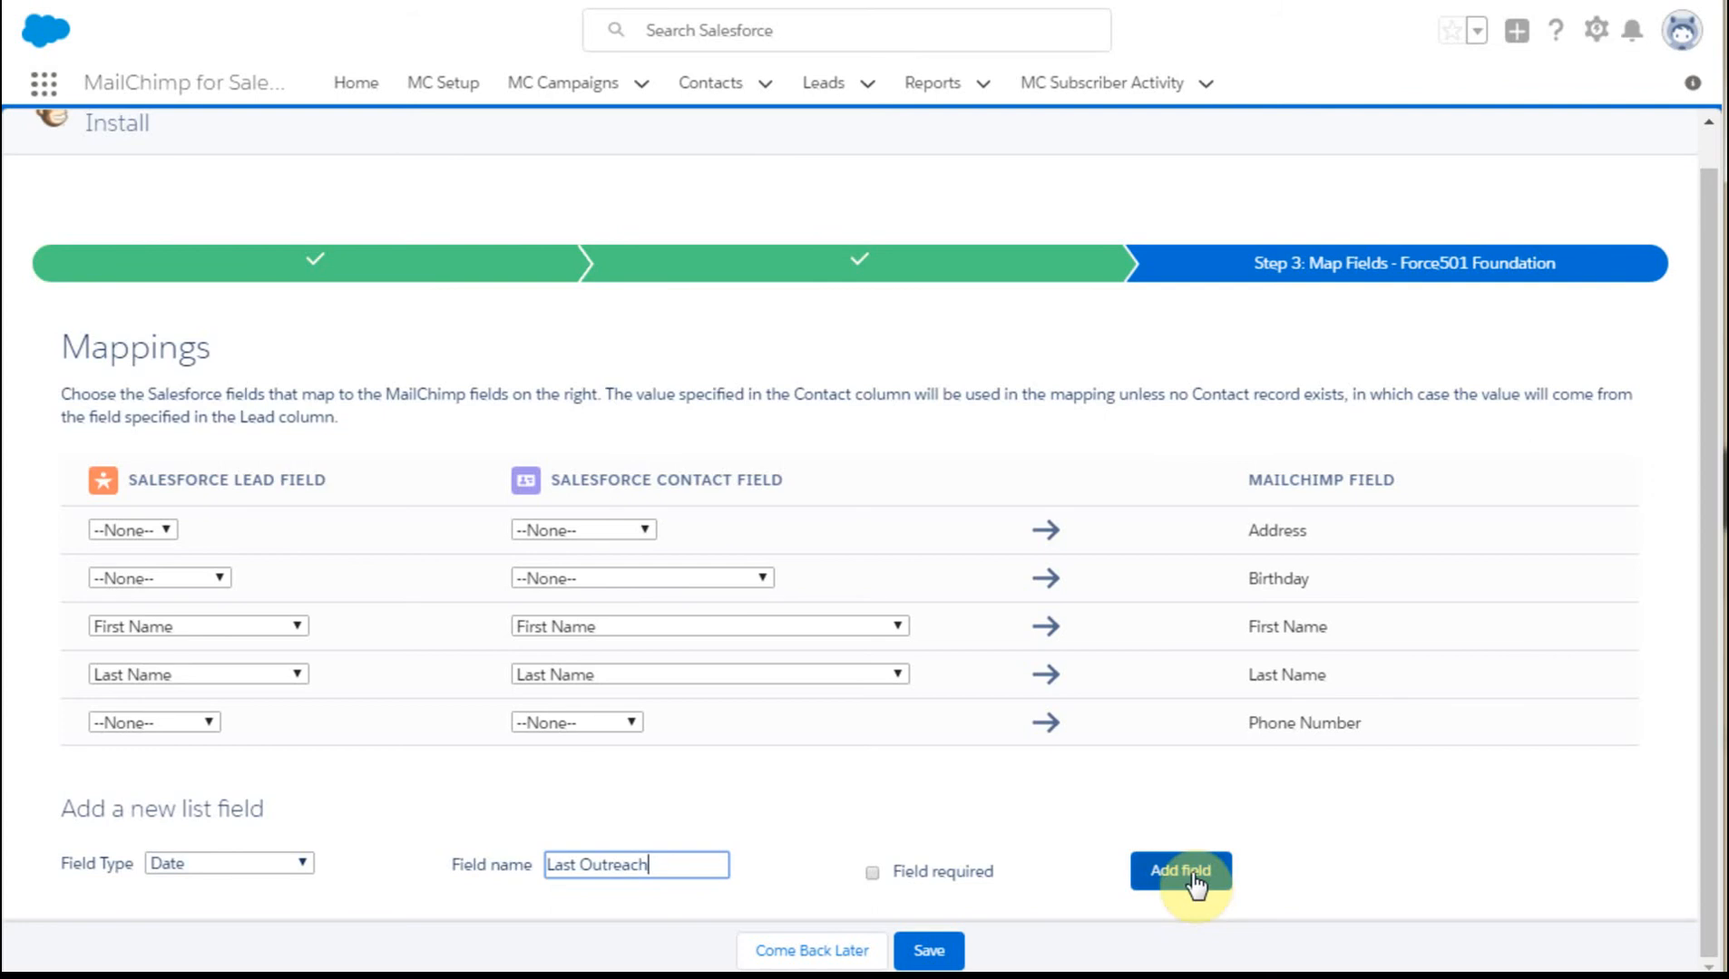
click(1179, 870)
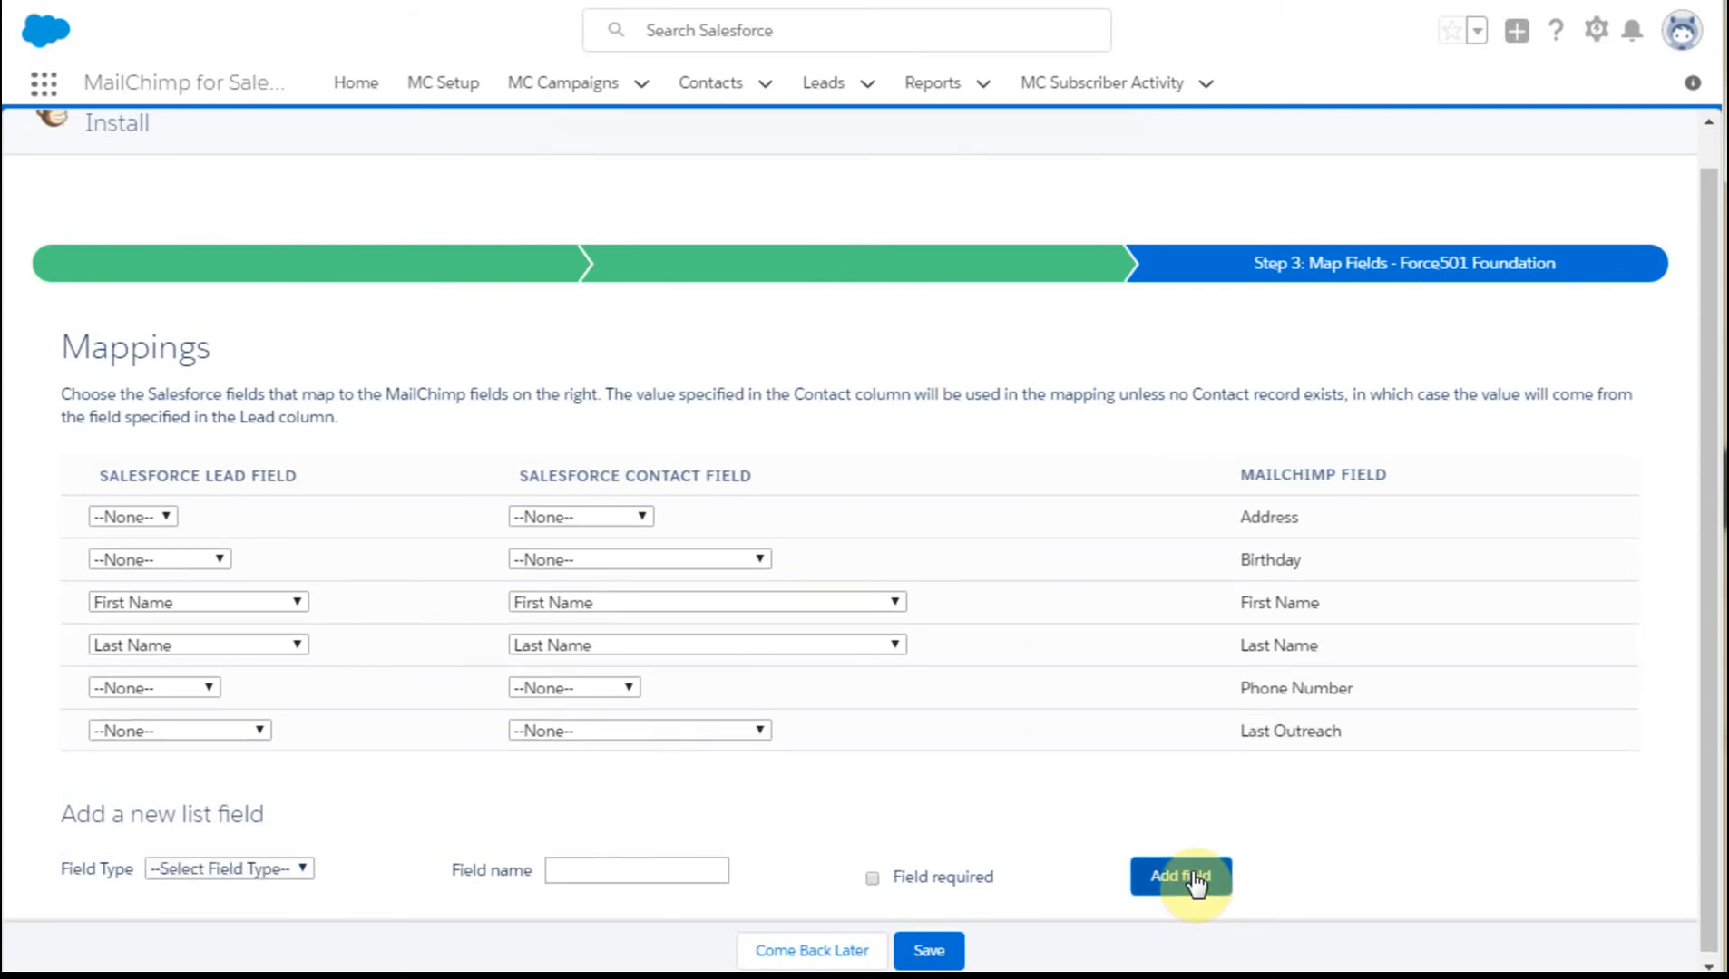
mouse_move(735, 736)
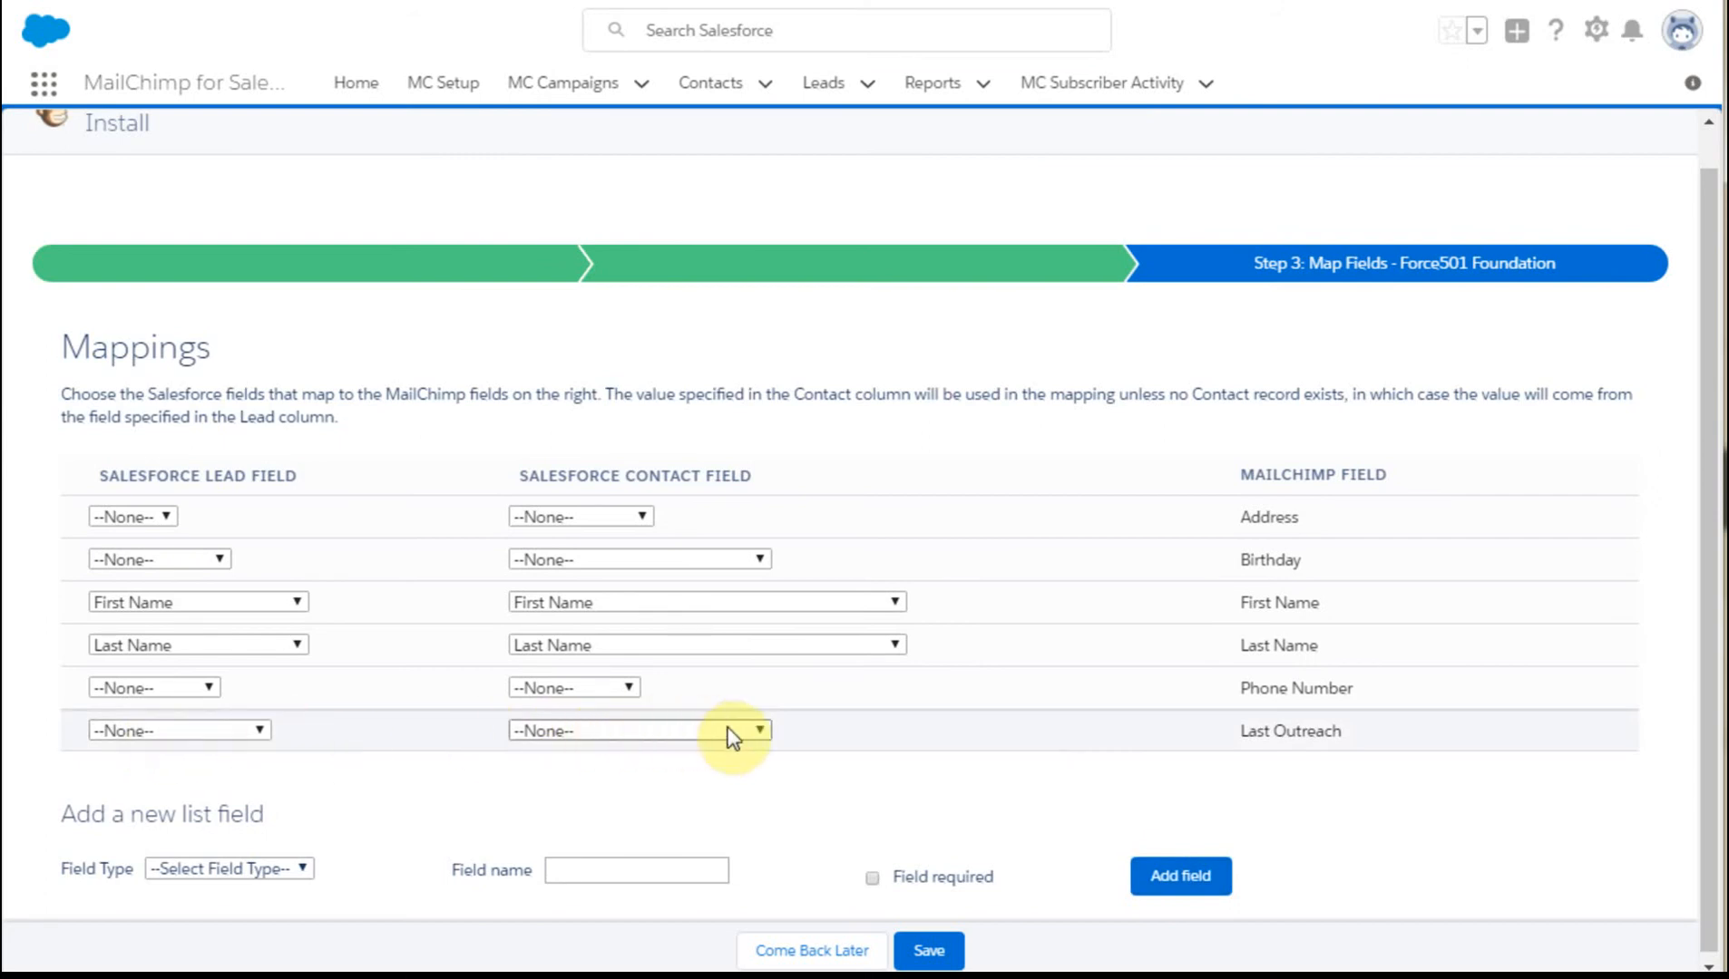
Step: Choose Last Outreach as the Salesforce Contact Field for the MailChimp Last Outreach row
click(758, 731)
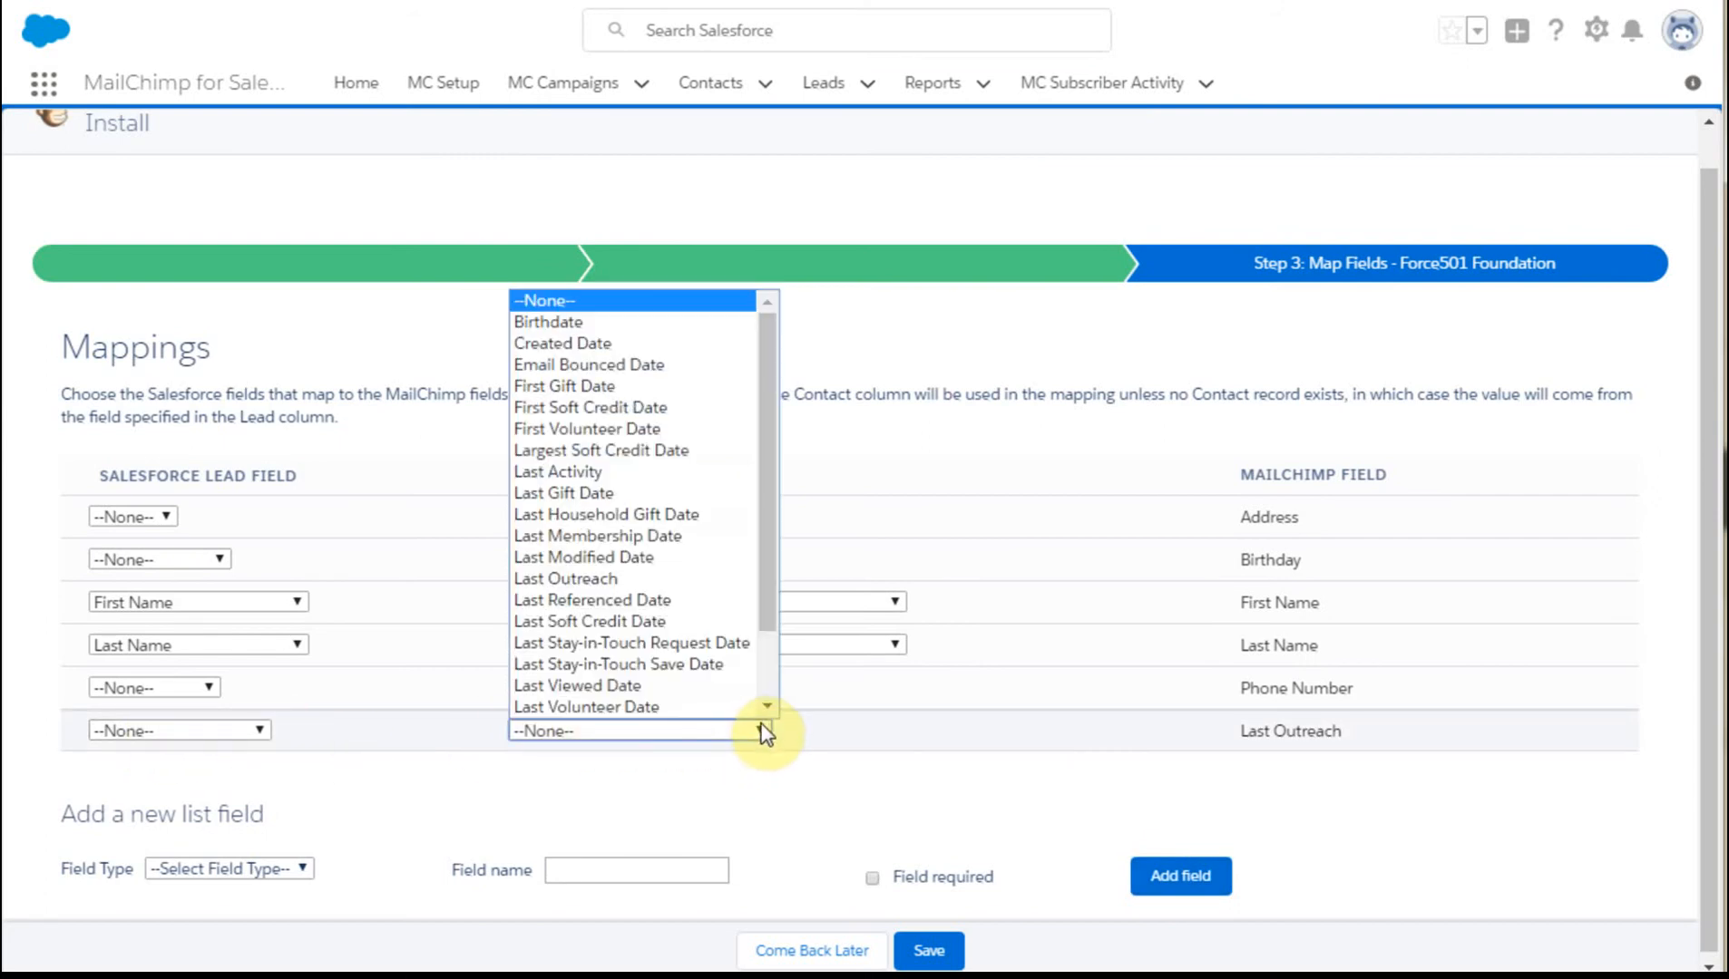
mouse_move(618, 664)
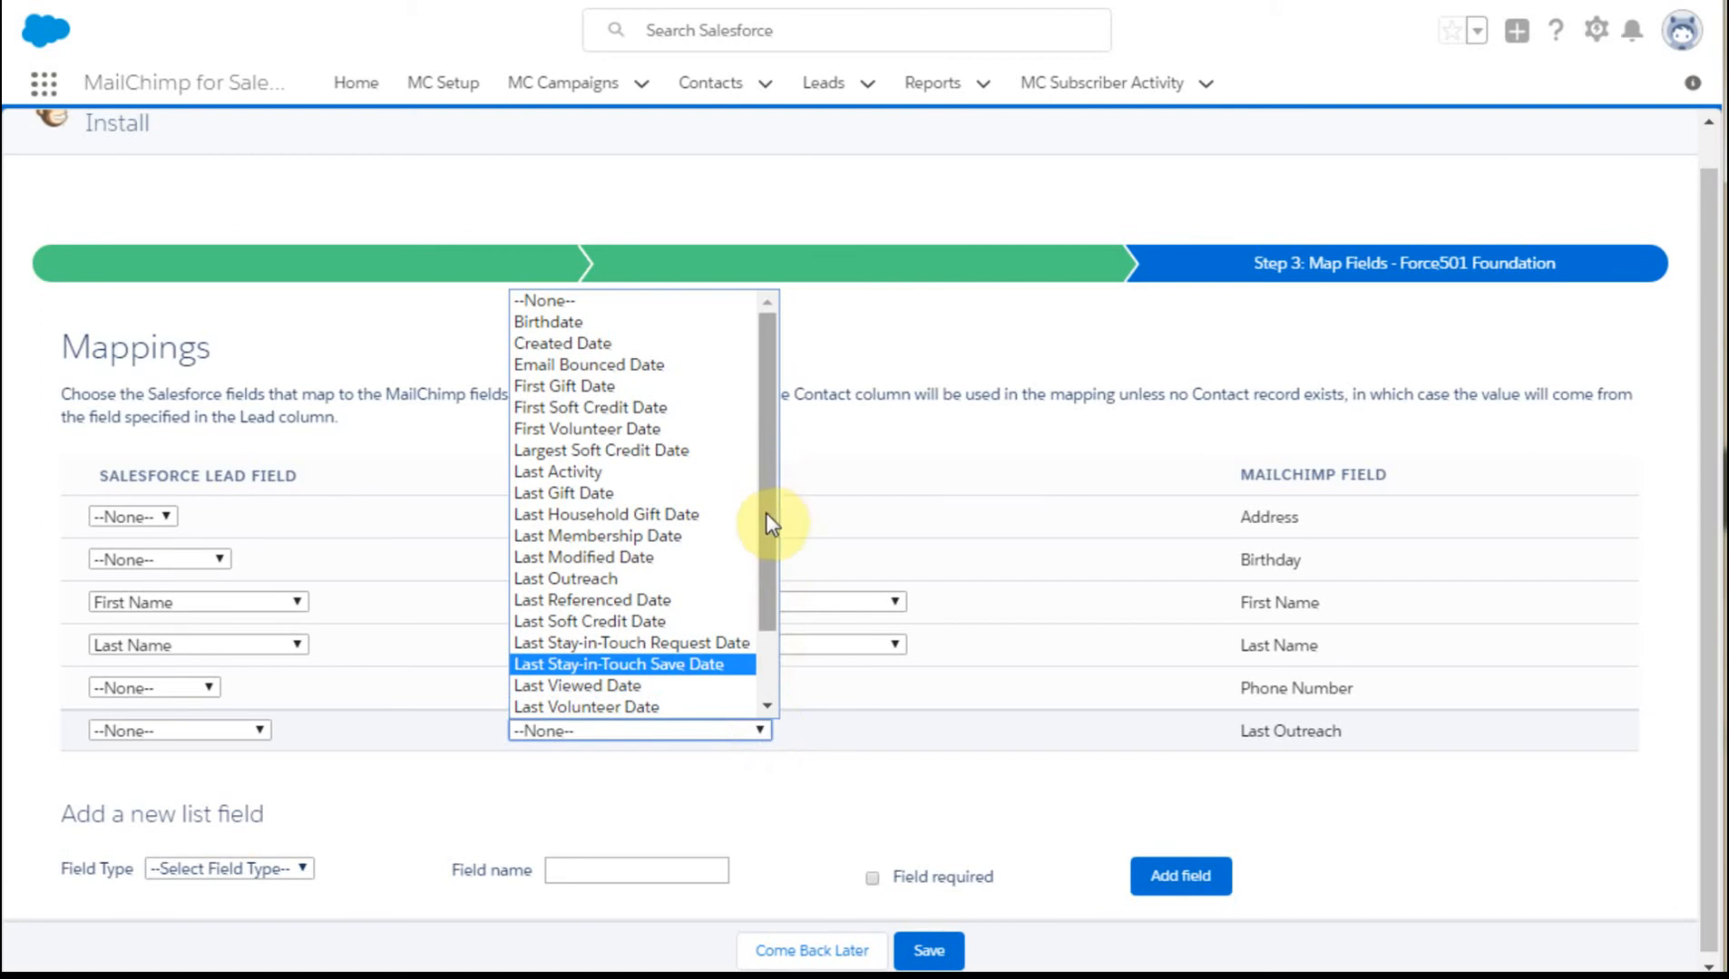
scroll(down, 3)
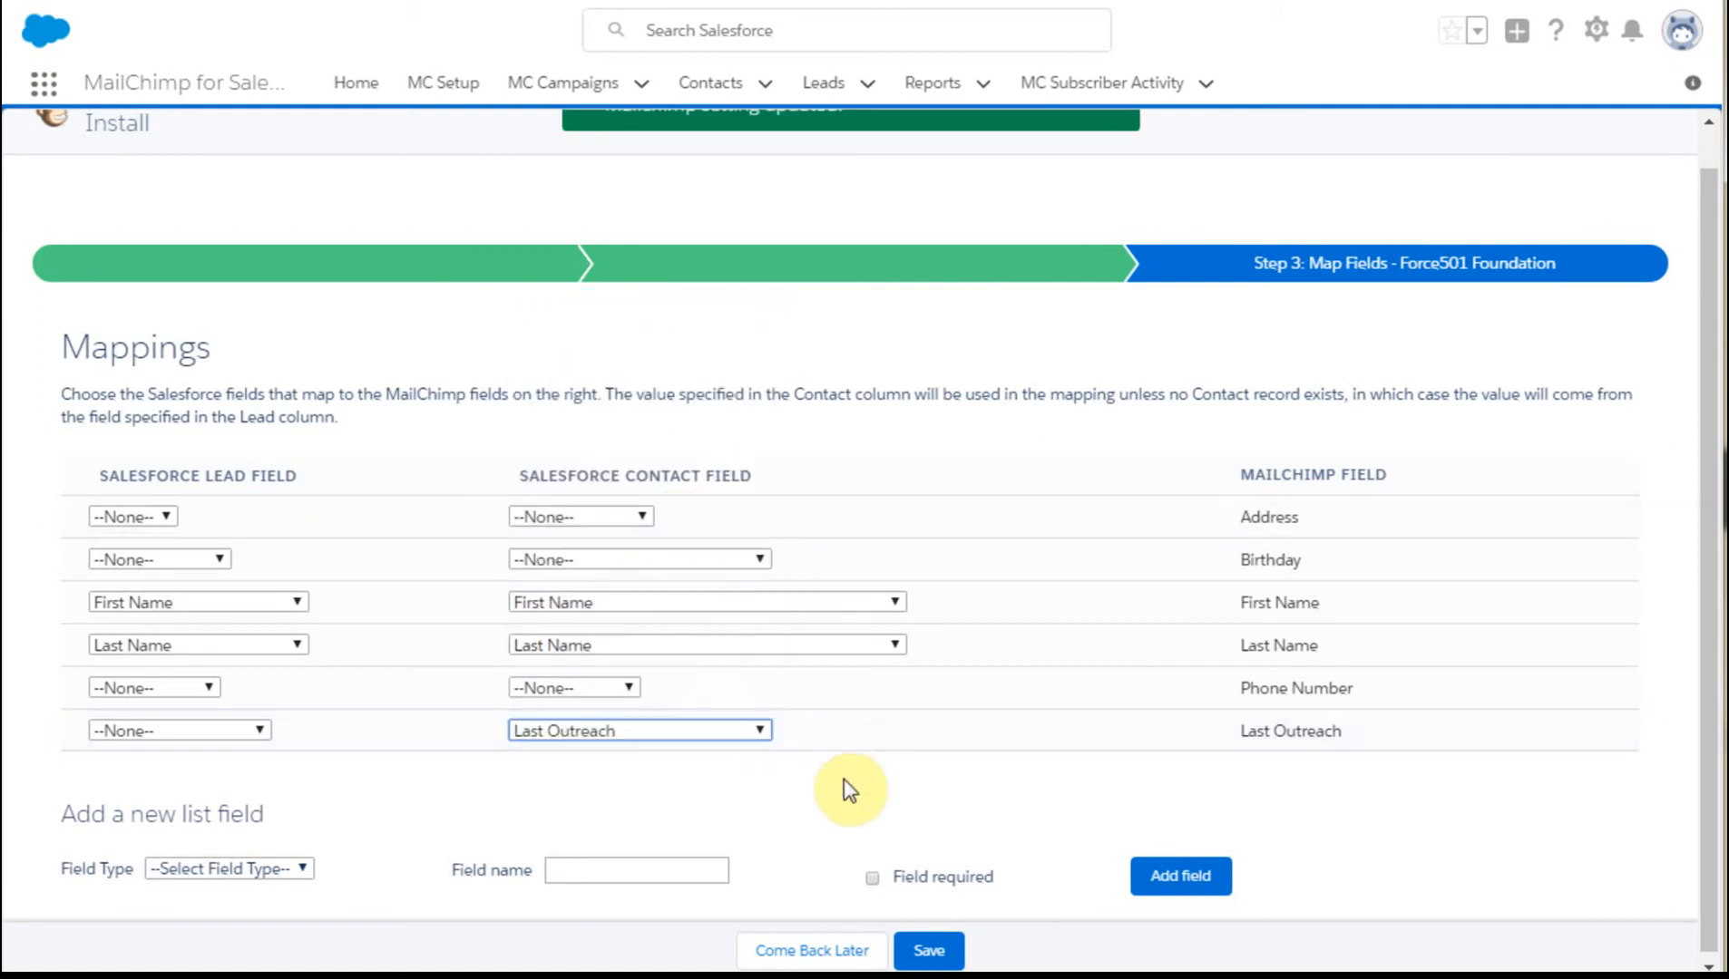
mouse_move(1446, 830)
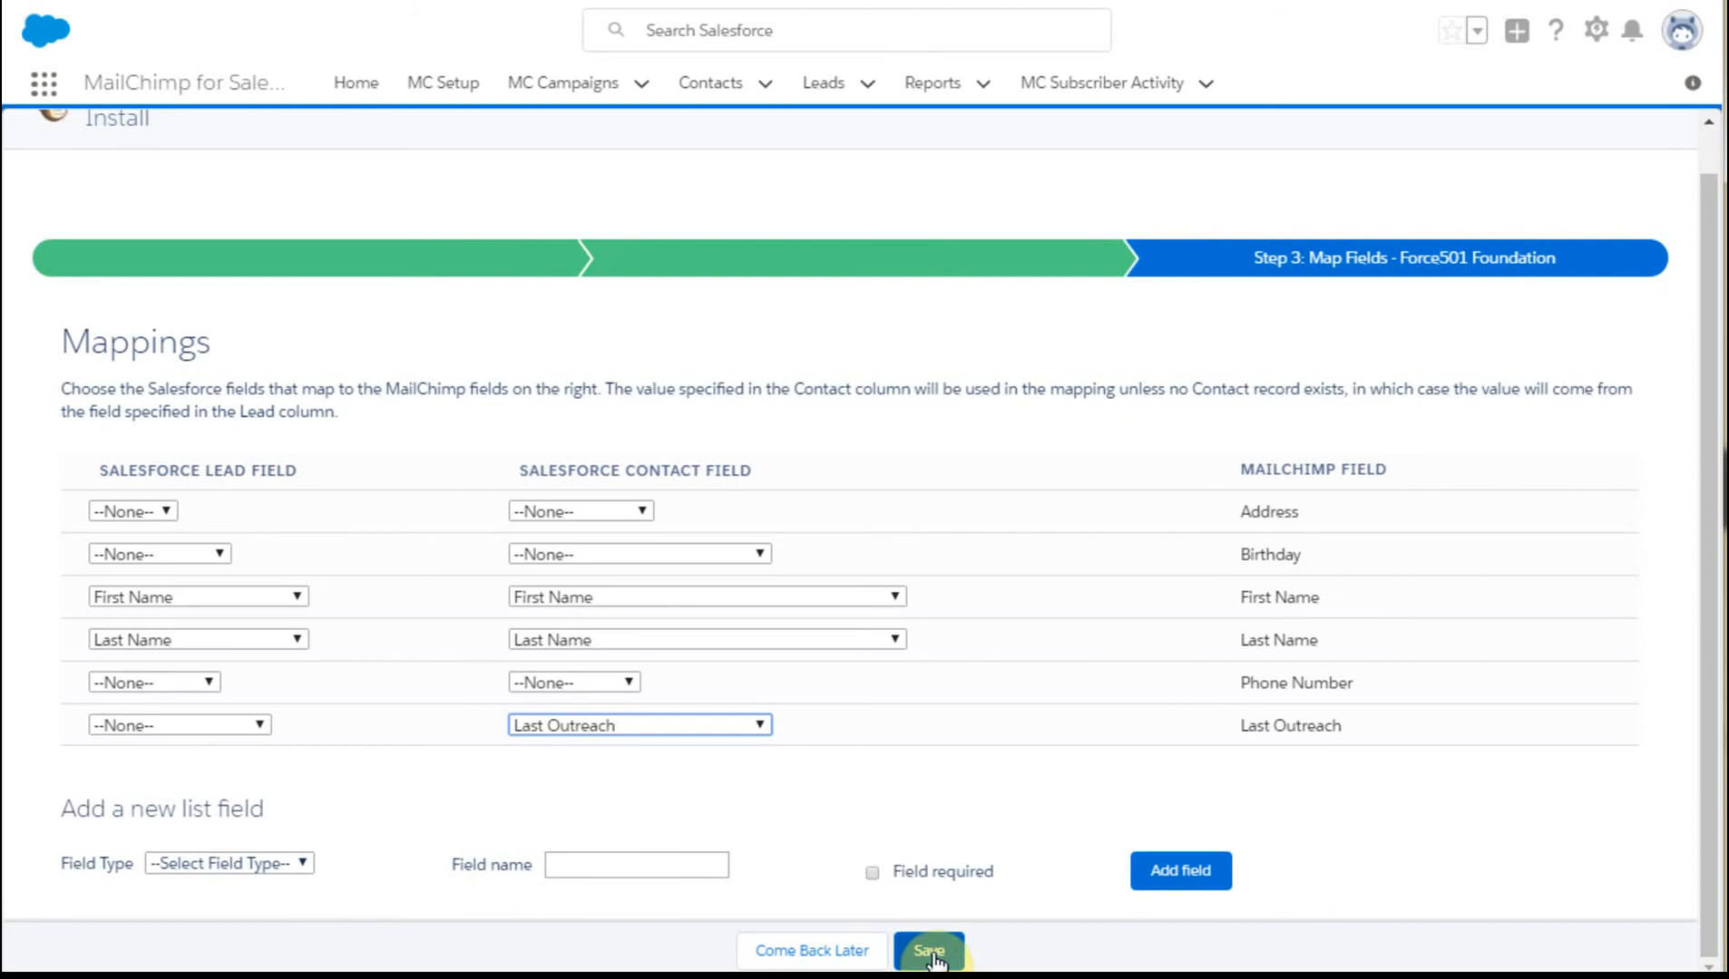
Step: Save the field mappings and walk through every setup tour tip to Done, leaving the ready-to-sync banner
click(929, 950)
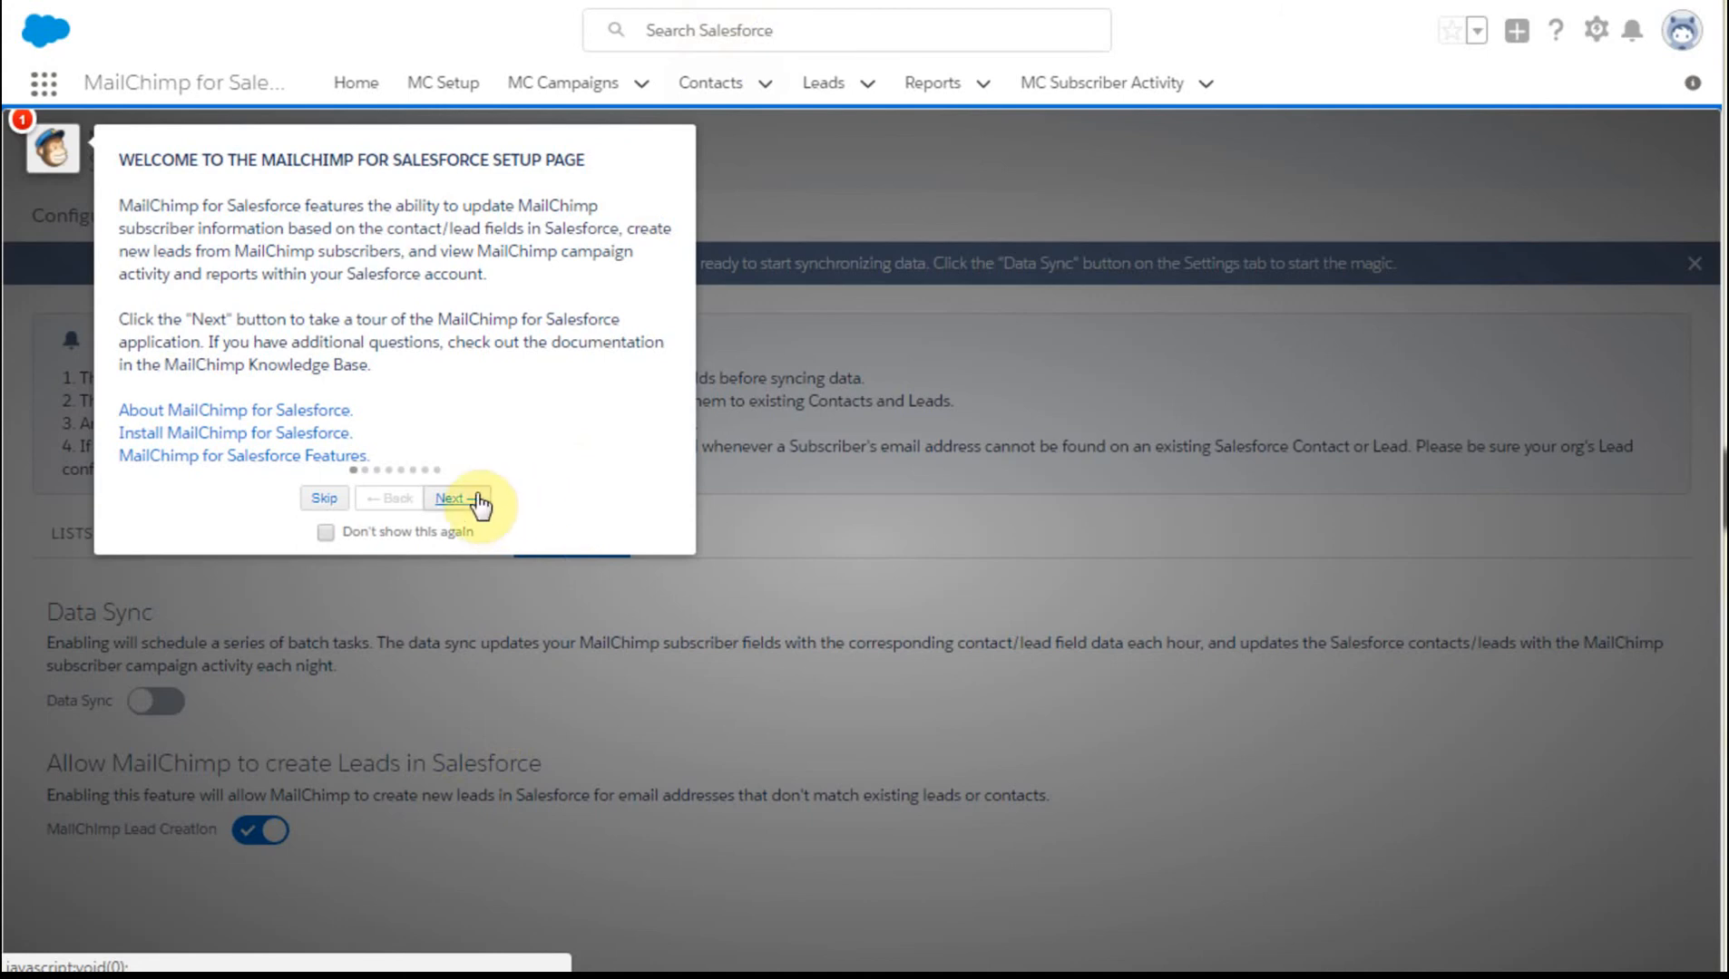
click(448, 497)
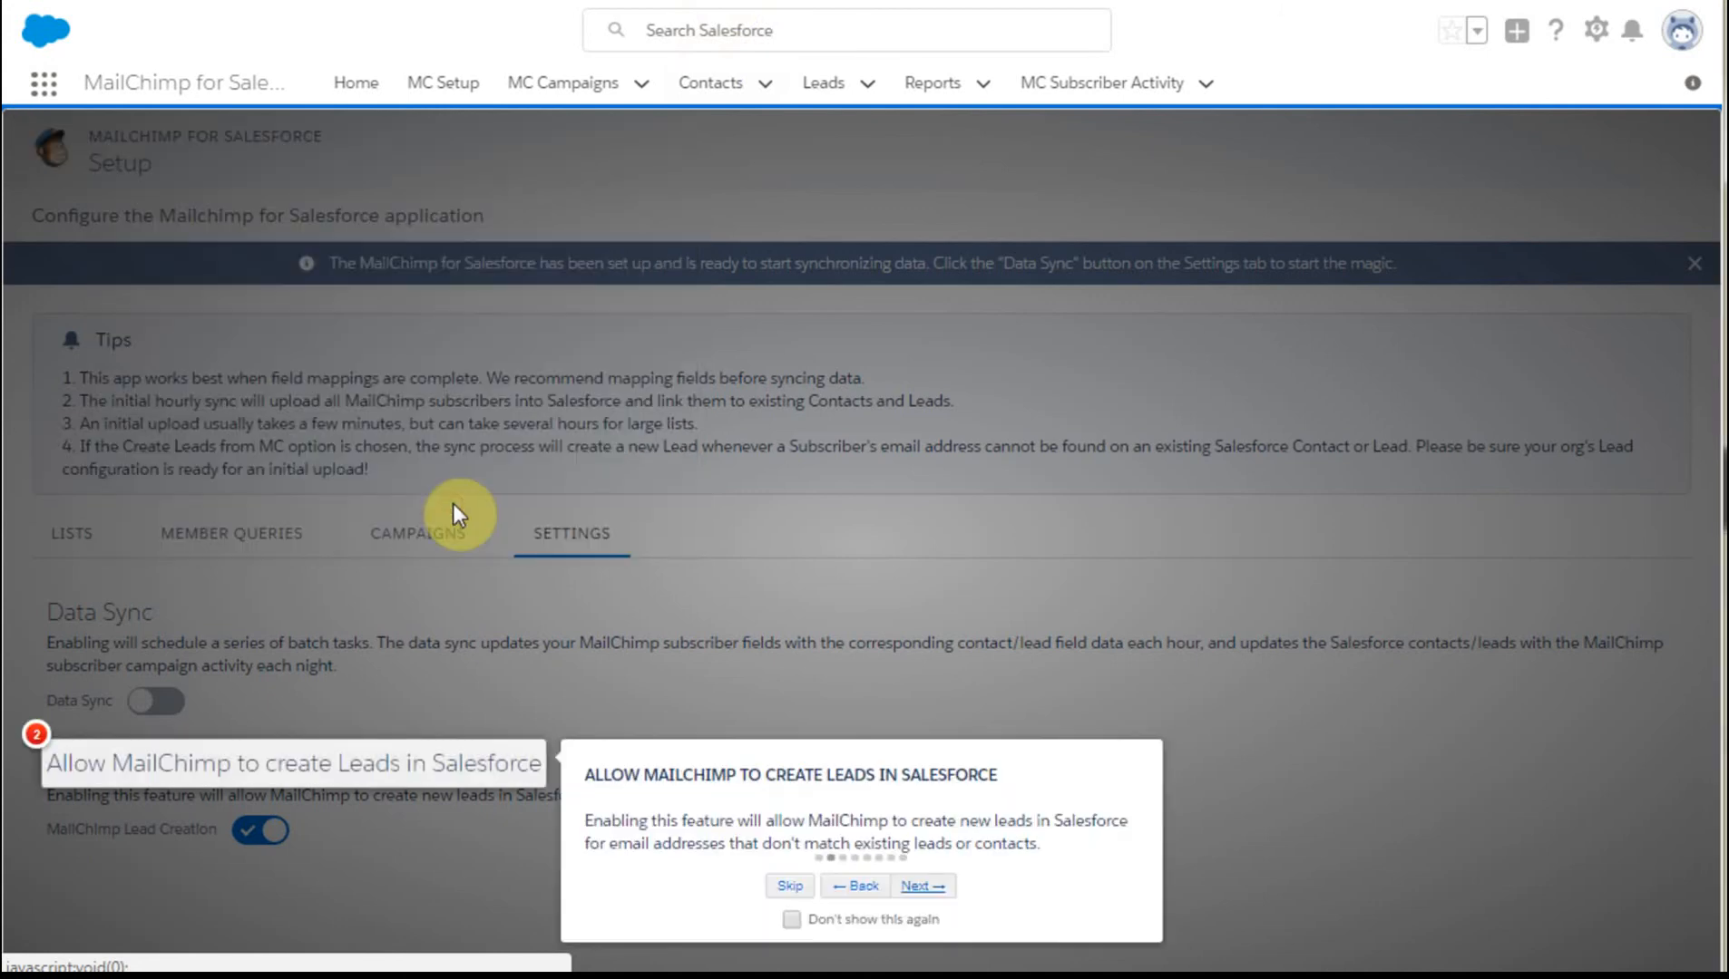
mouse_move(923, 885)
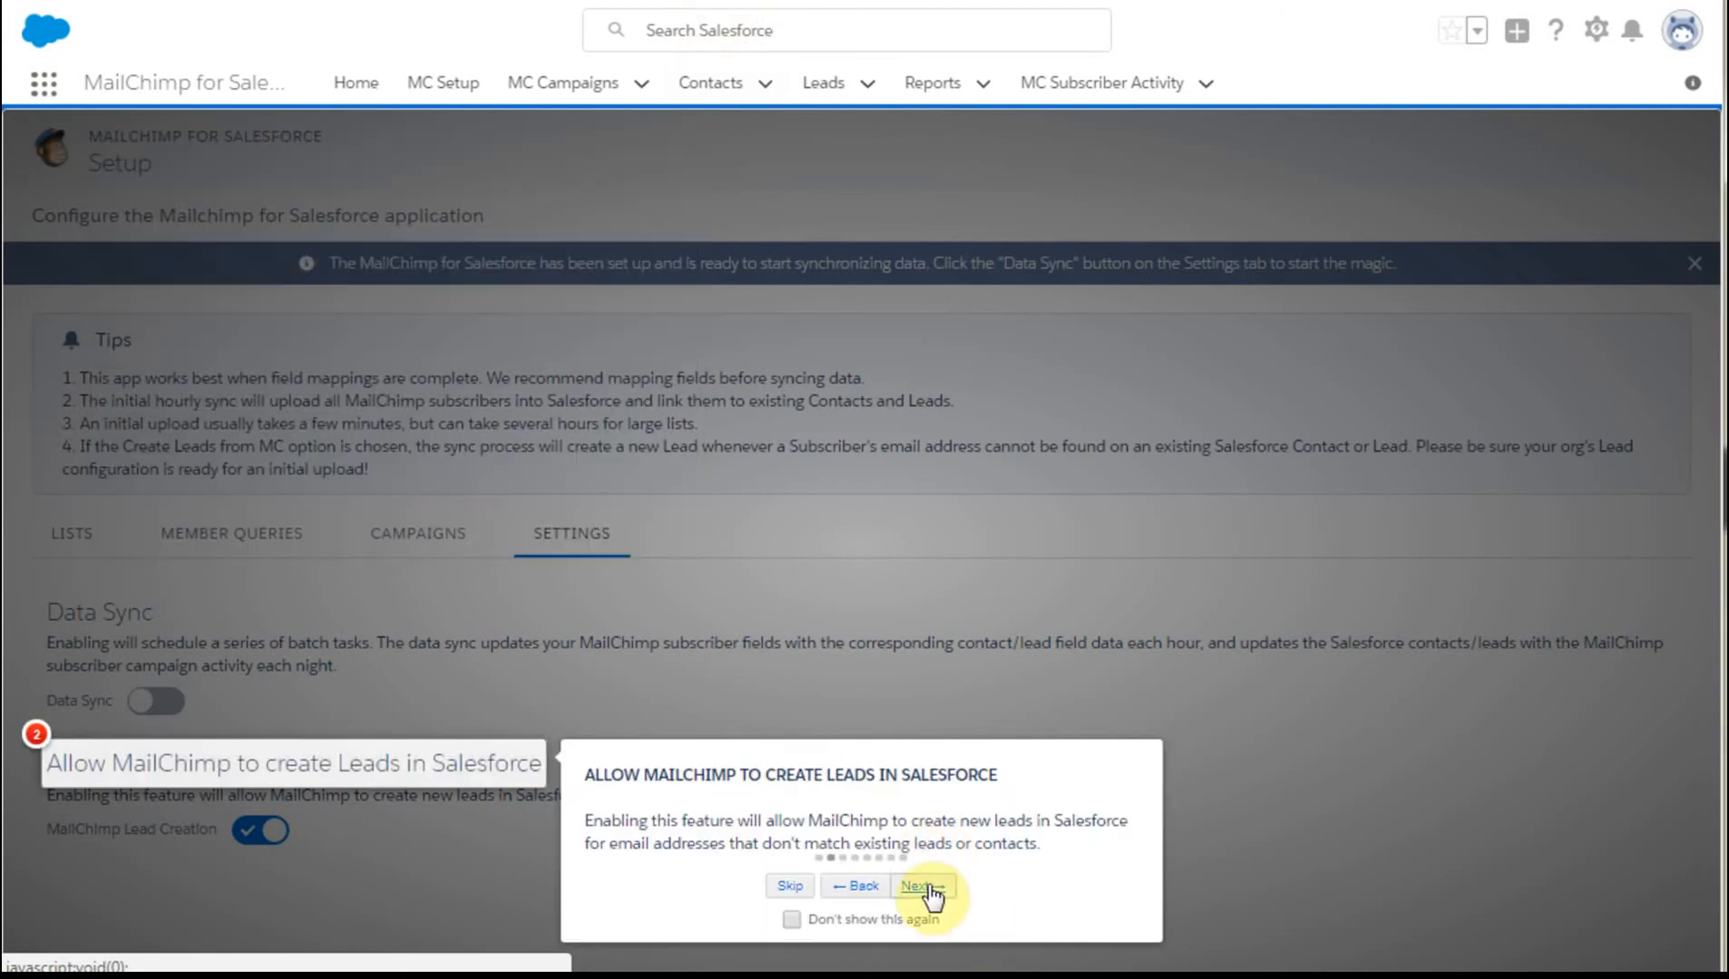
click(916, 885)
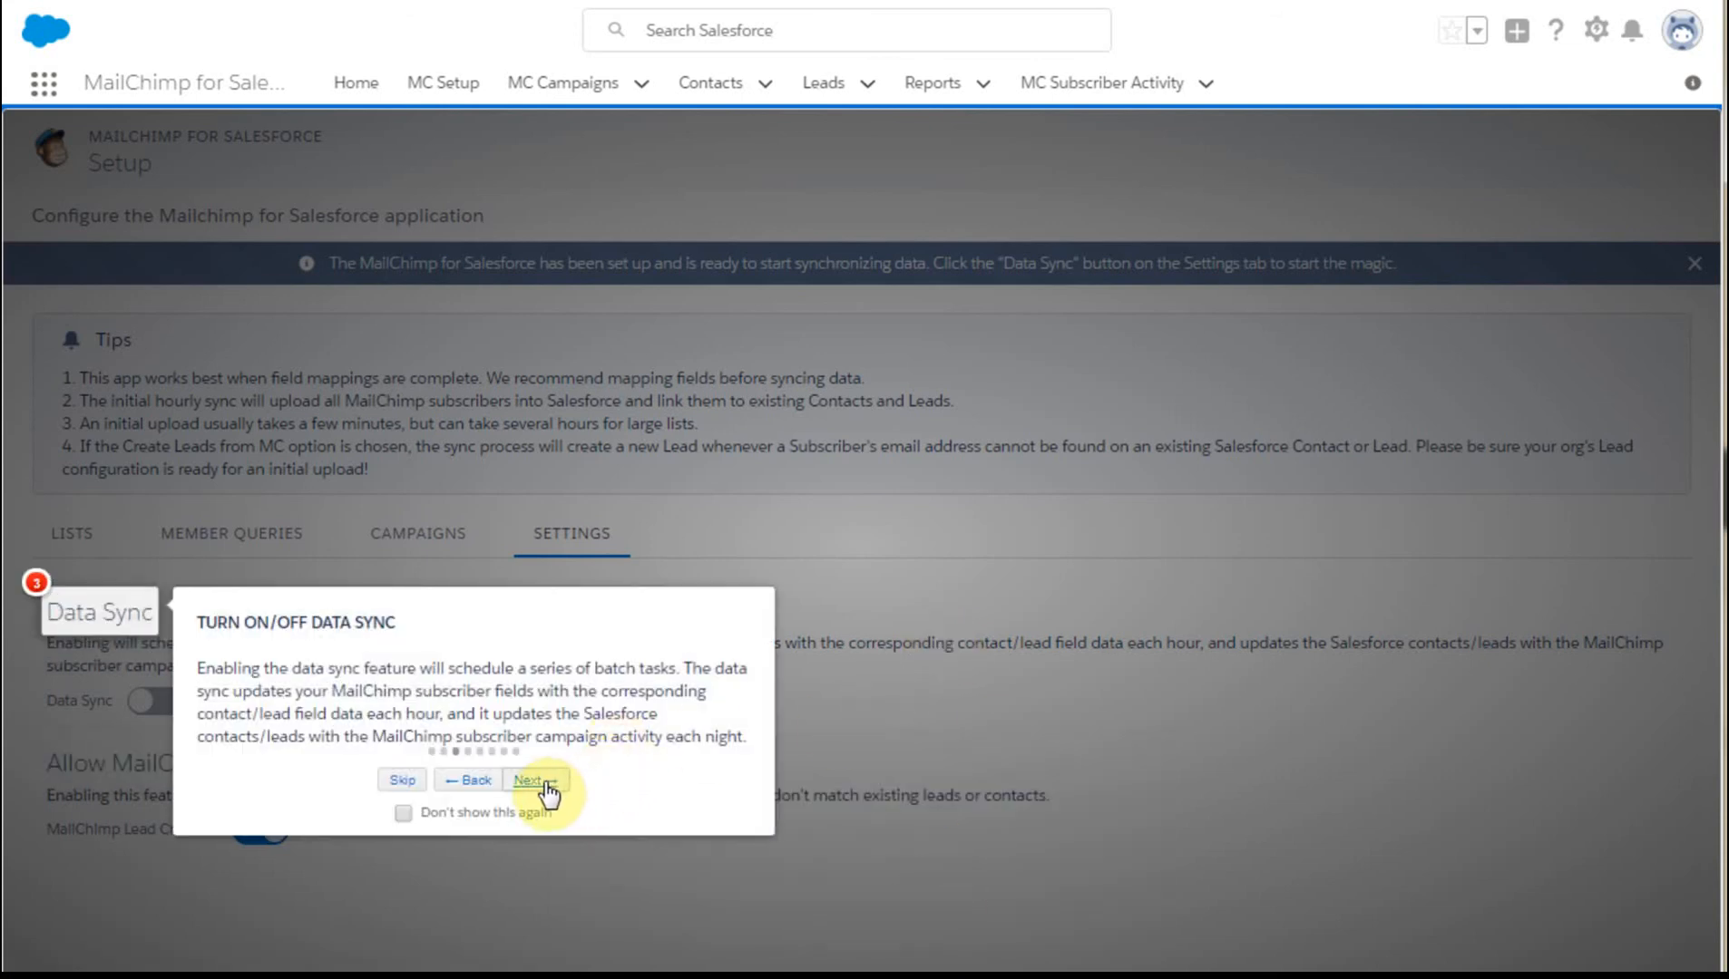
click(535, 784)
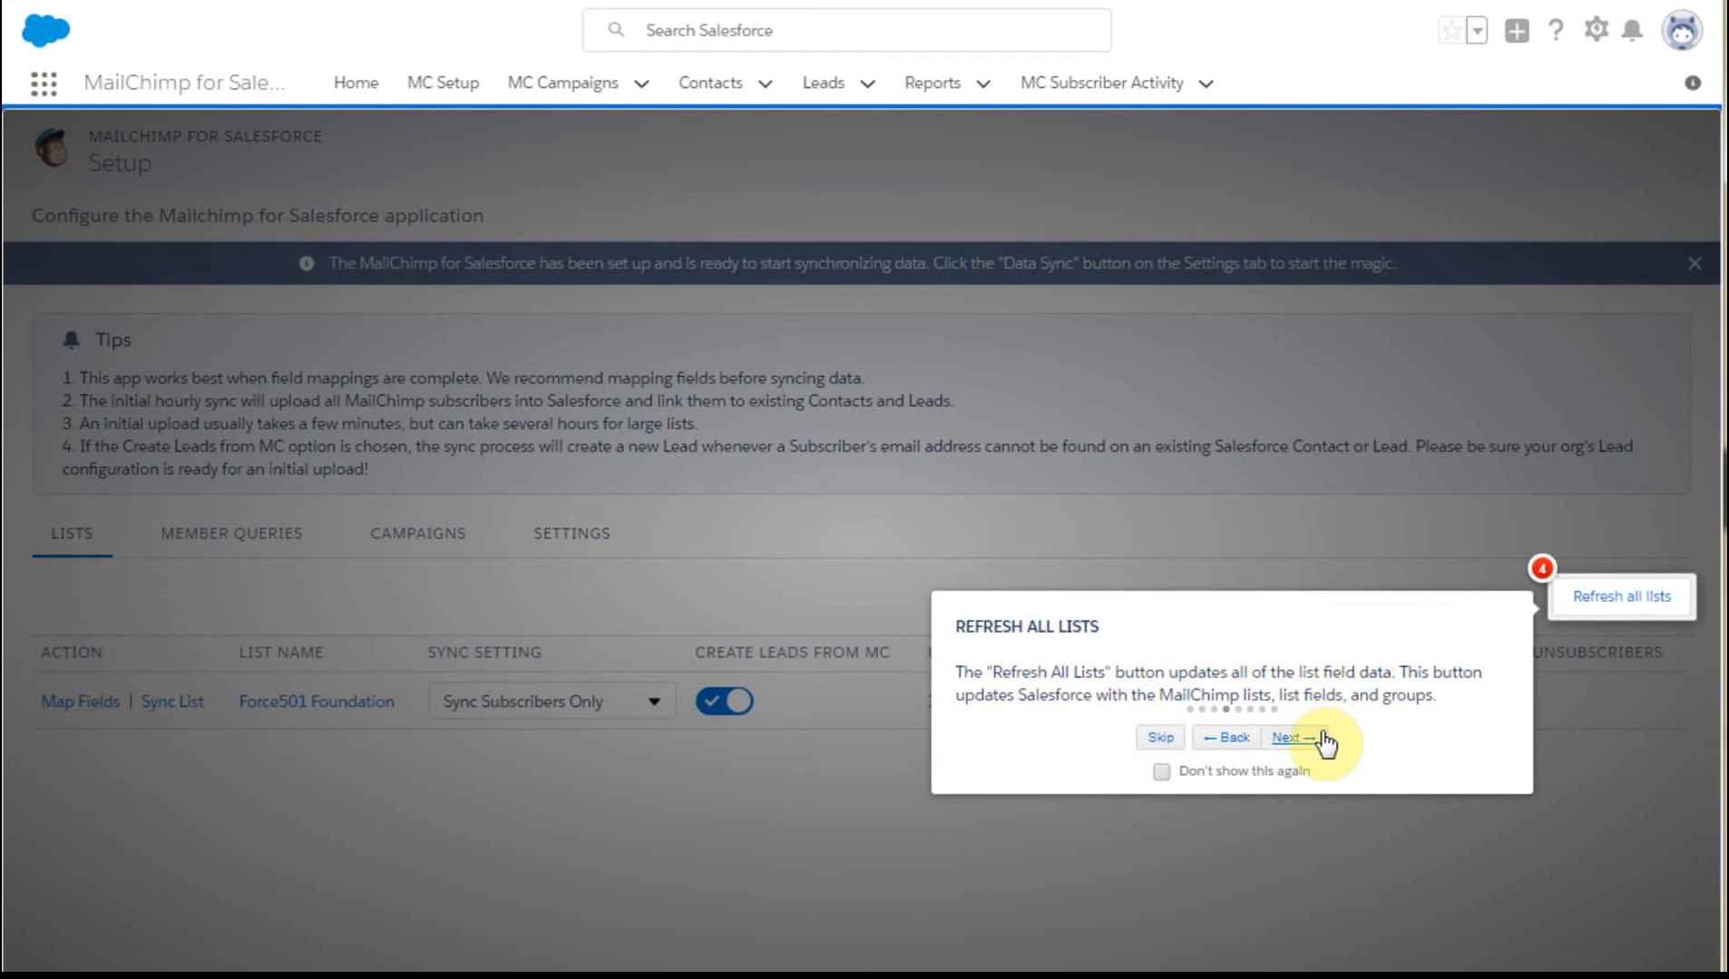
click(1282, 738)
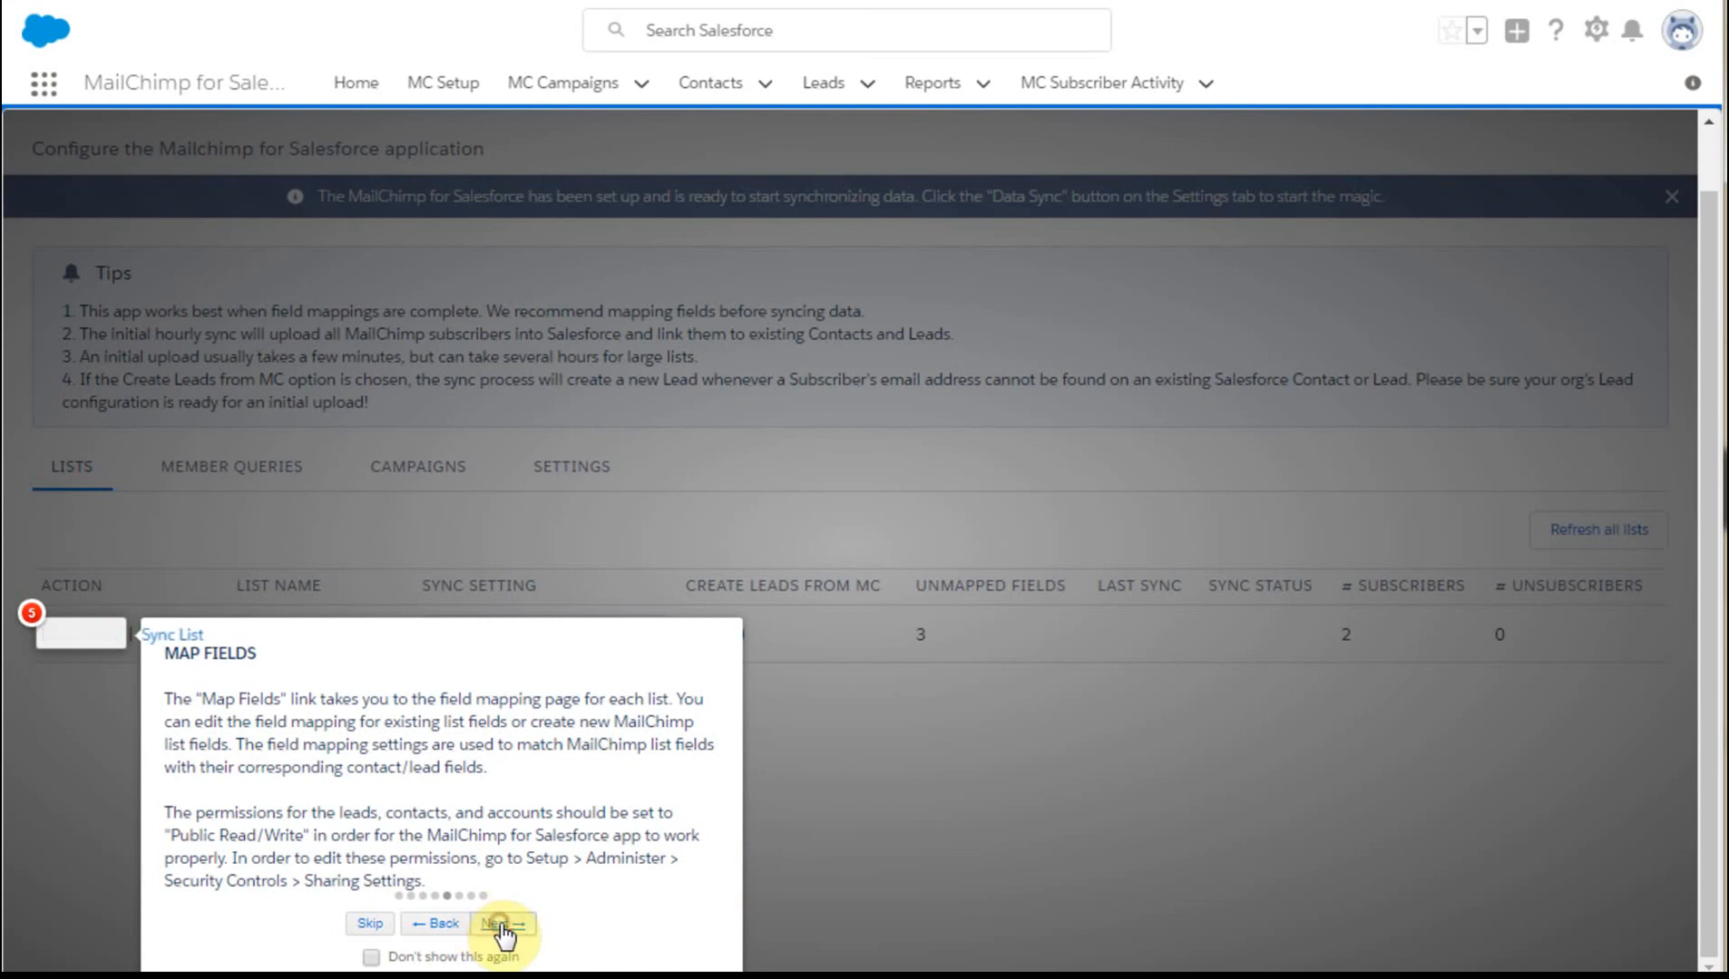
click(501, 923)
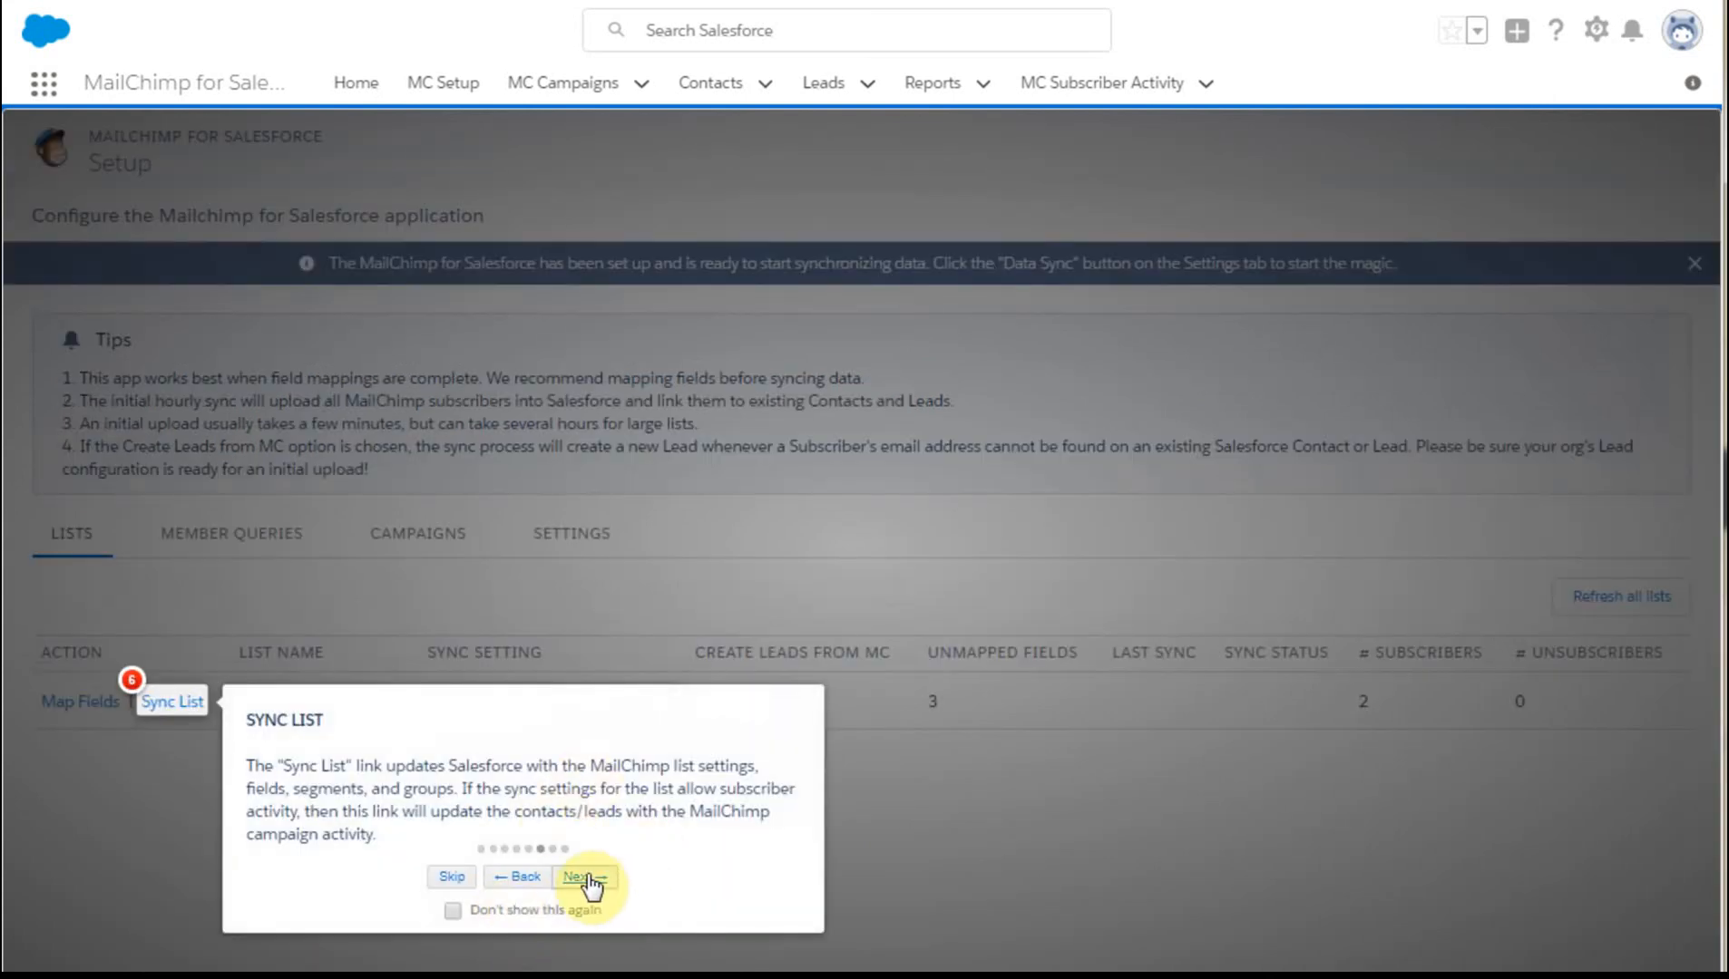
click(577, 876)
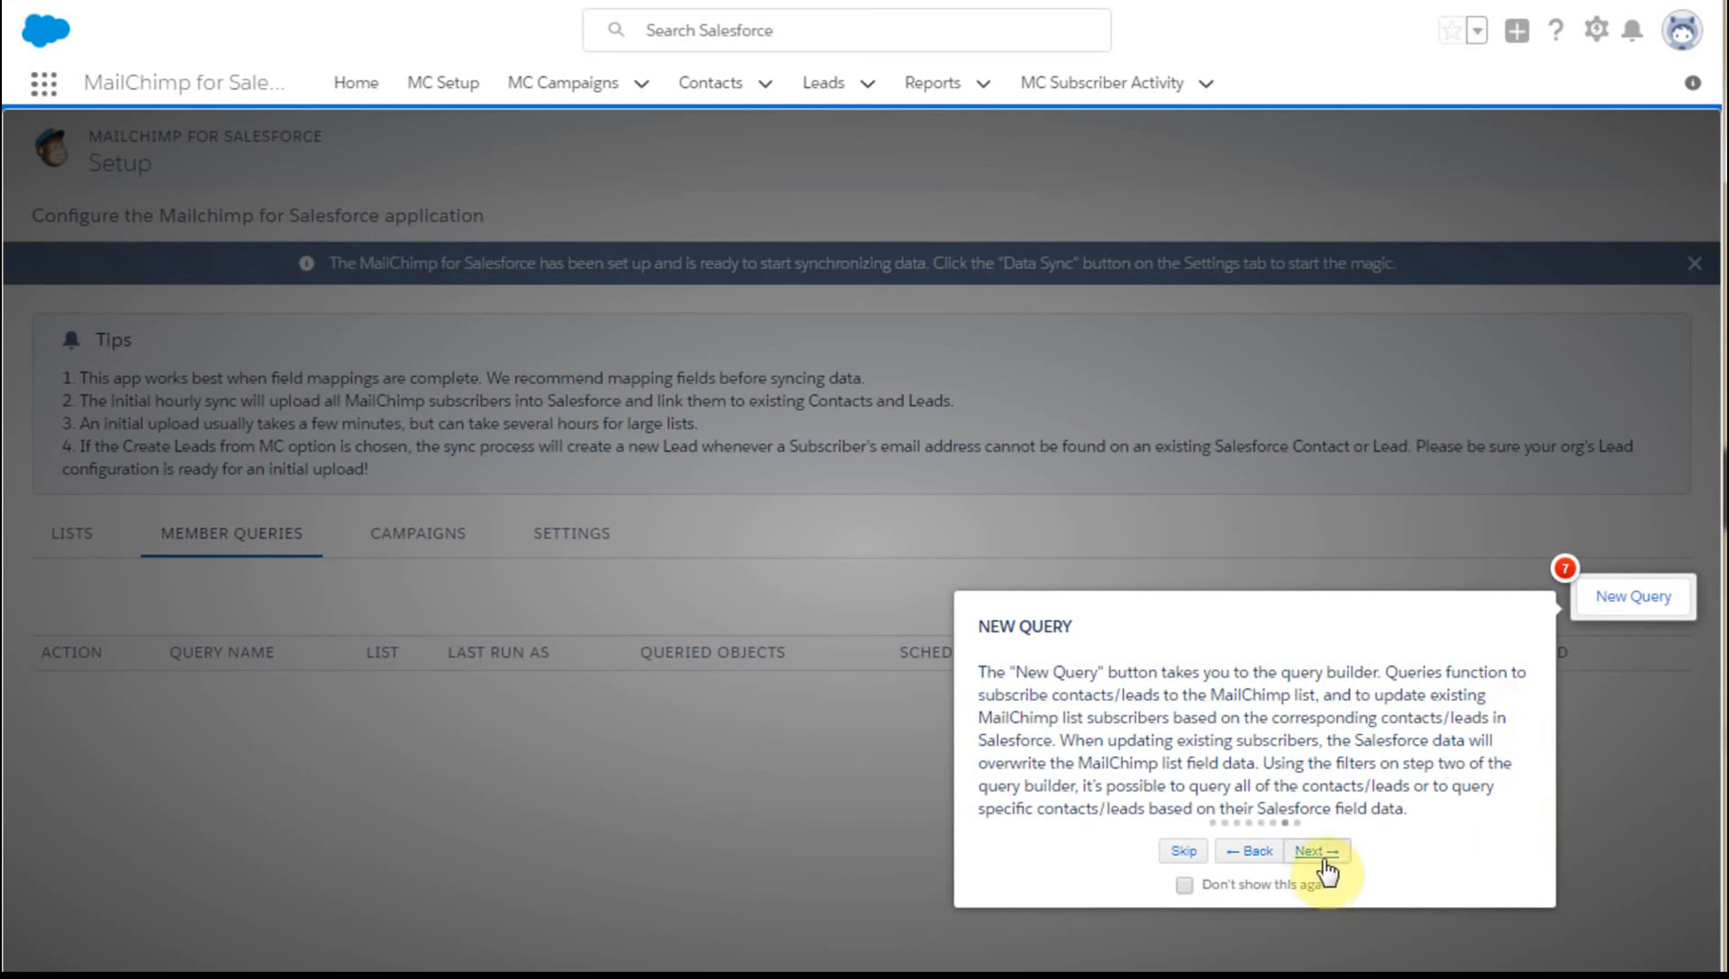
click(1312, 851)
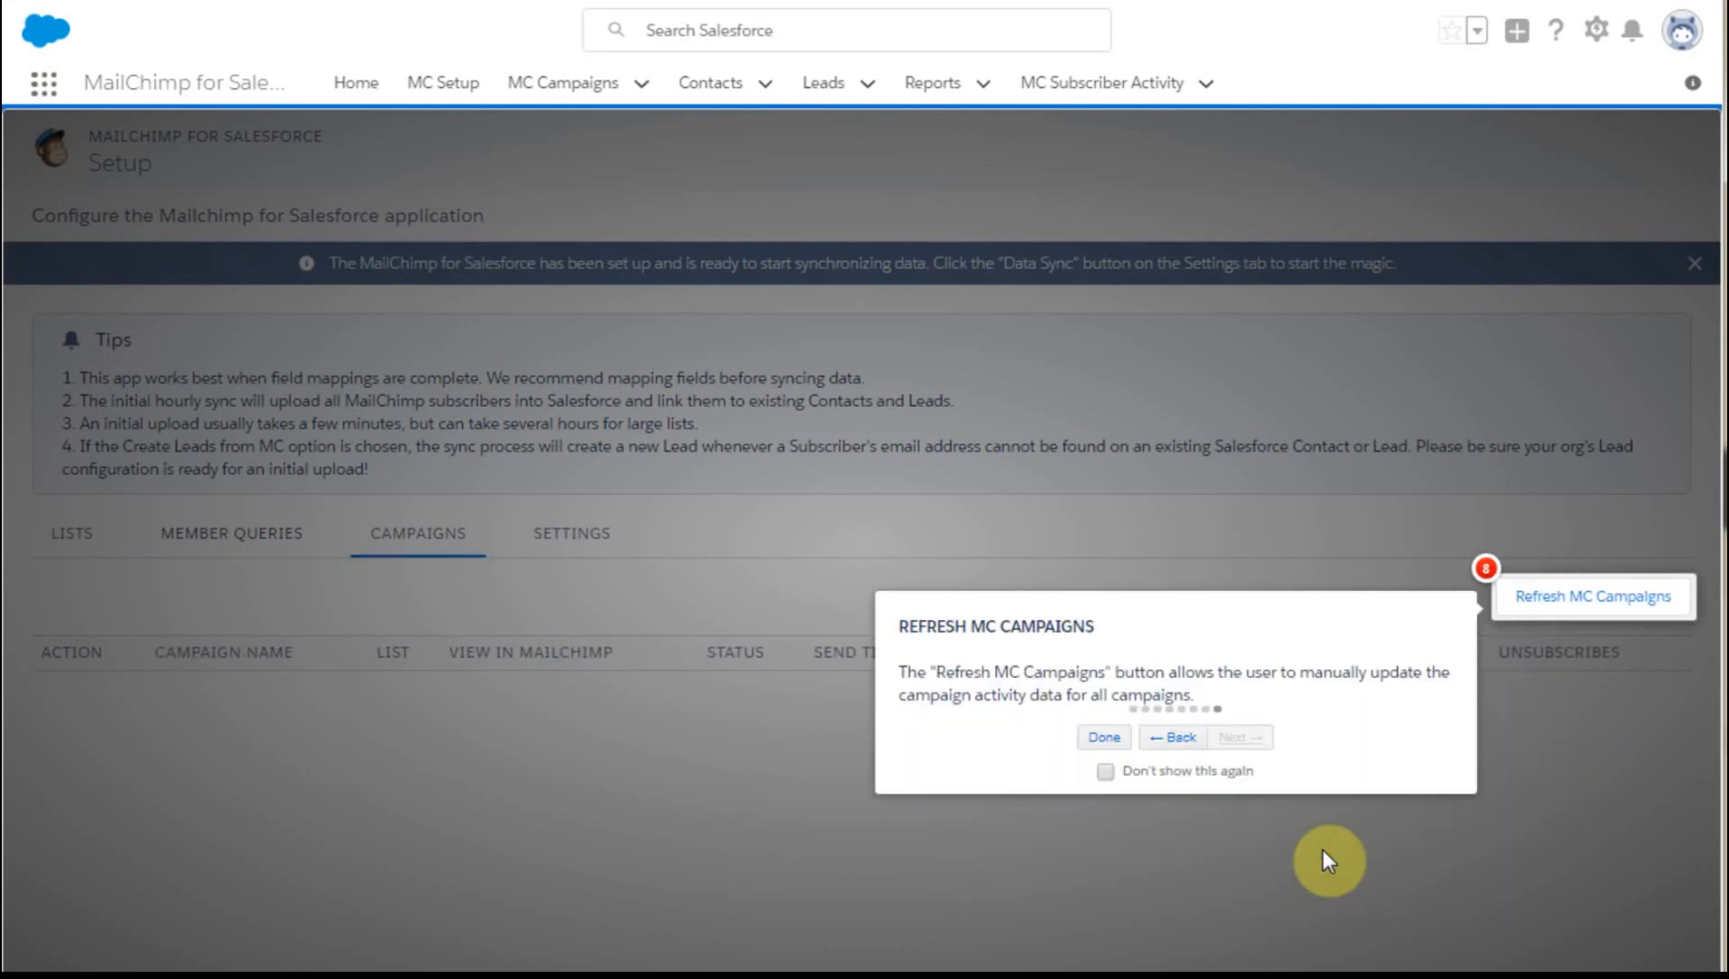
mouse_move(1103, 737)
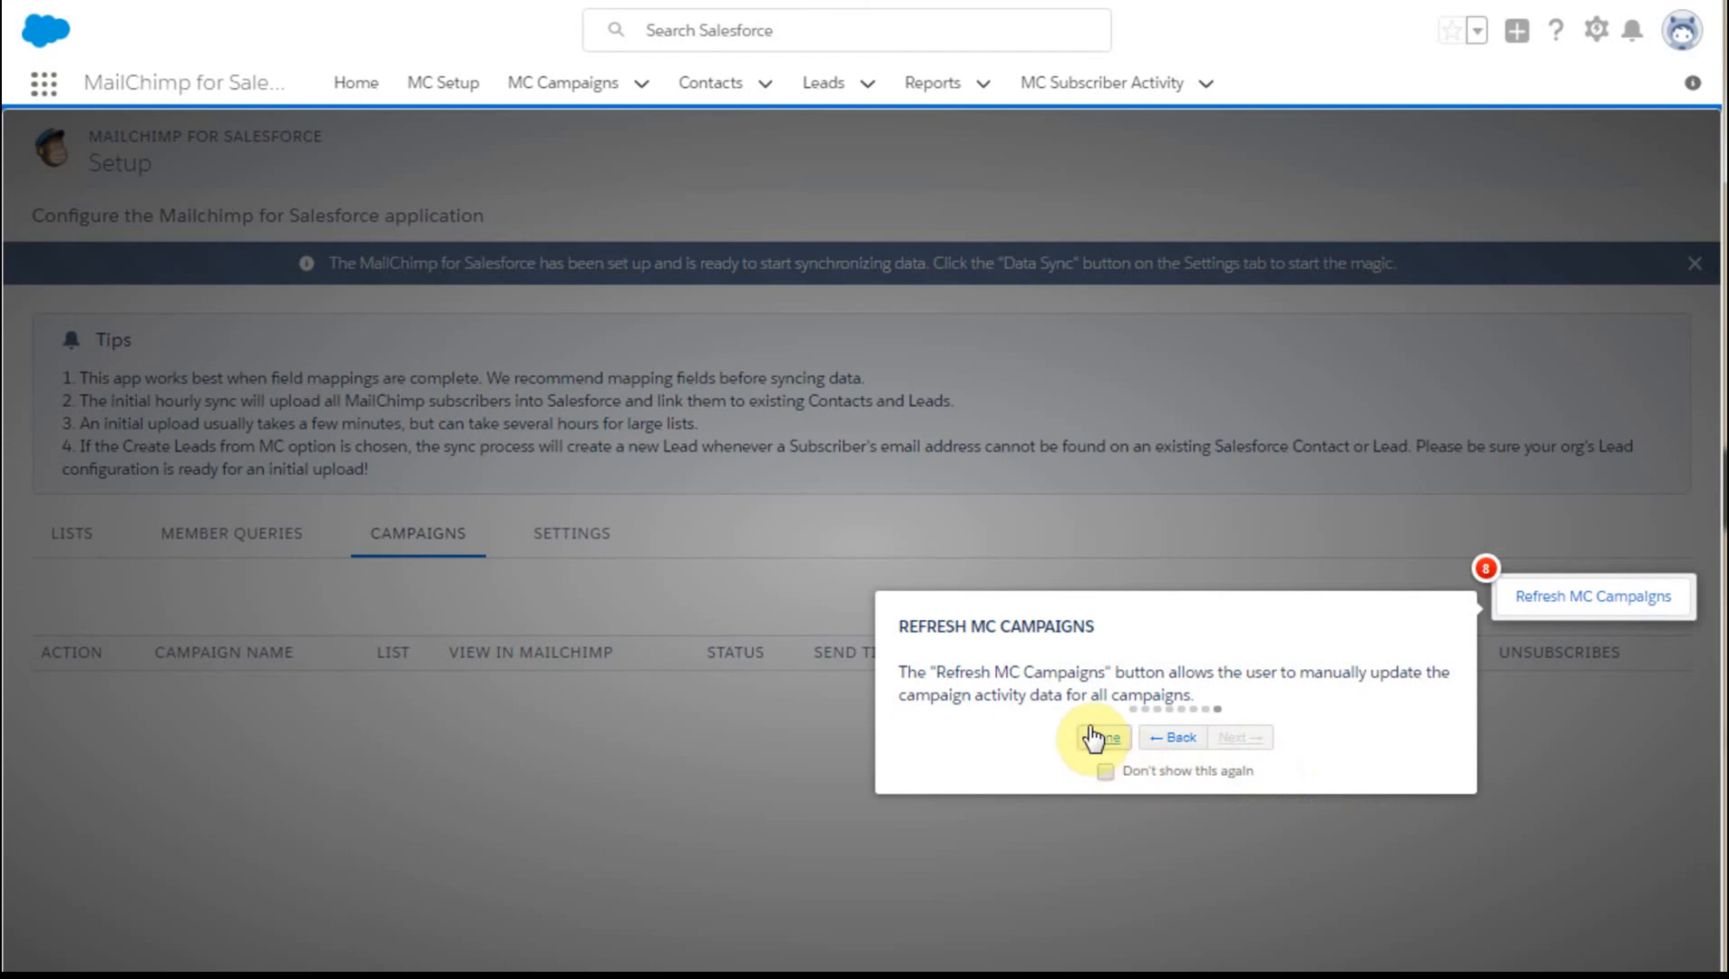
click(1098, 736)
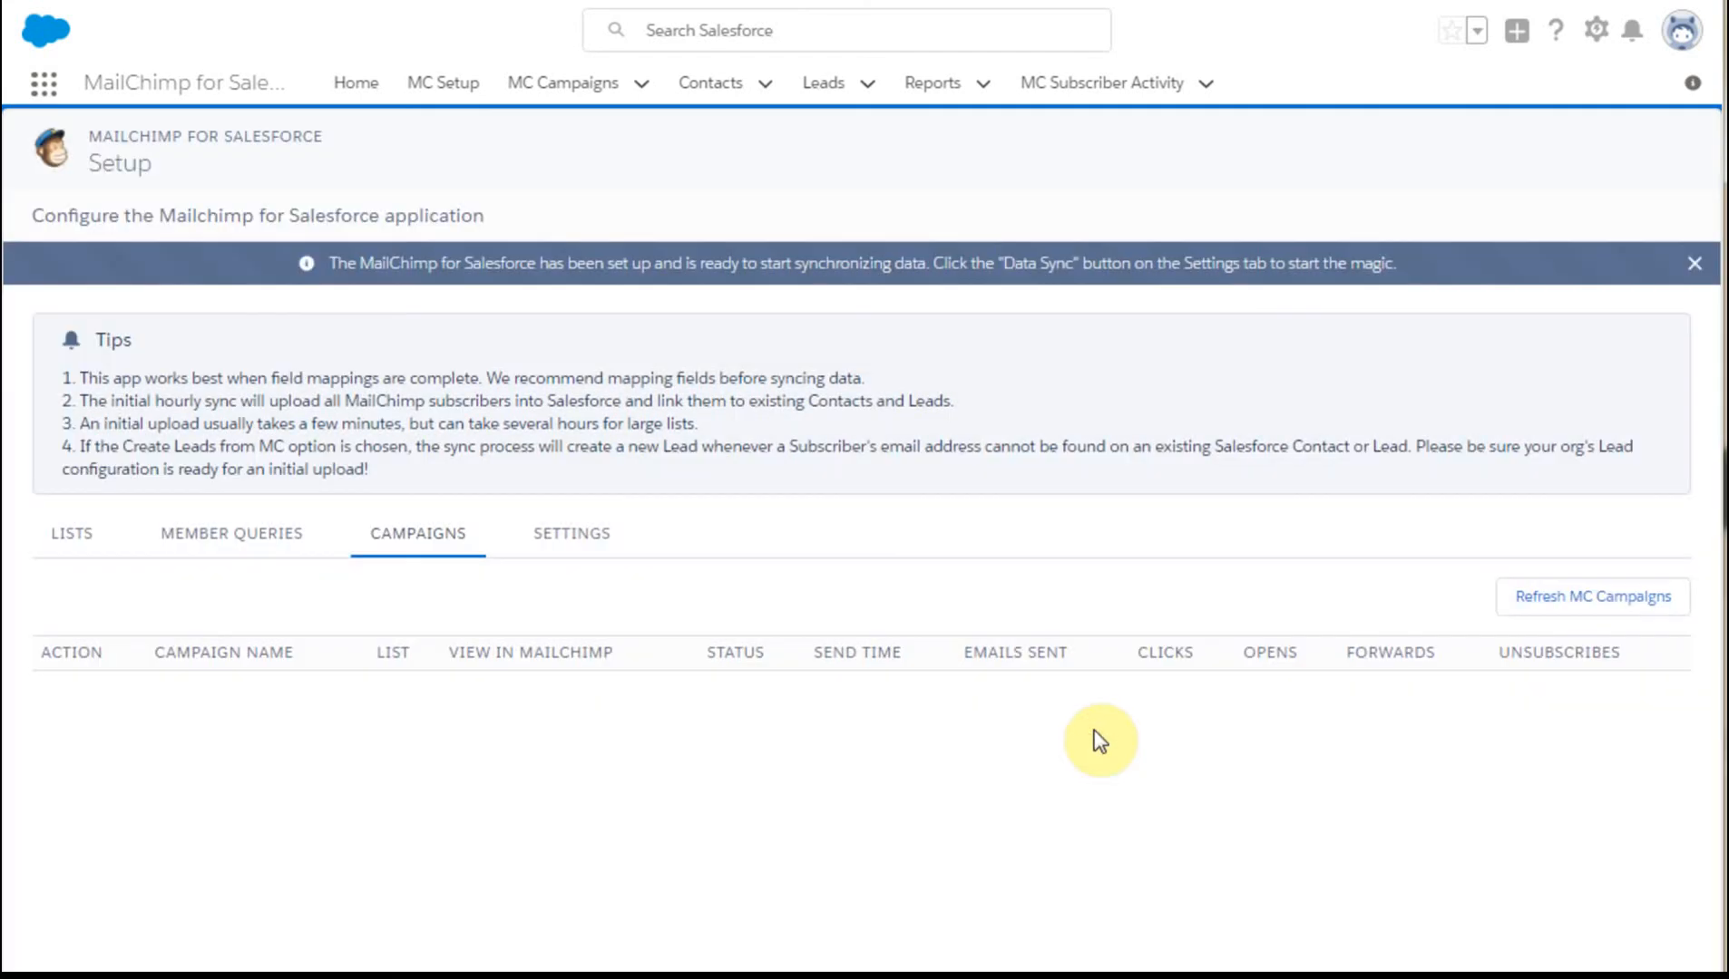
mouse_move(1100, 740)
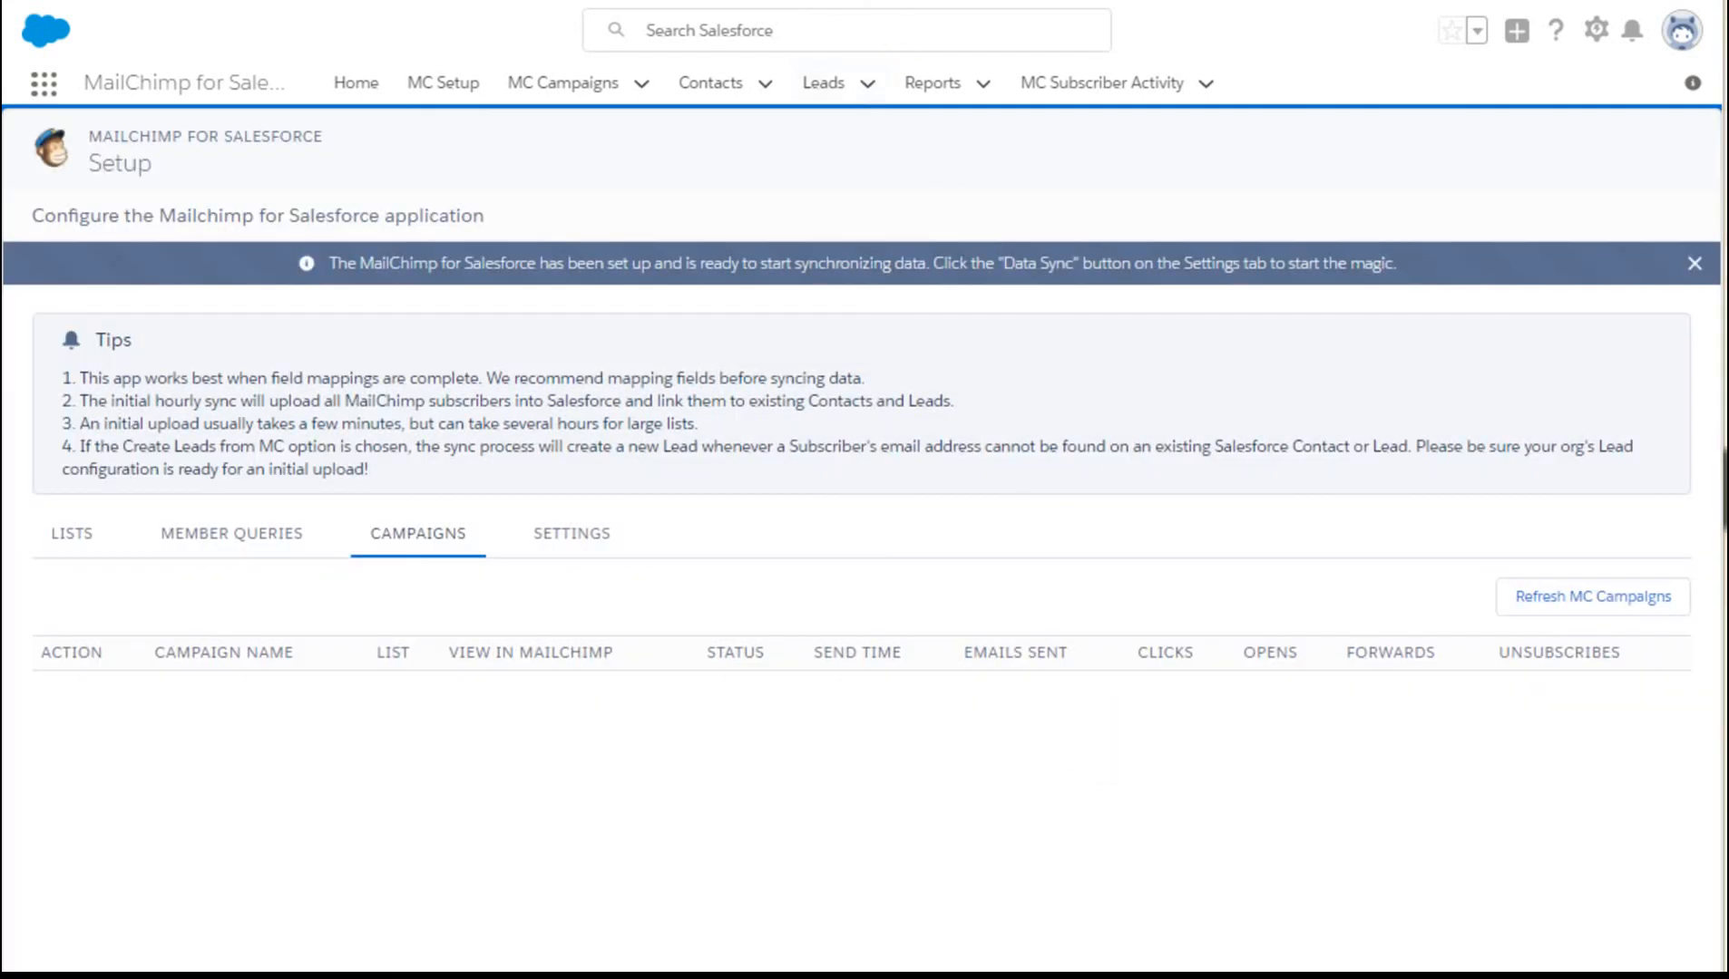
mouse_move(396, 298)
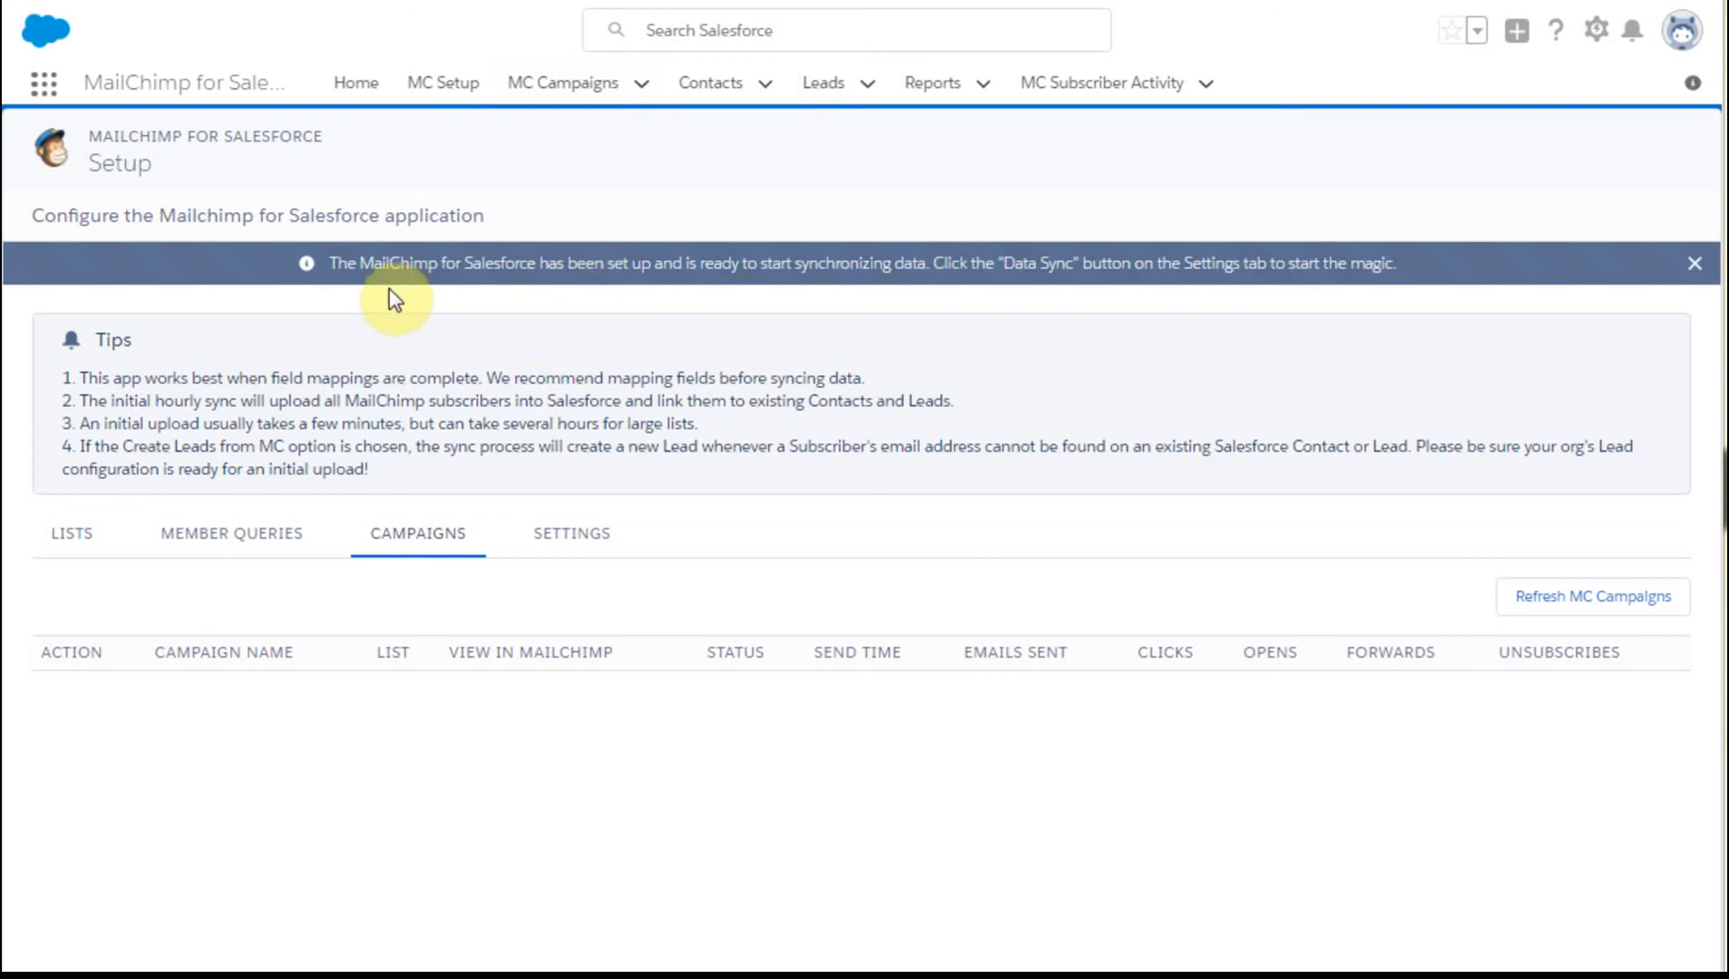
mouse_move(391, 306)
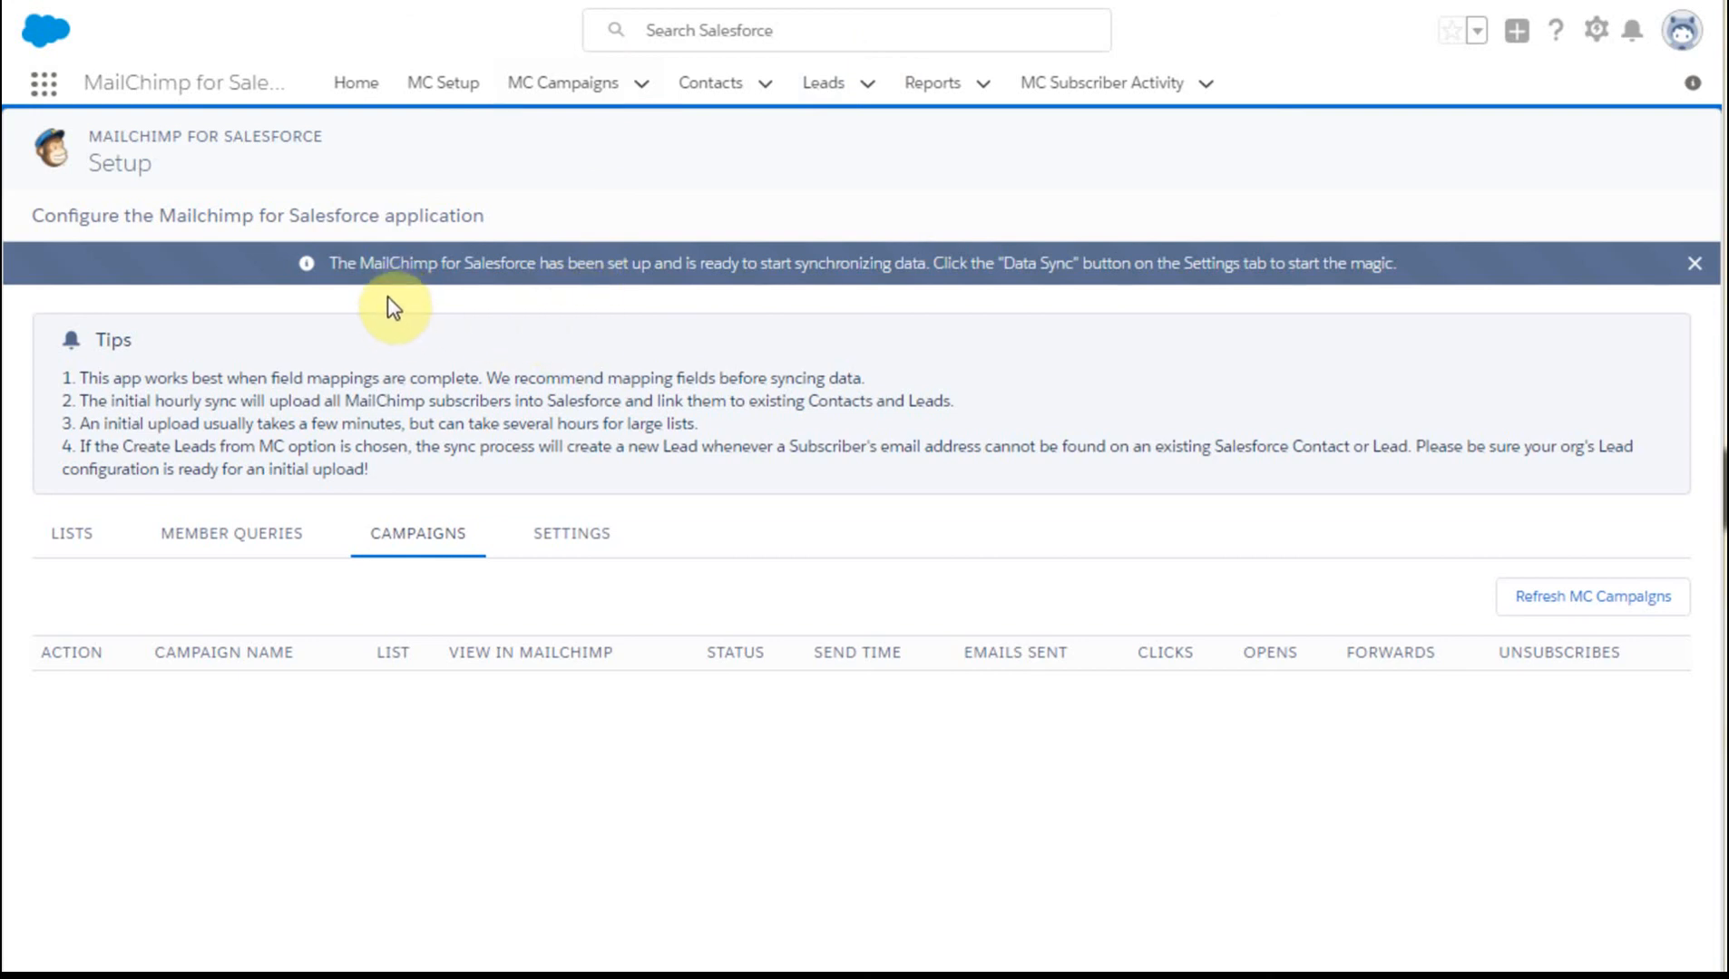
mouse_move(519, 297)
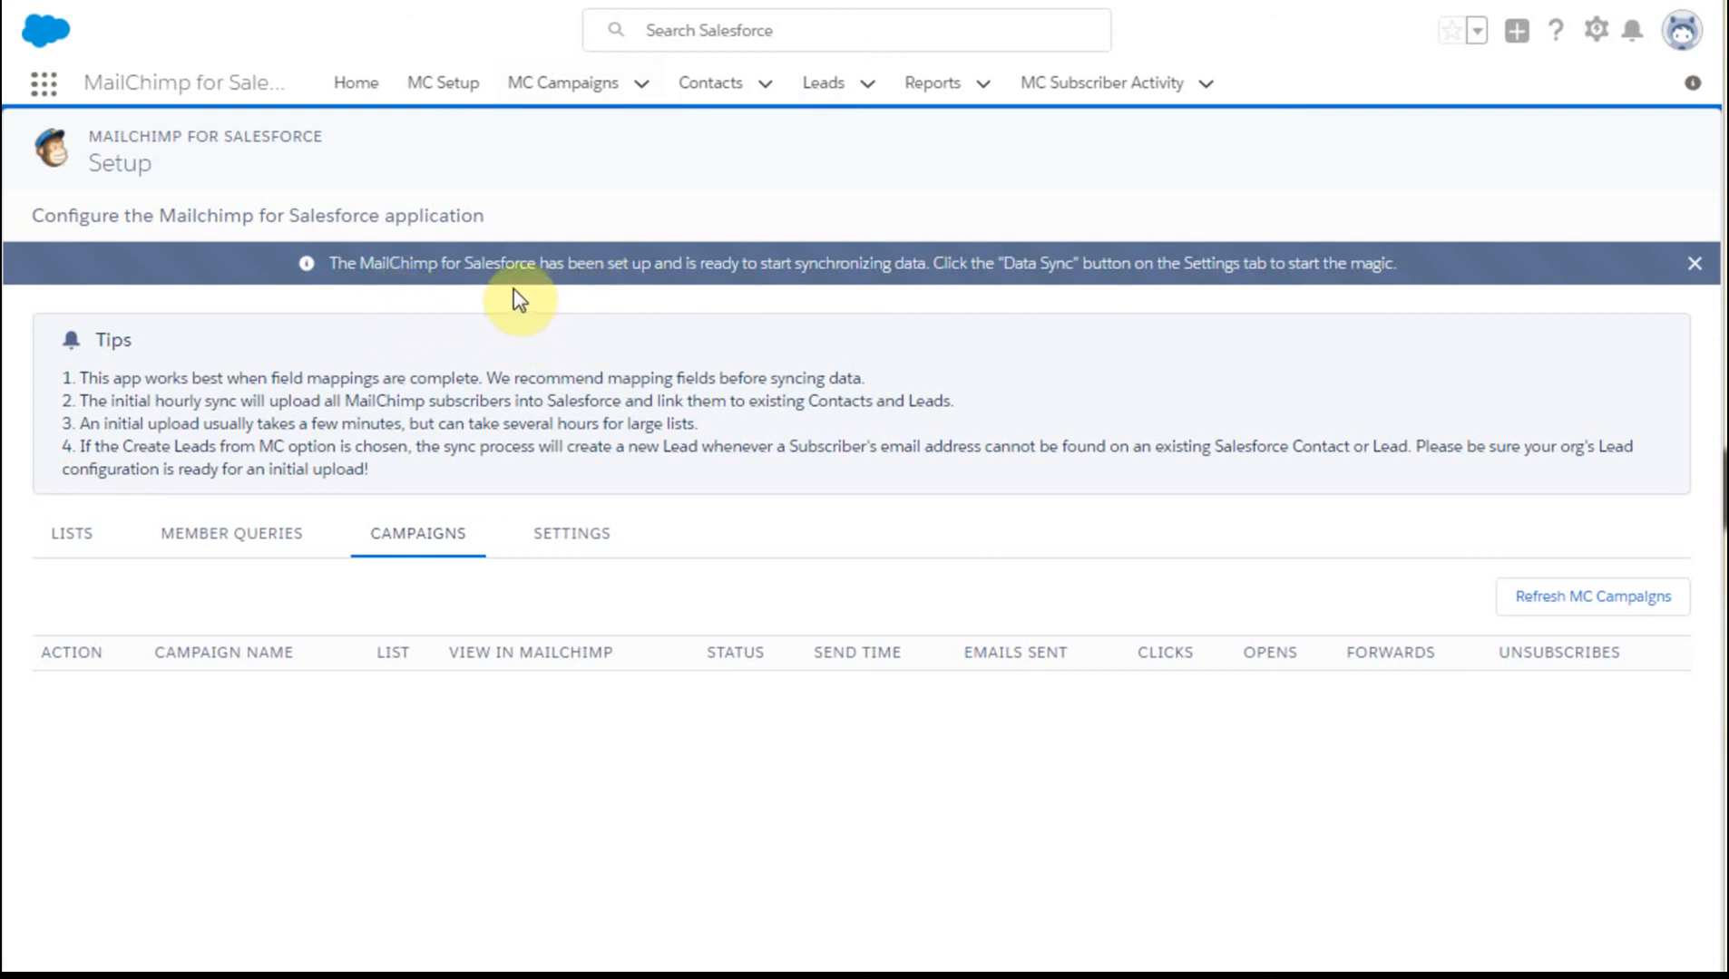
mouse_move(945, 310)
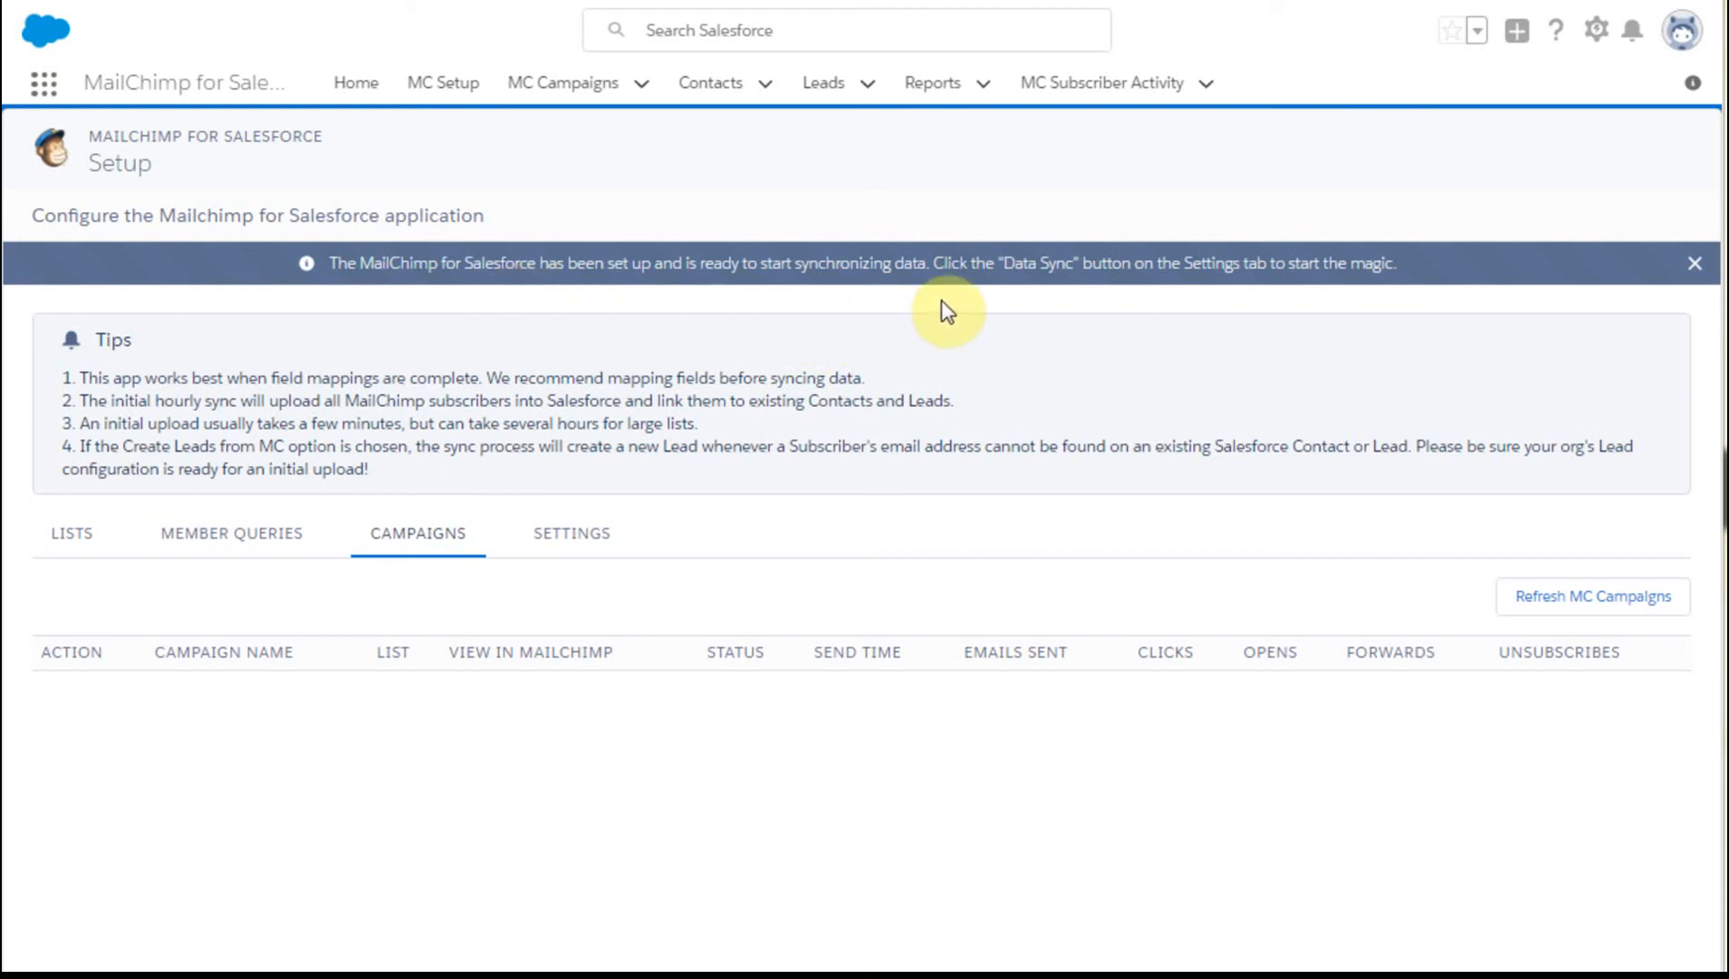
mouse_move(1475, 340)
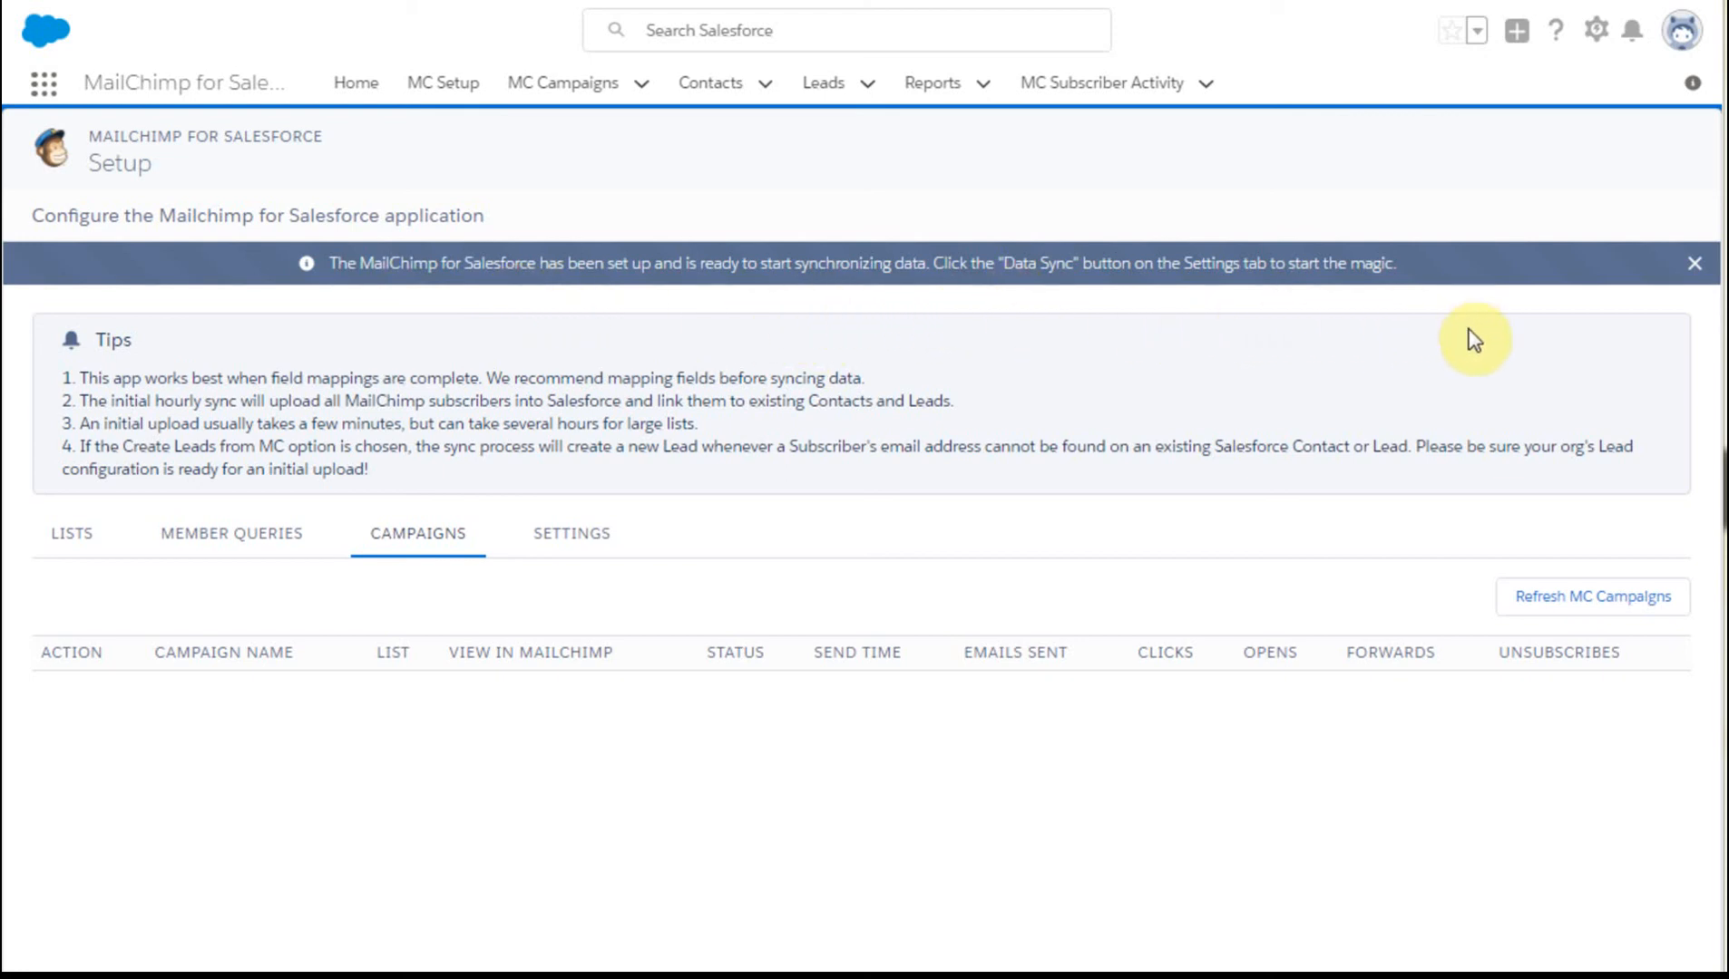
mouse_move(49, 385)
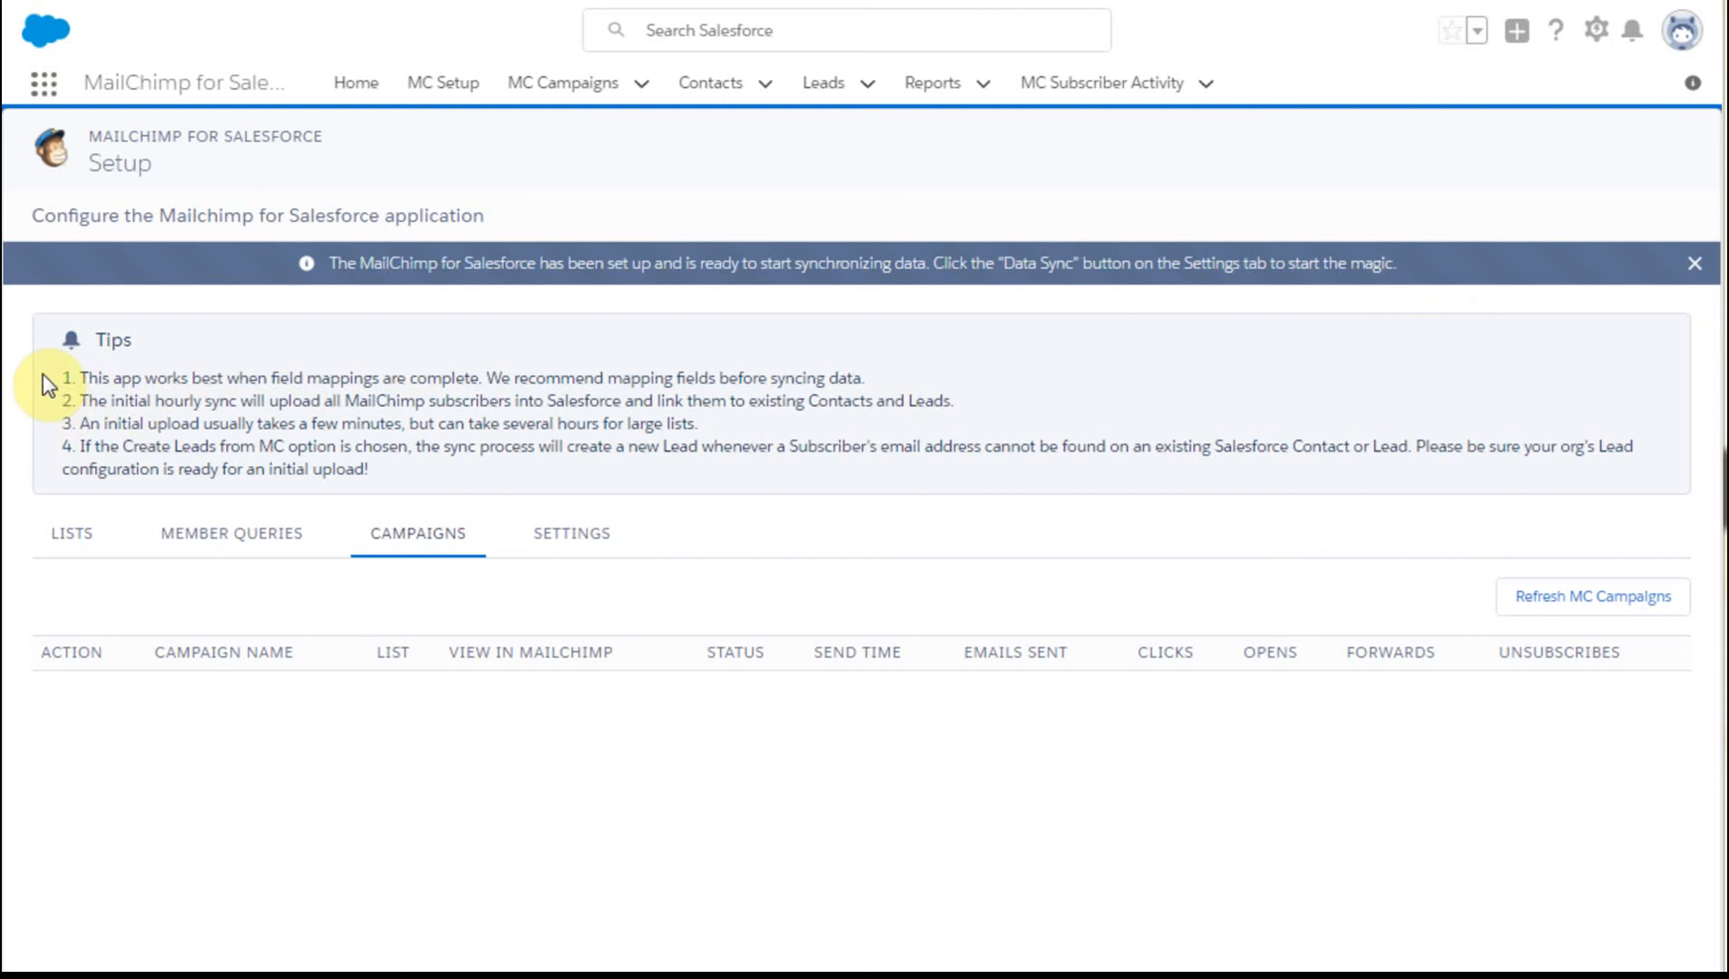
mouse_move(29, 462)
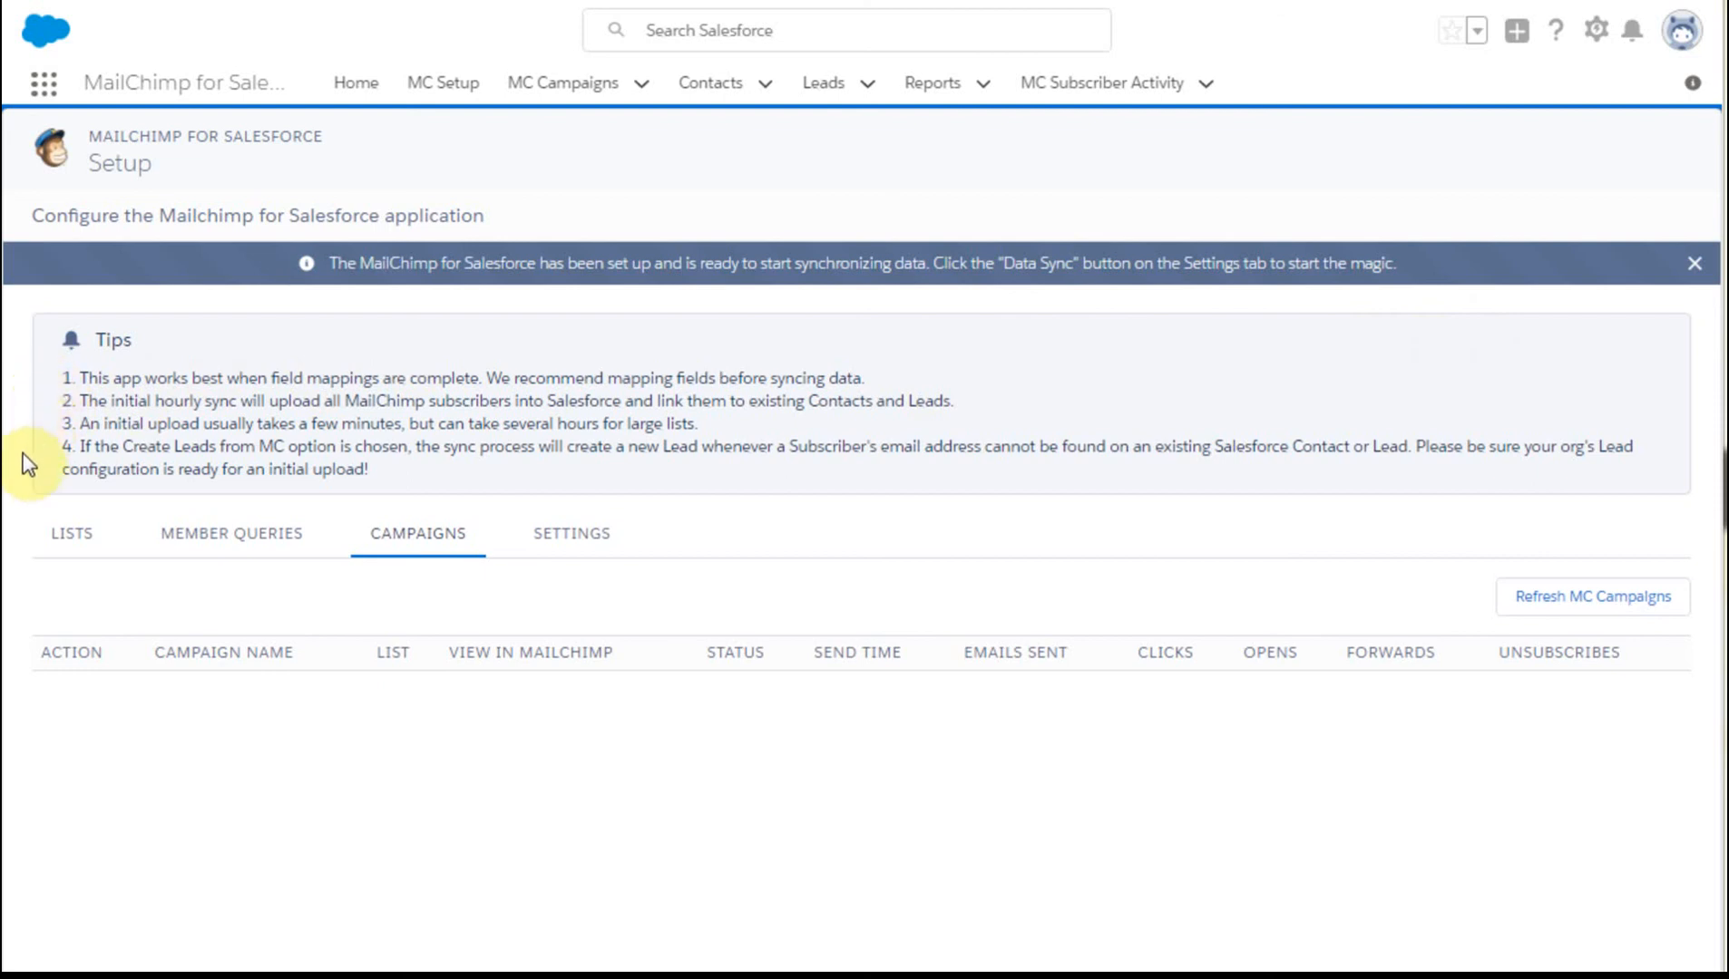
mouse_move(1592, 597)
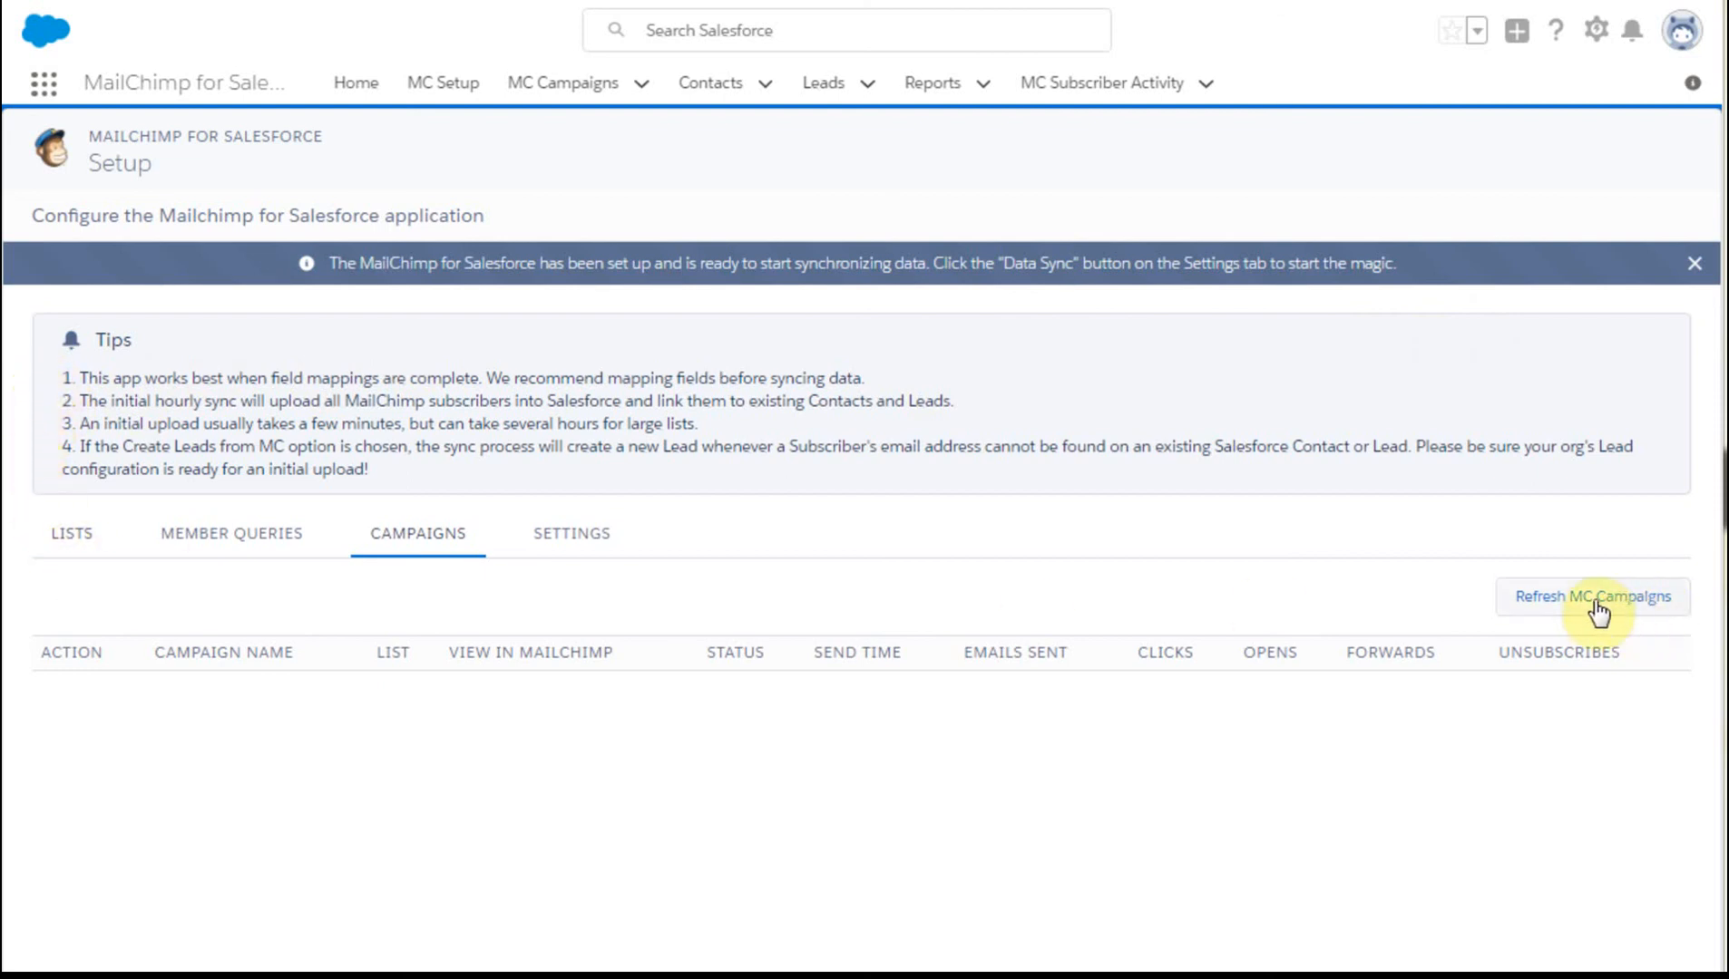
mouse_move(203, 132)
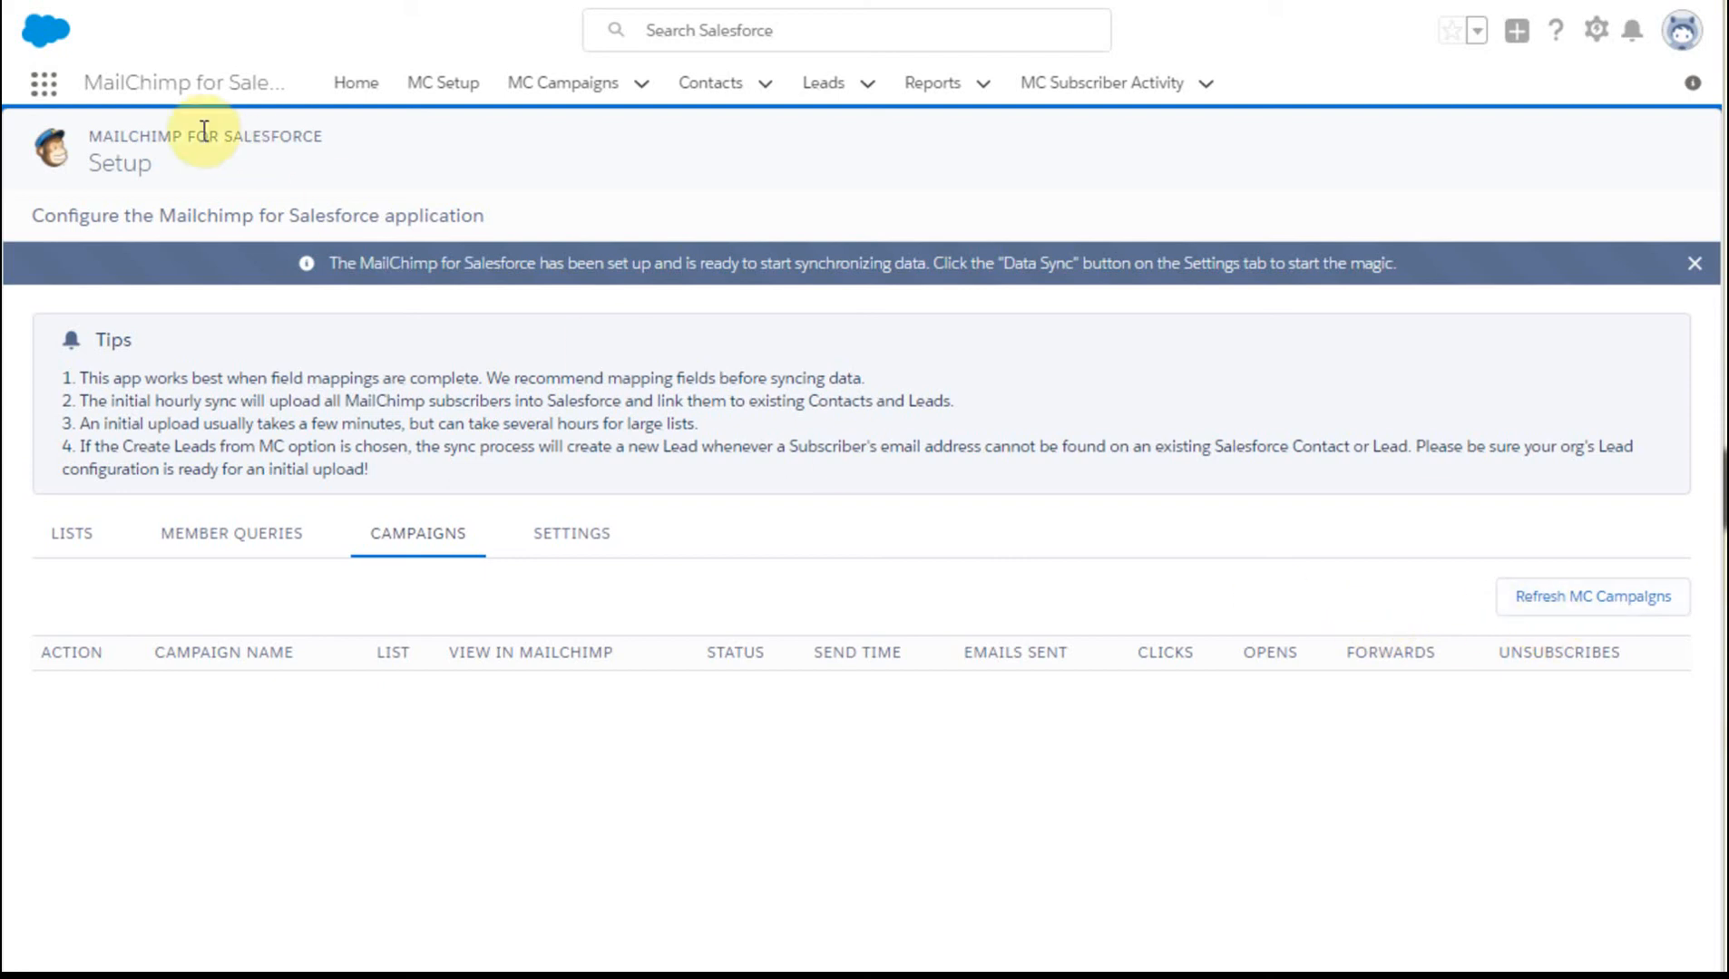
mouse_move(479, 167)
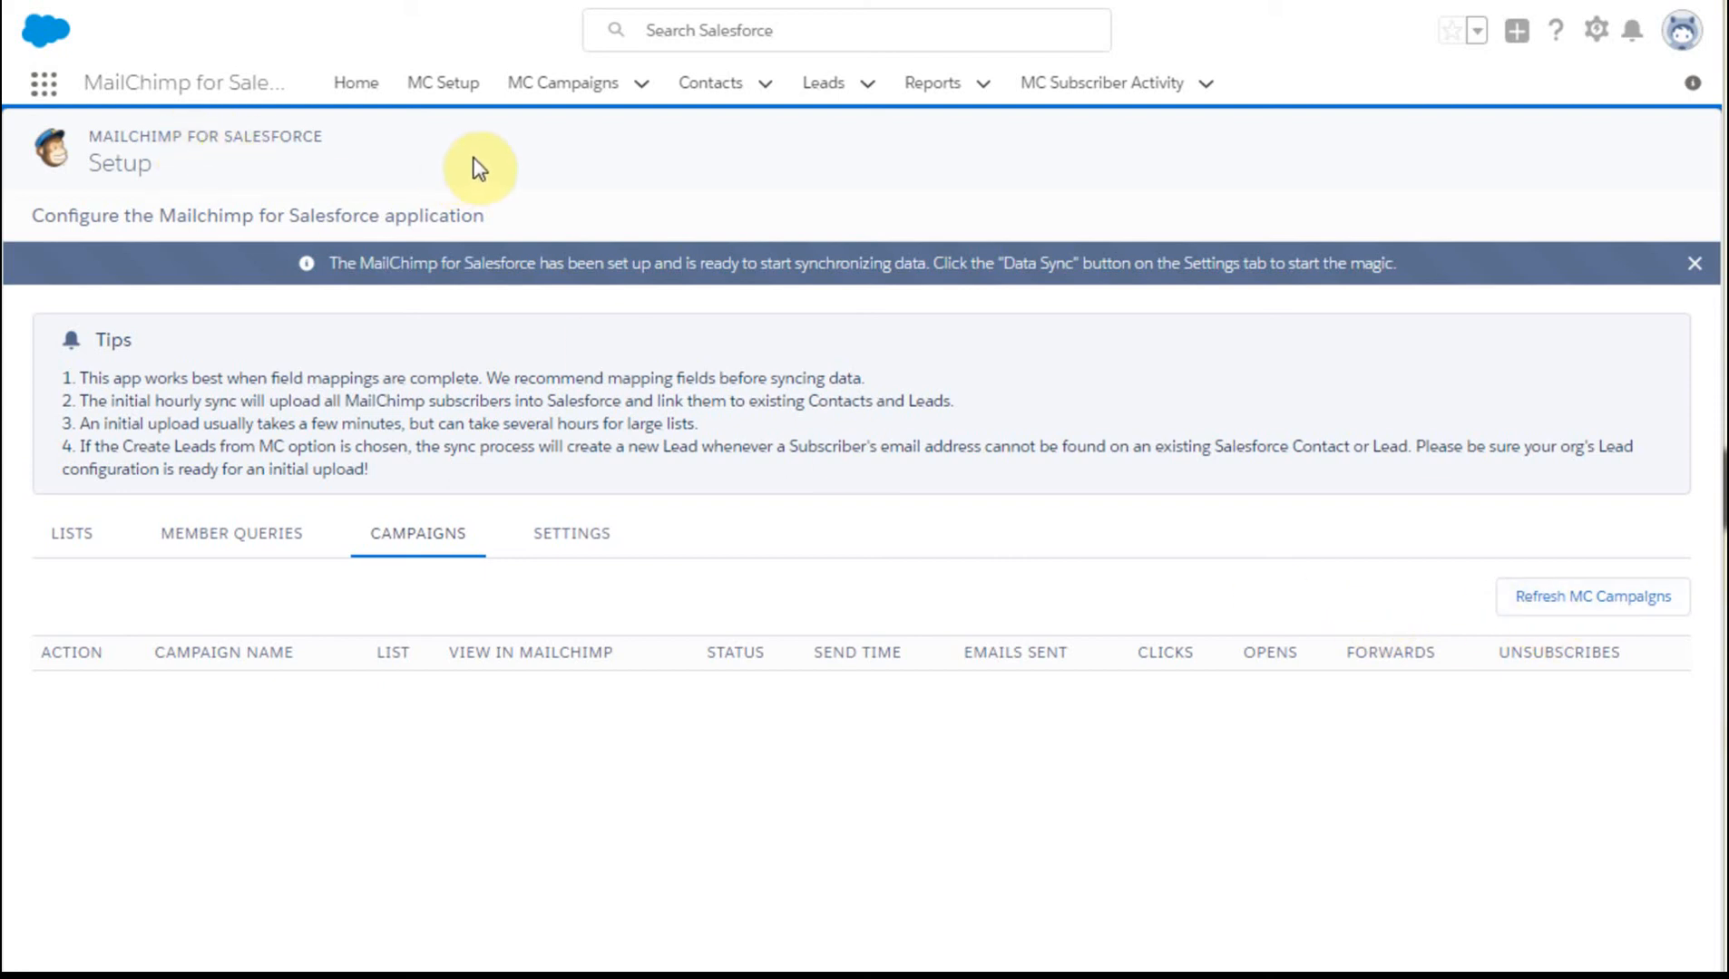
mouse_move(479, 167)
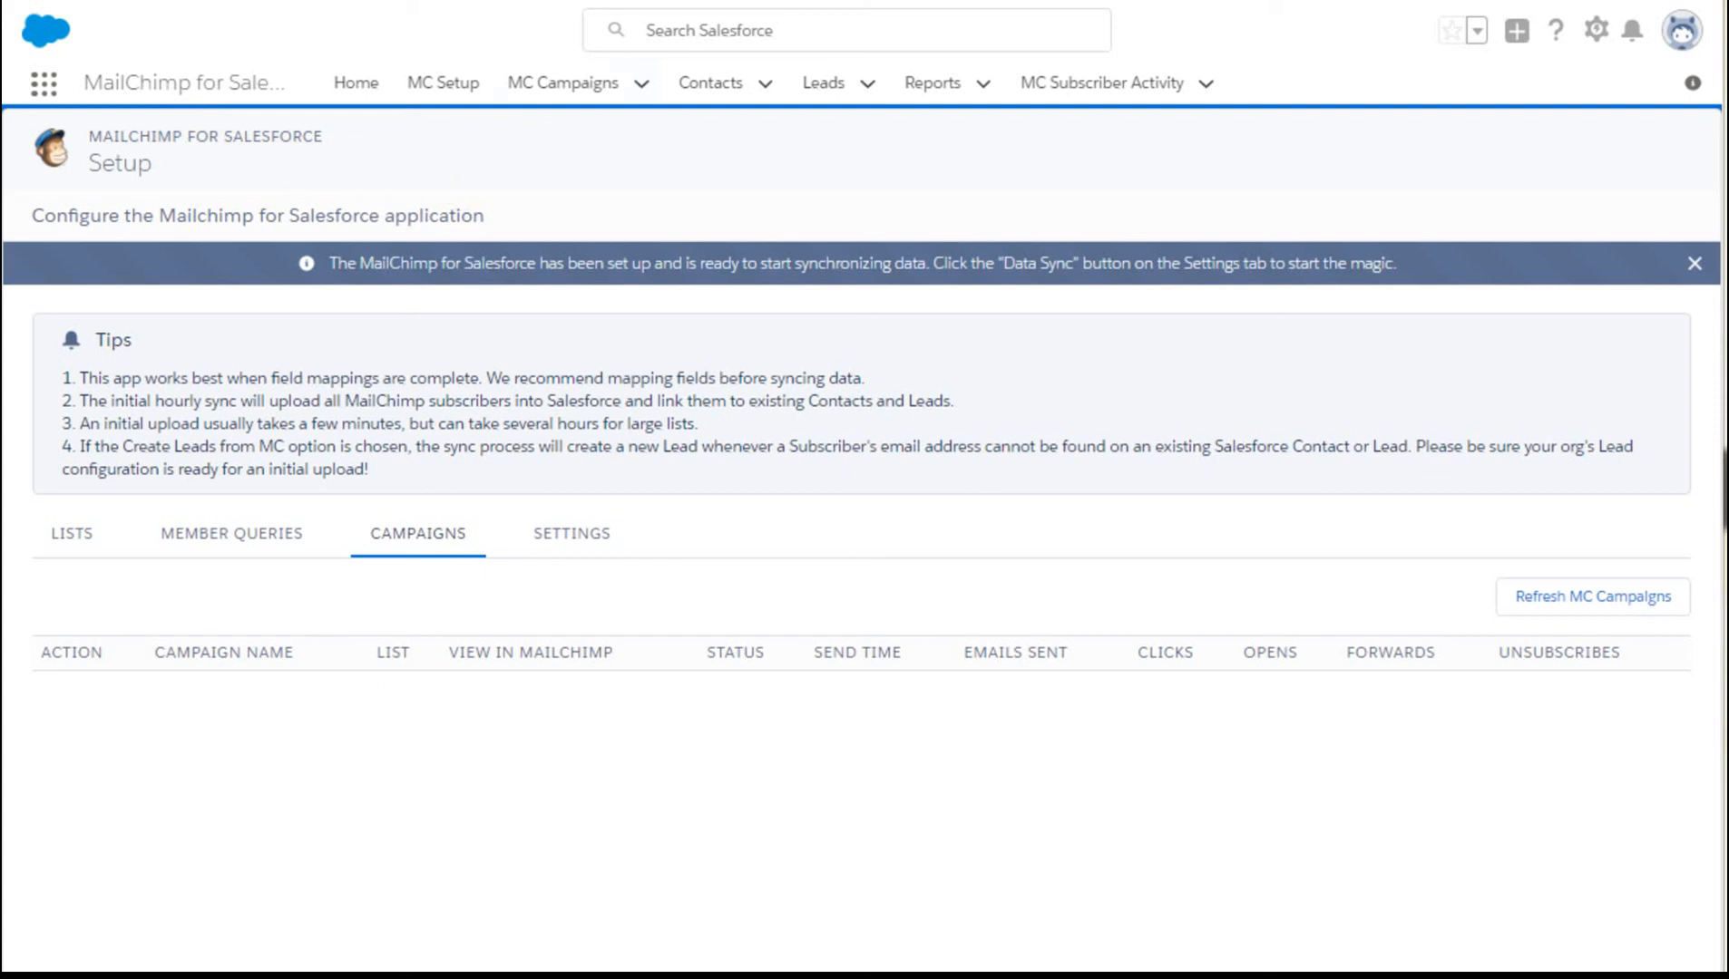